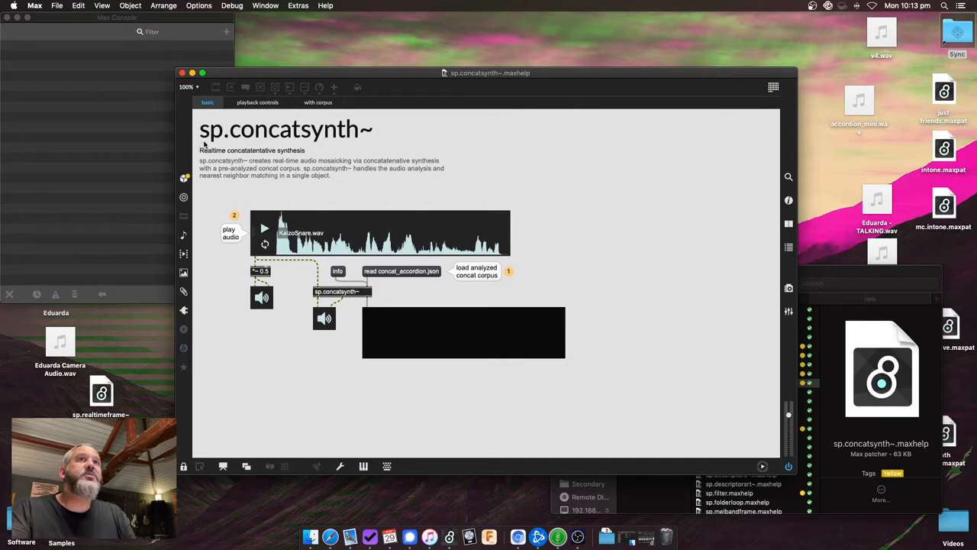
pyautogui.moveTo(352, 138)
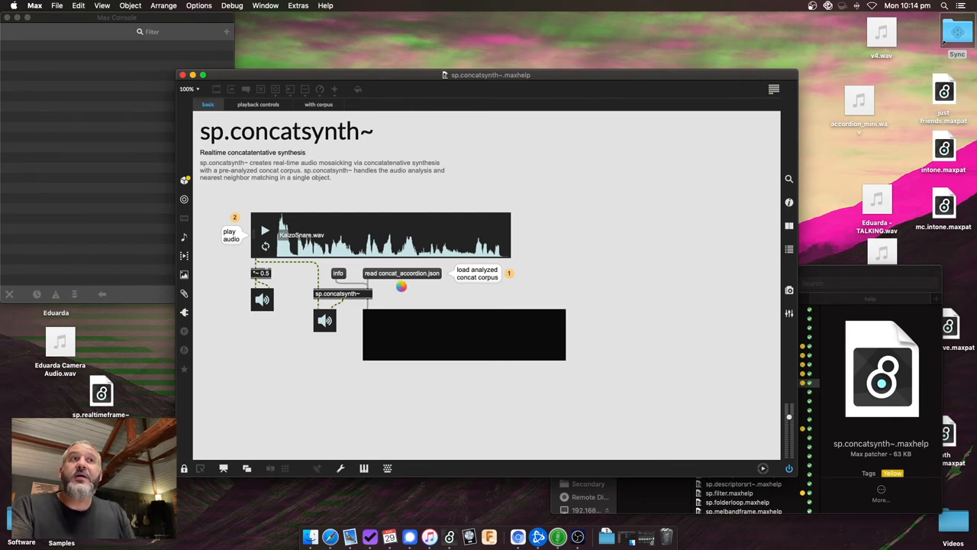
# Step: Load the concat_accordion.json corpus and play KaizoSnare.wav through sp.concatsynth~
pyautogui.click(401, 272)
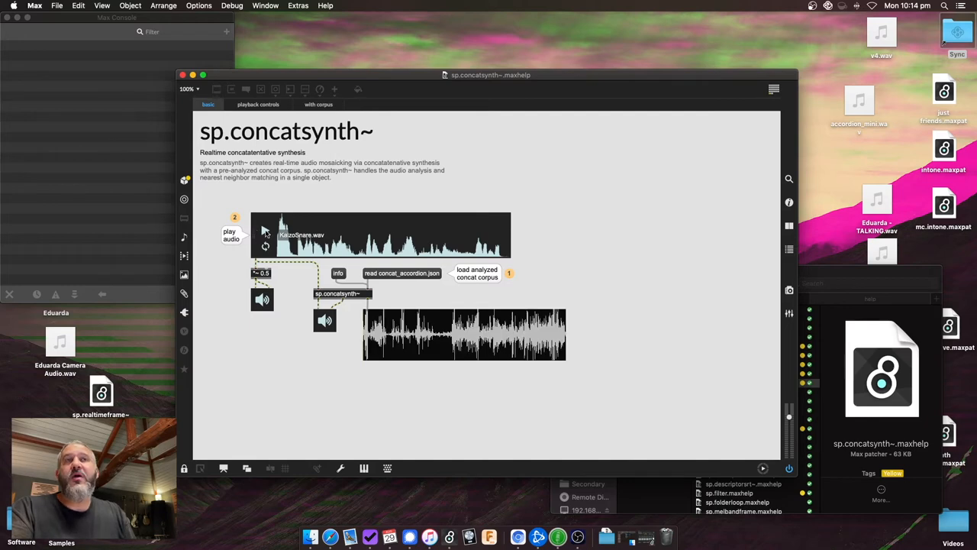
pyautogui.click(265, 232)
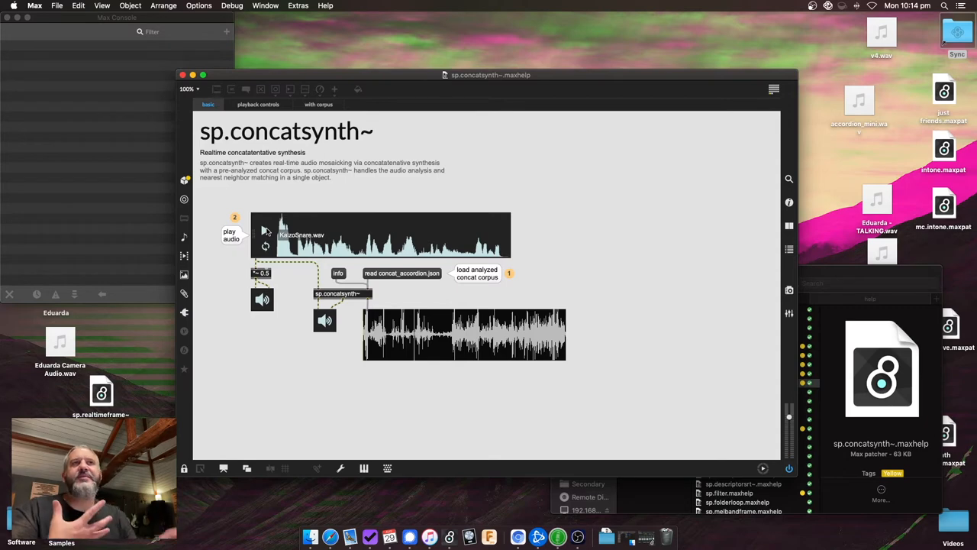
# Step: In the playback controls example, choose the onset window shape and raise grain size to about 600%
pyautogui.click(258, 105)
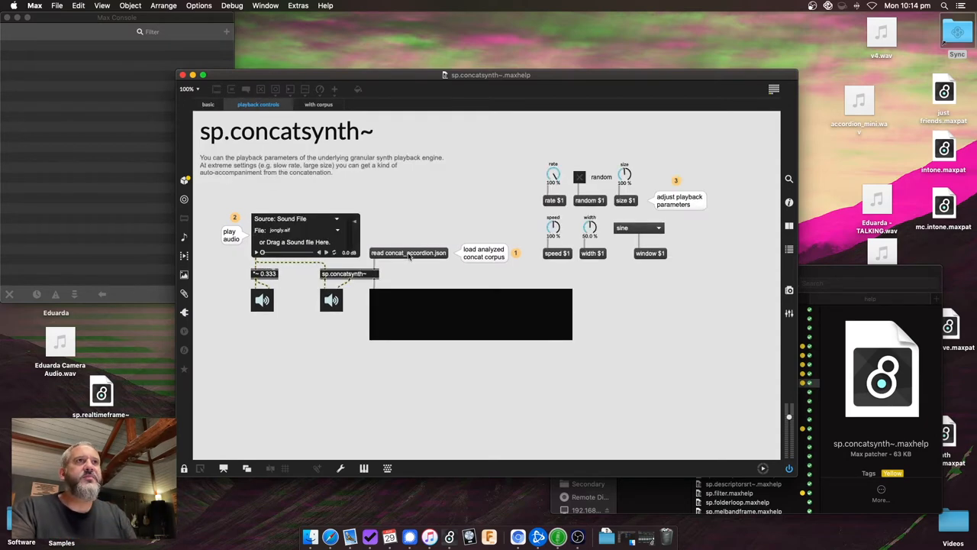
pyautogui.moveTo(292, 240)
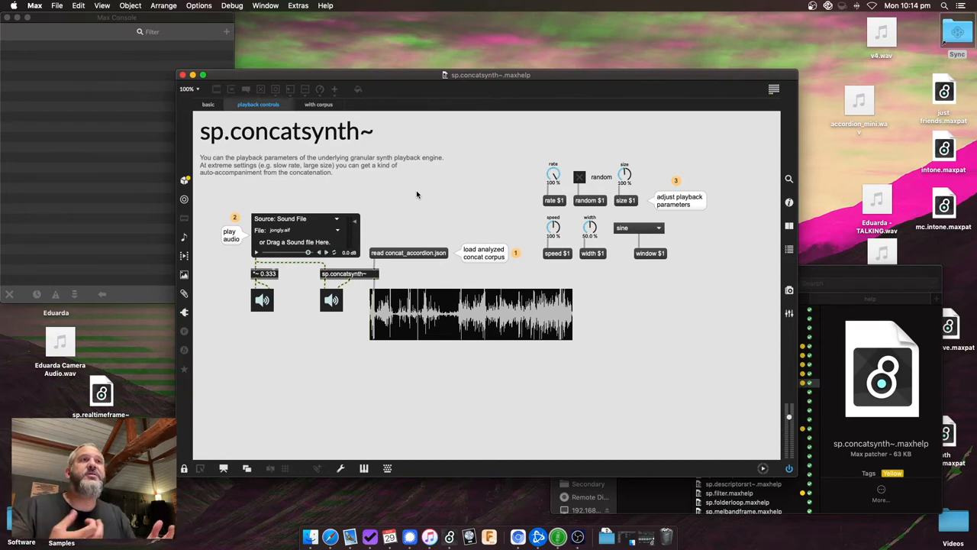
pyautogui.moveTo(574, 151)
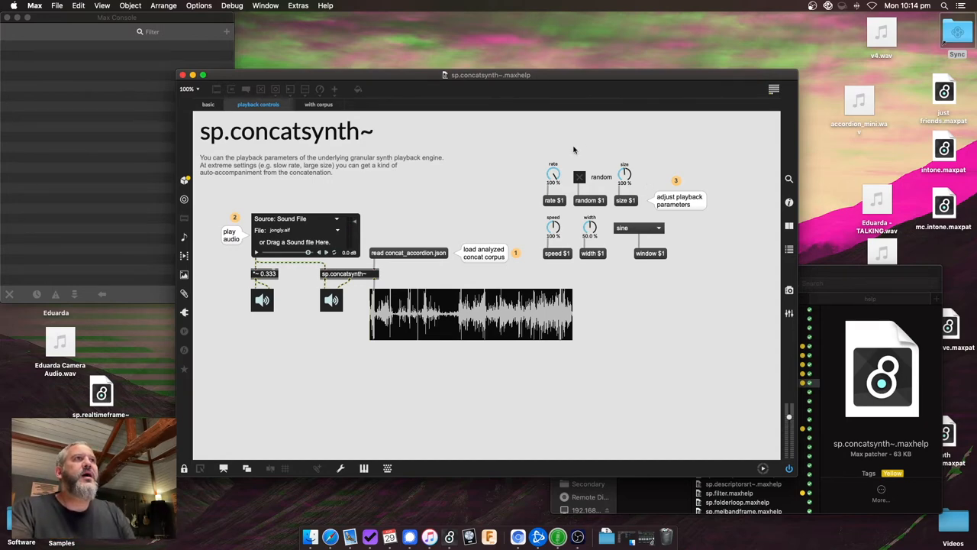
pyautogui.moveTo(541, 141)
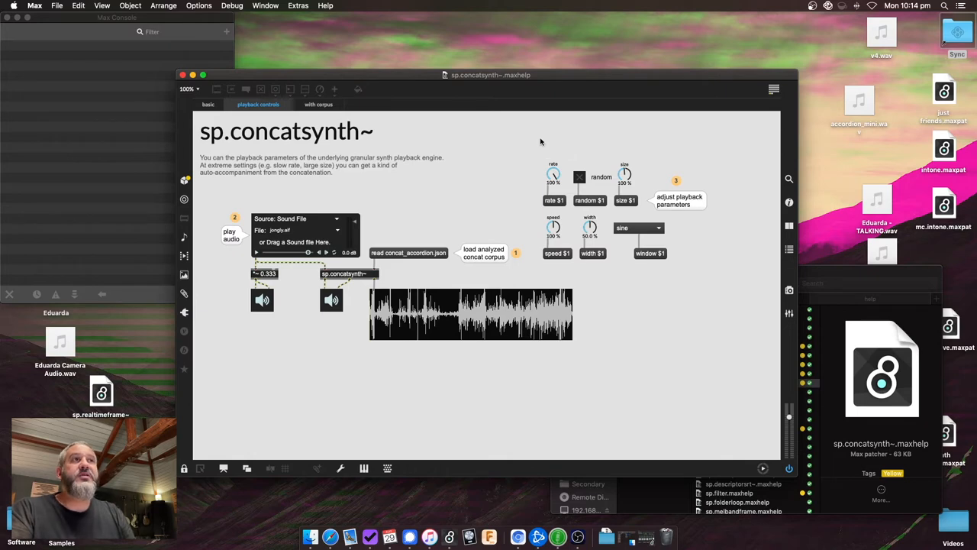
pyautogui.moveTo(538, 144)
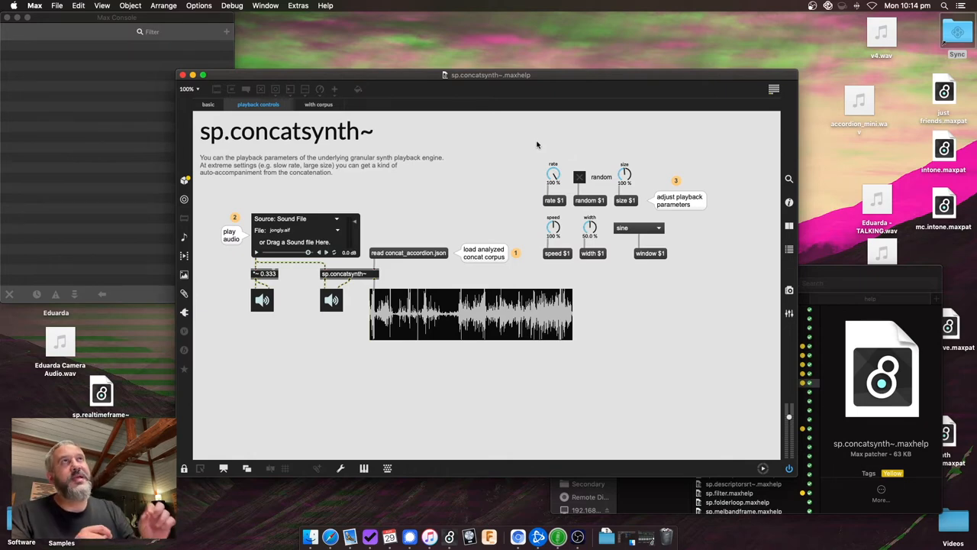
pyautogui.moveTo(591, 229)
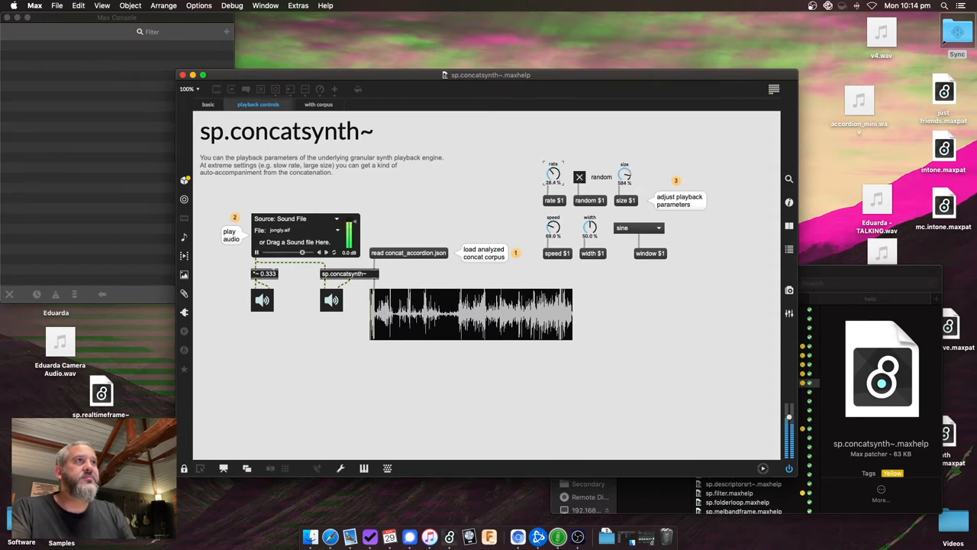
pyautogui.click(637, 227)
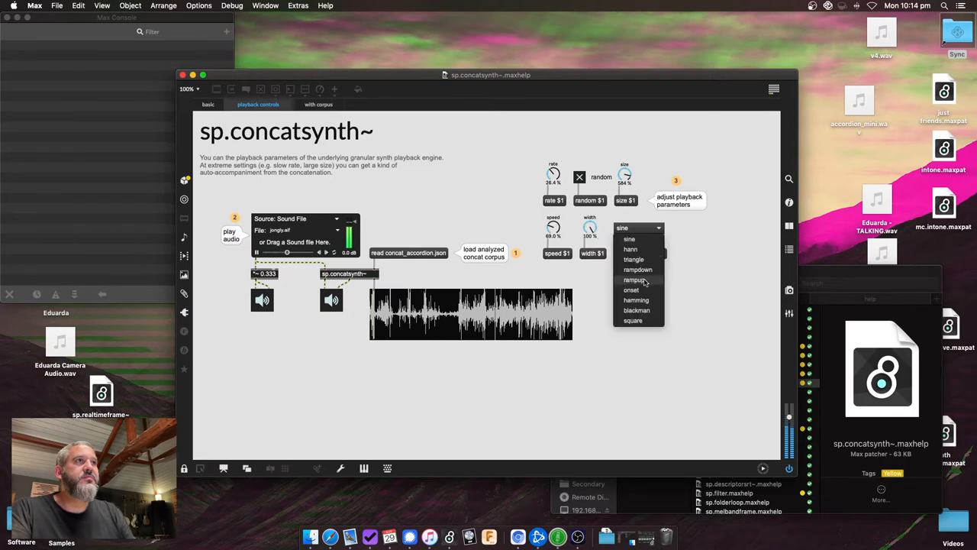
pyautogui.click(631, 290)
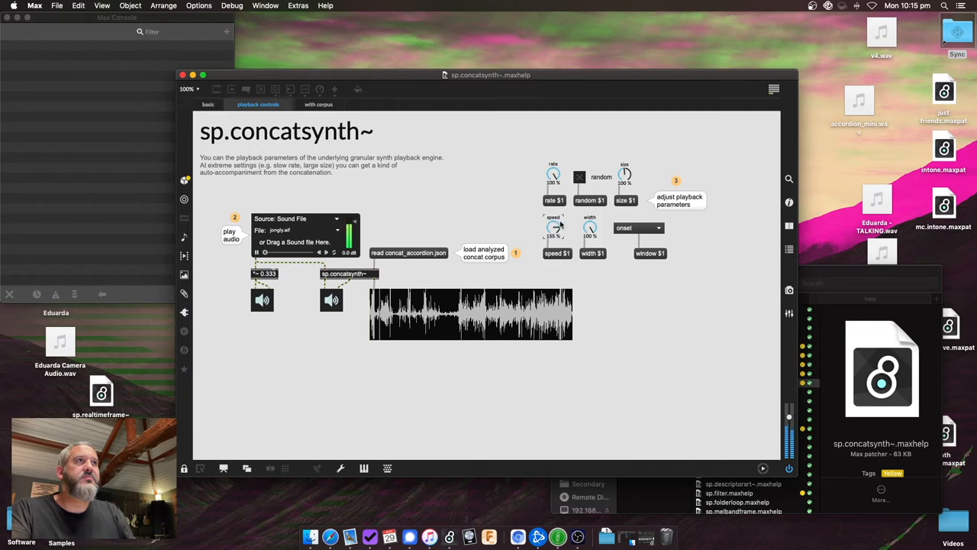
pyautogui.moveTo(626, 177); pyautogui.dragTo(626, 172)
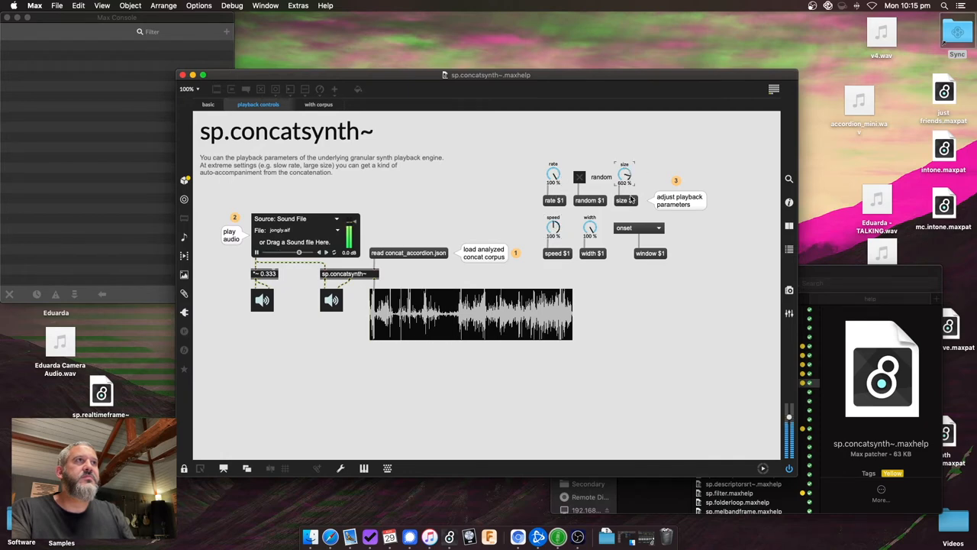
pyautogui.click(638, 228)
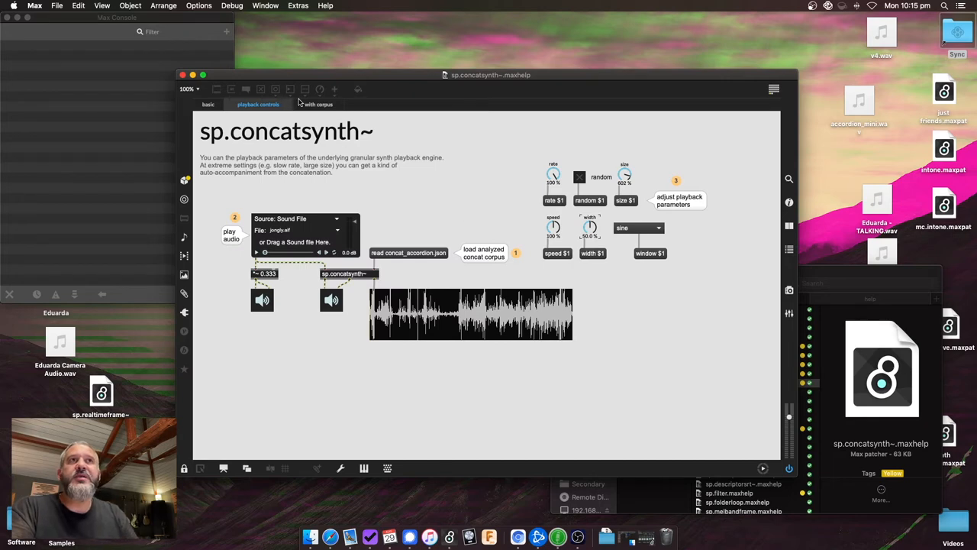
# Step: Switch to the 'with corpus' example and play the KaizoSnare.wav loop through it
pyautogui.click(317, 104)
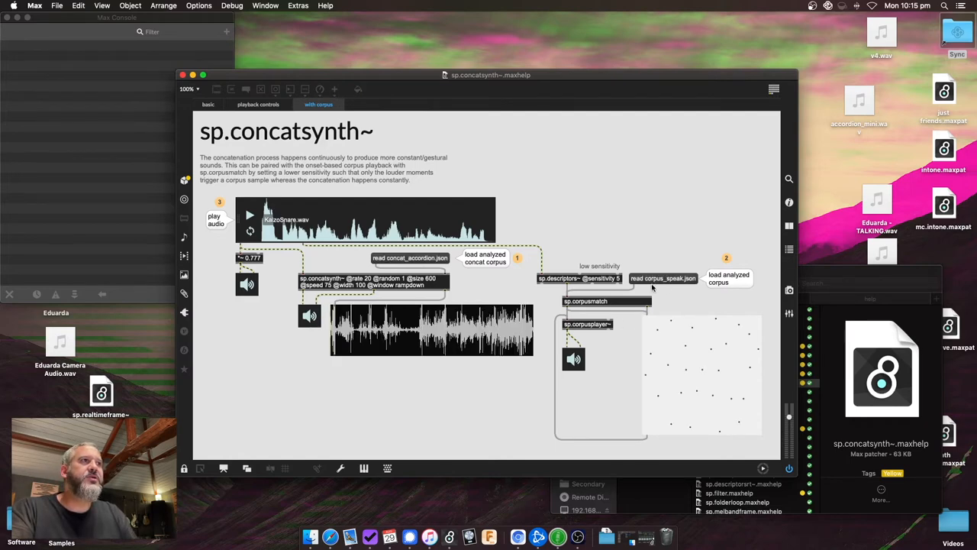
pyautogui.moveTo(399, 304)
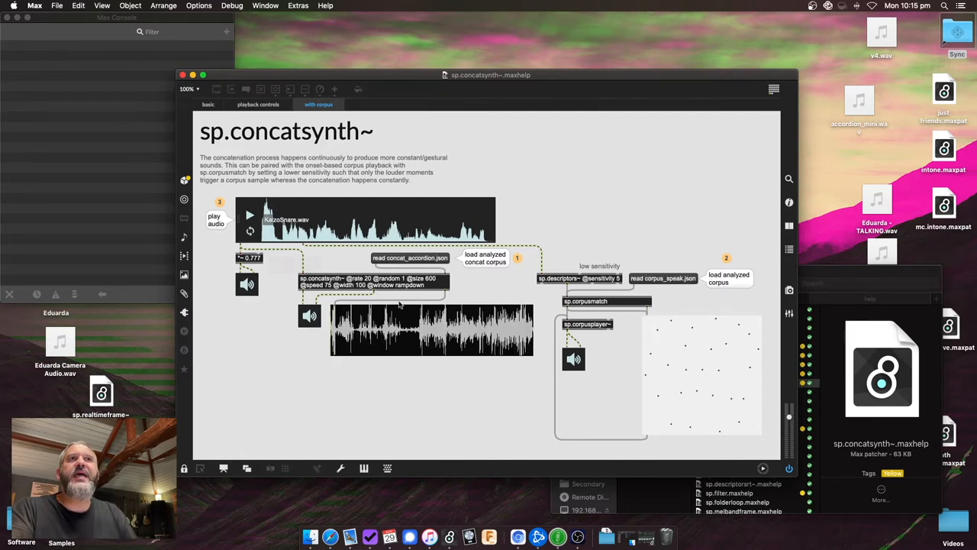
pyautogui.moveTo(373, 313)
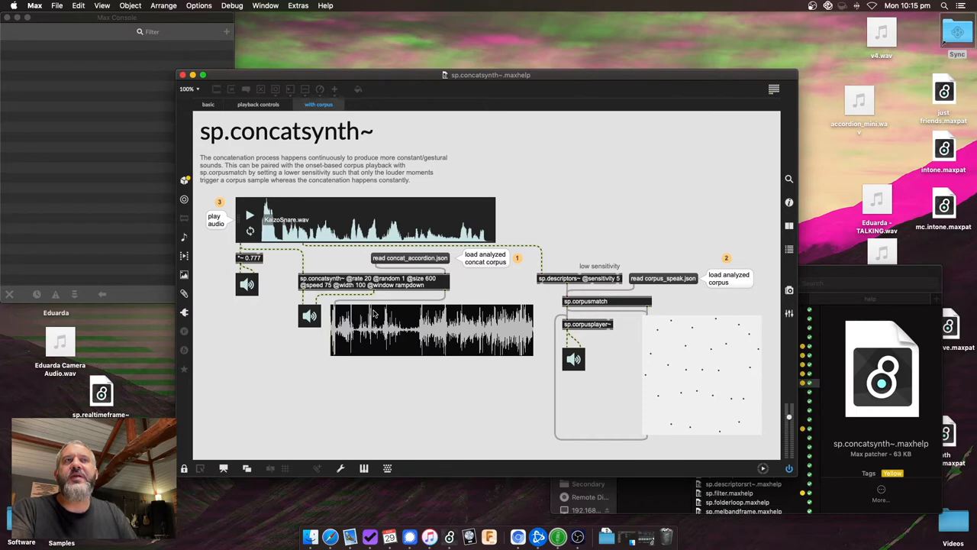
pyautogui.moveTo(585, 282)
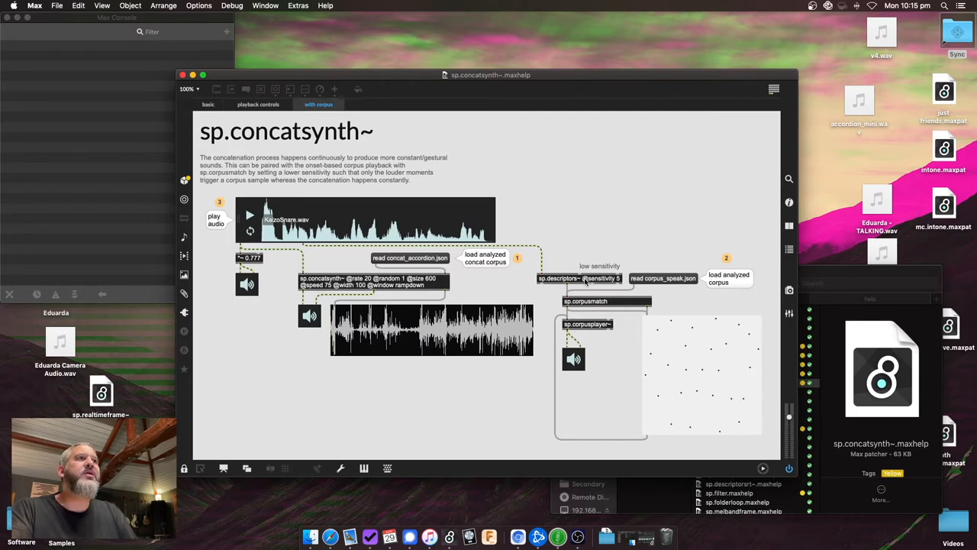
pyautogui.moveTo(702, 338)
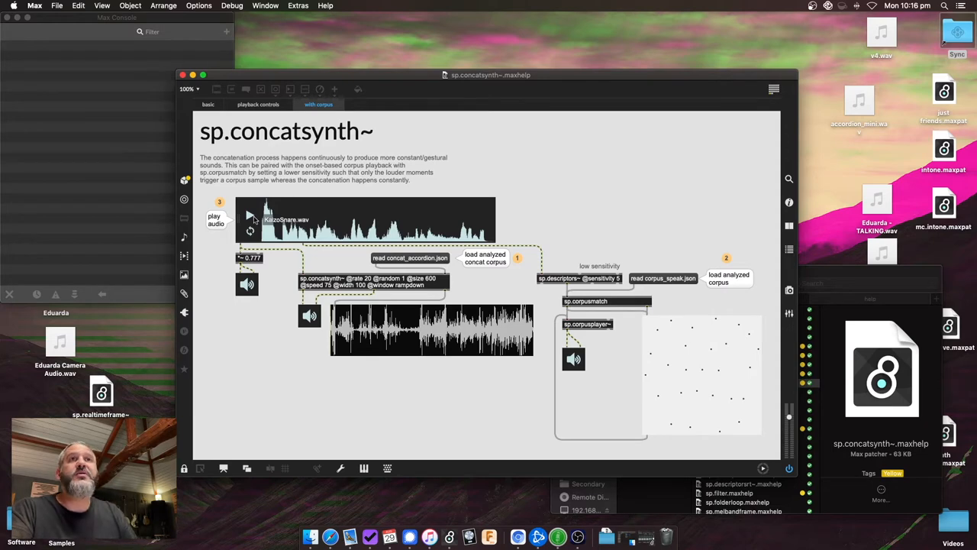
pyautogui.click(250, 215)
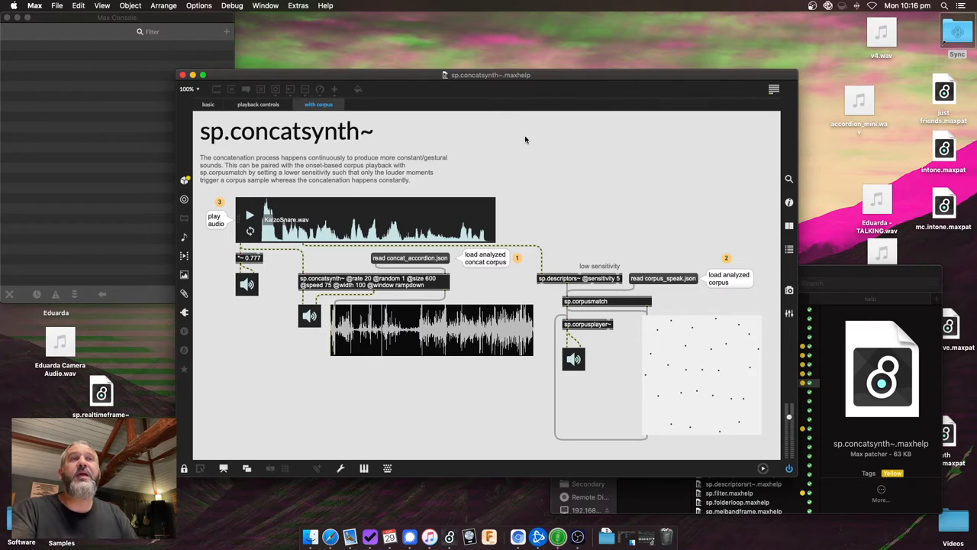
pyautogui.moveTo(474, 134)
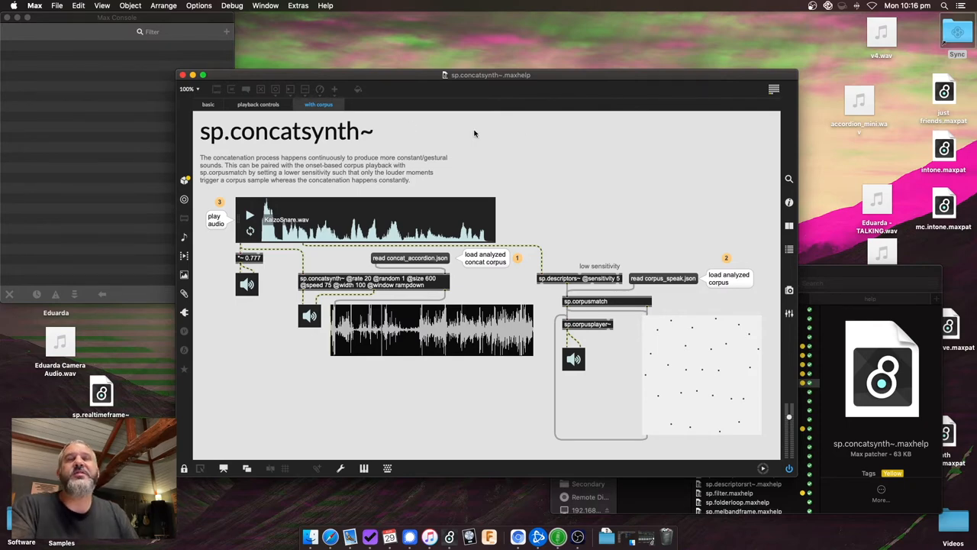
pyautogui.moveTo(681, 265)
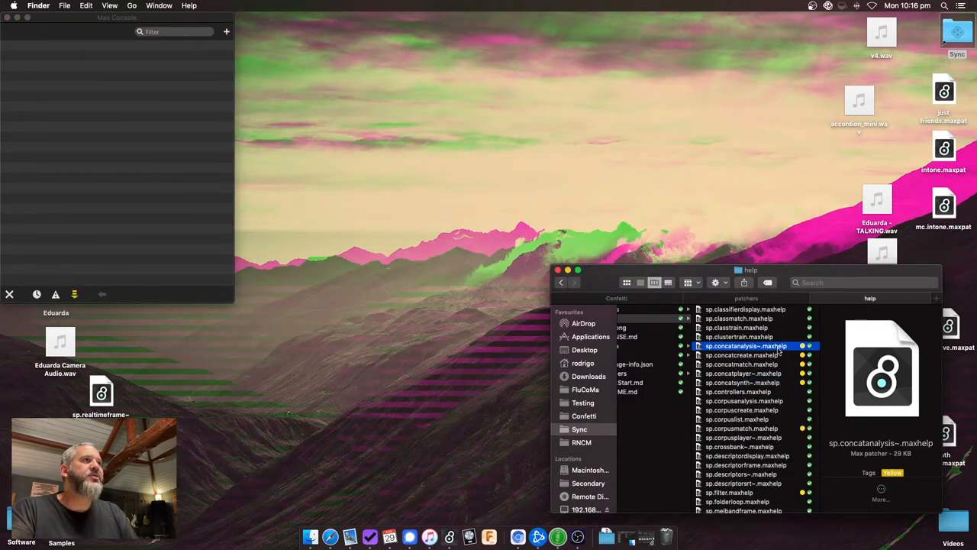
pyautogui.doubleClick(745, 345)
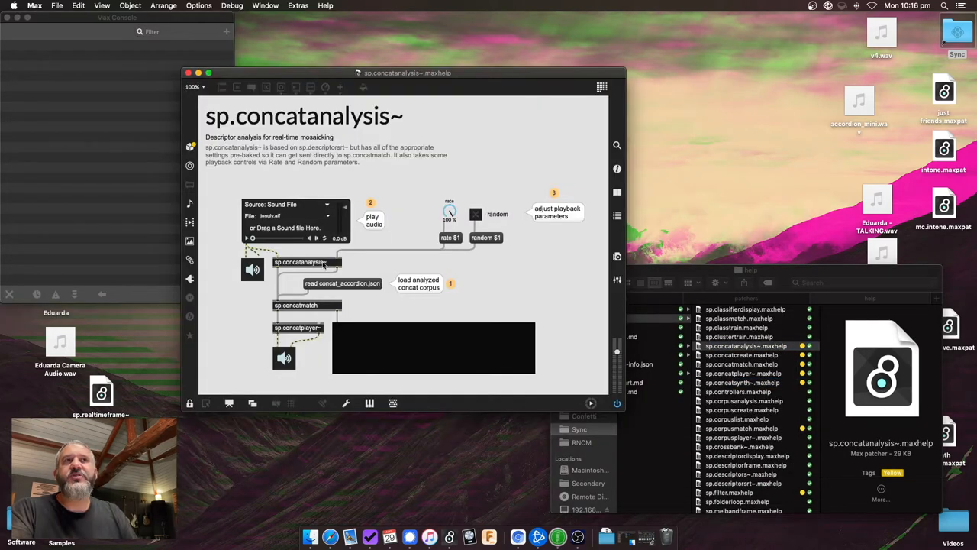
pyautogui.moveTo(252, 170)
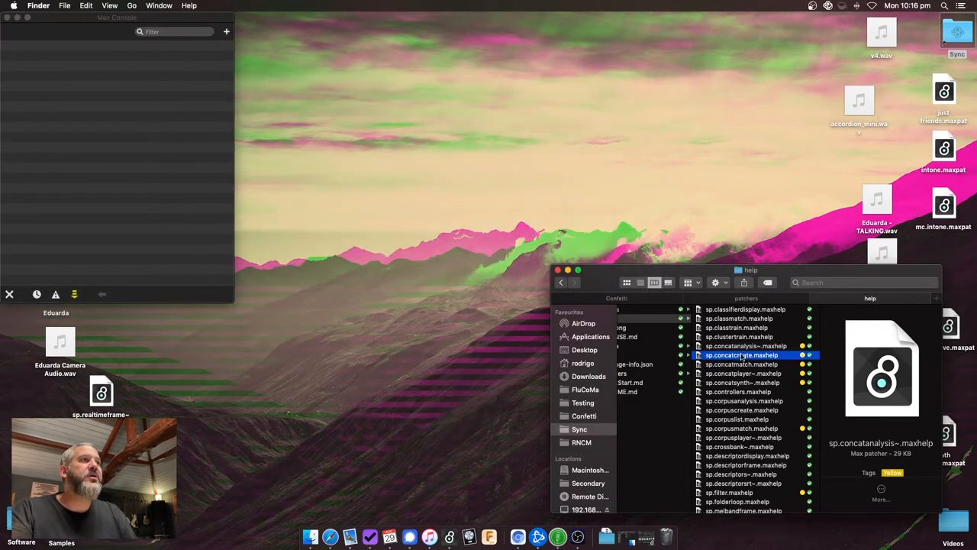
pyautogui.doubleClick(741, 355)
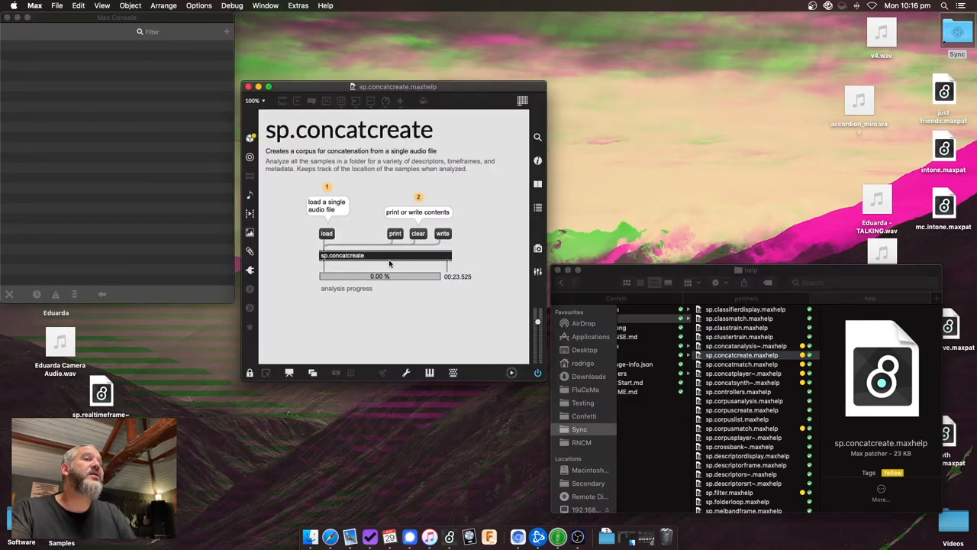
pyautogui.moveTo(401, 252)
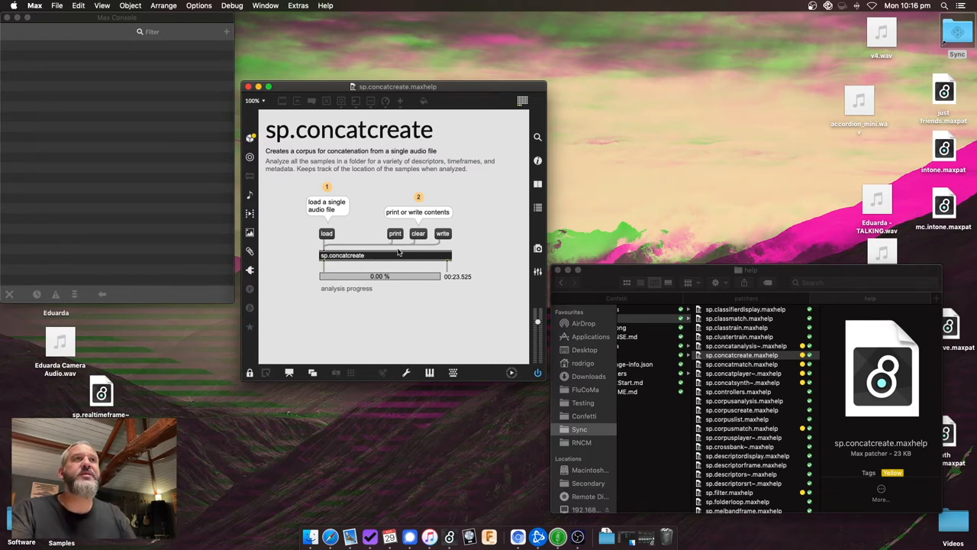
pyautogui.moveTo(377, 284)
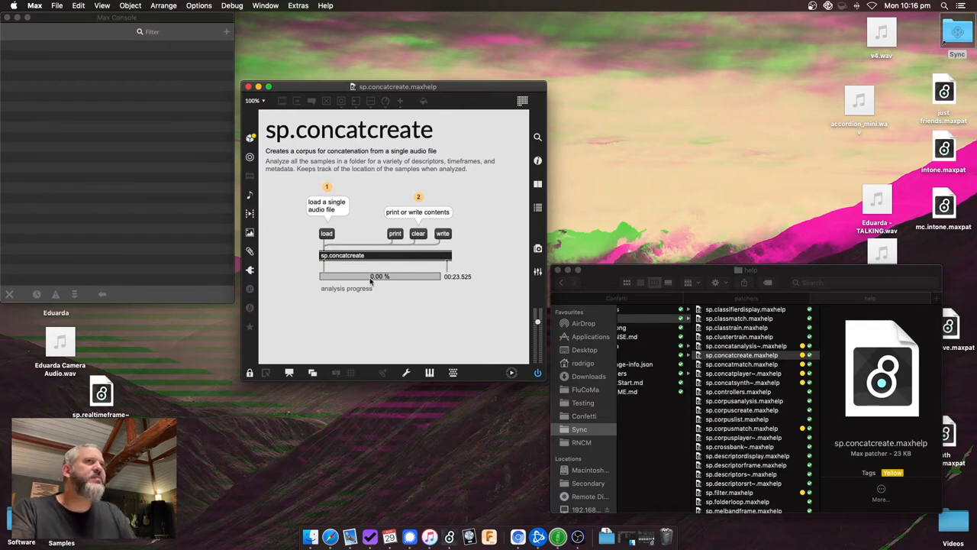
pyautogui.moveTo(432, 276)
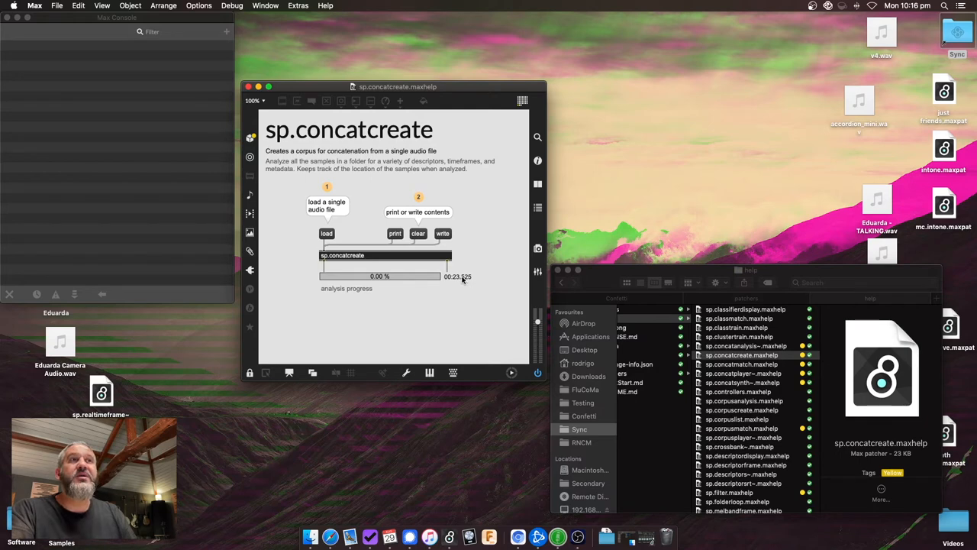
pyautogui.moveTo(452, 72)
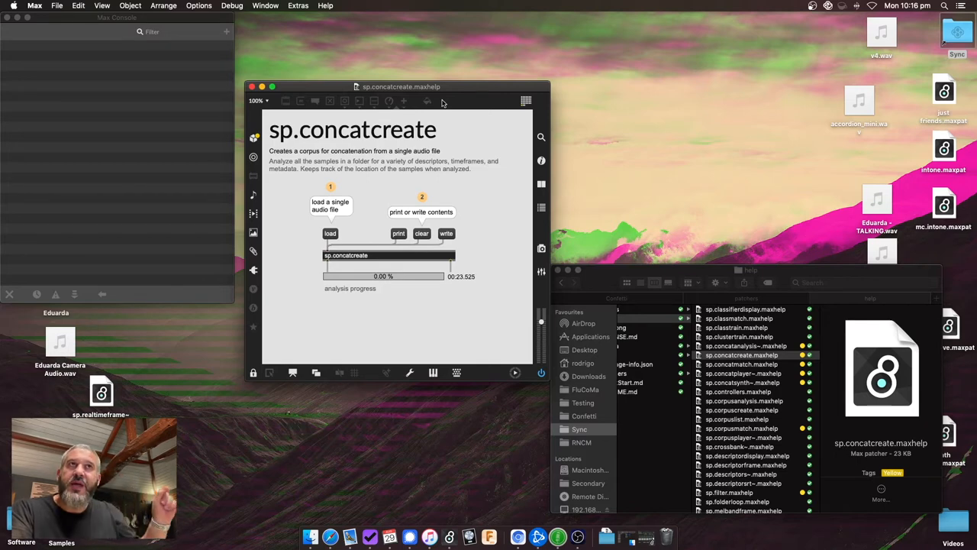
pyautogui.moveTo(439, 150)
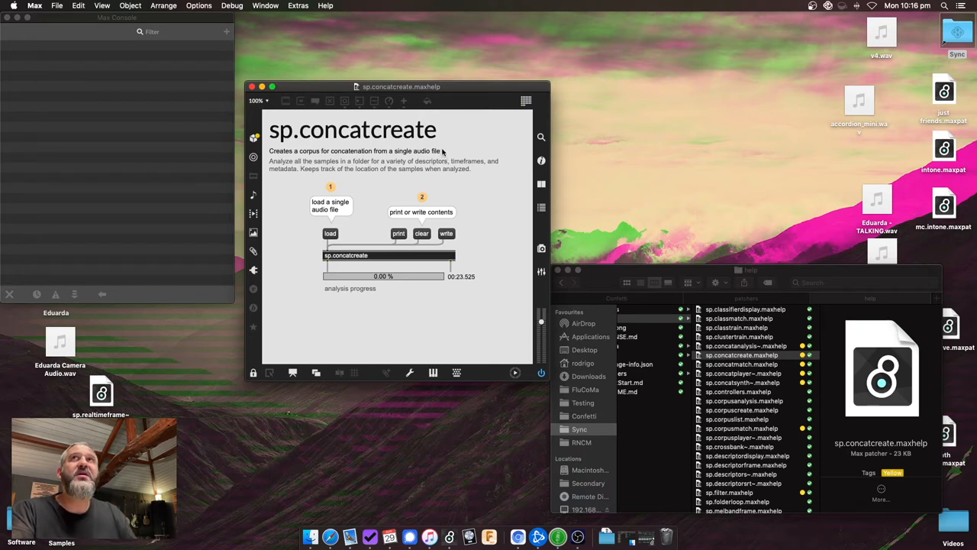
pyautogui.moveTo(379, 261)
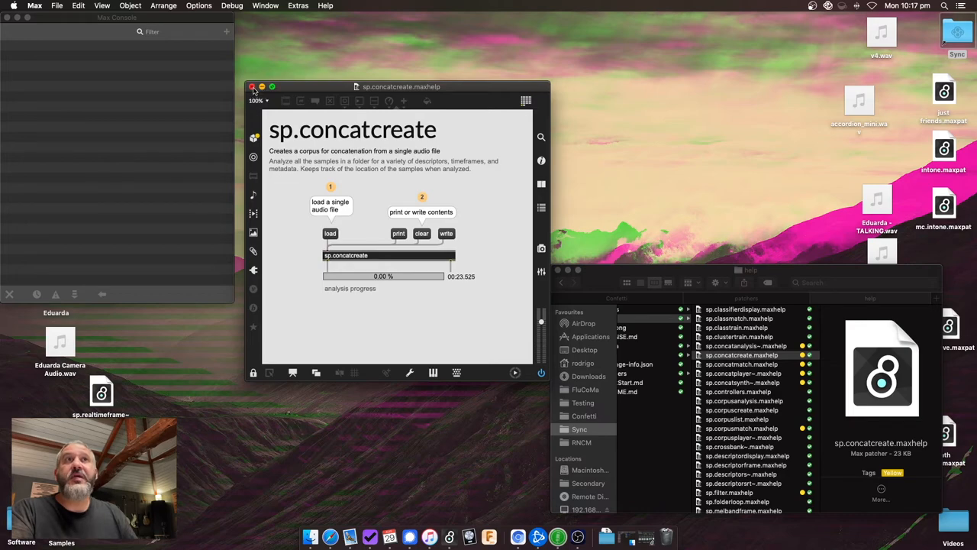
# Step: Close the sp.concatcreate help and open sp.concatplayer~.maxhelp from Finder
pyautogui.click(253, 86)
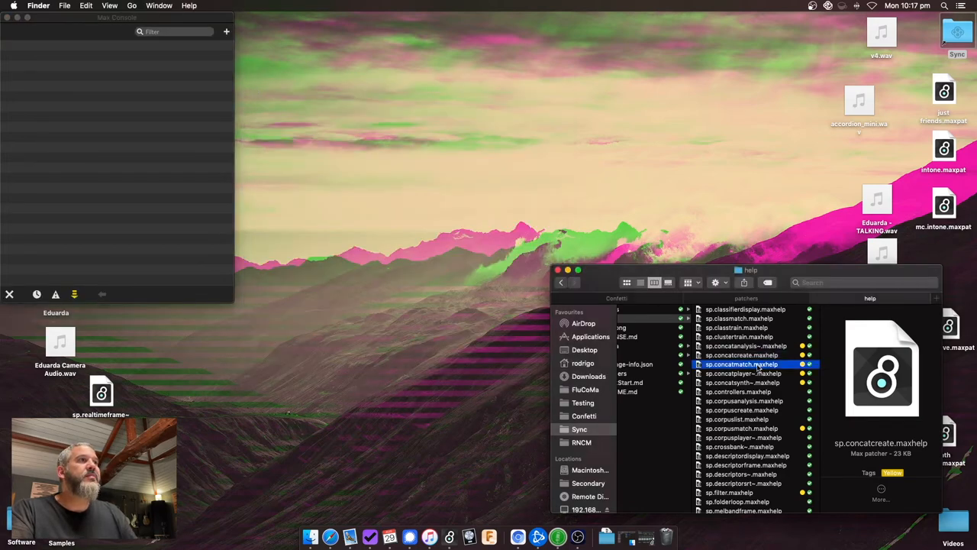
pyautogui.click(741, 364)
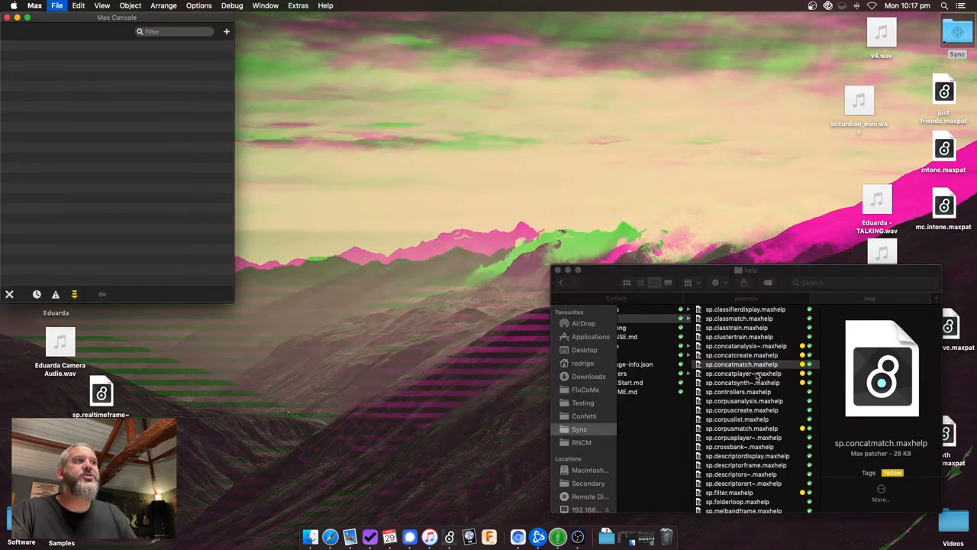
pyautogui.doubleClick(742, 373)
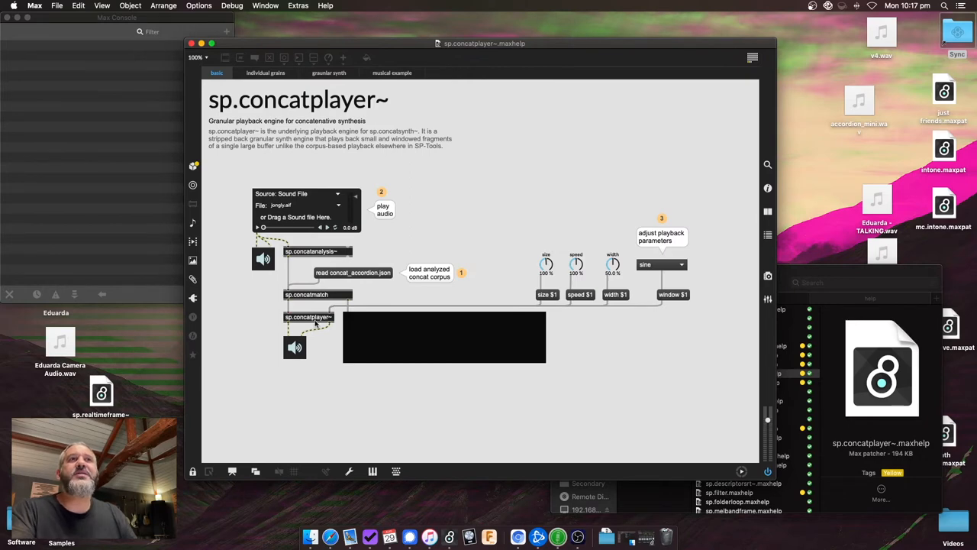
# Step: In the individual grains example, start random grain playback and enlarge the grain size
pyautogui.click(265, 73)
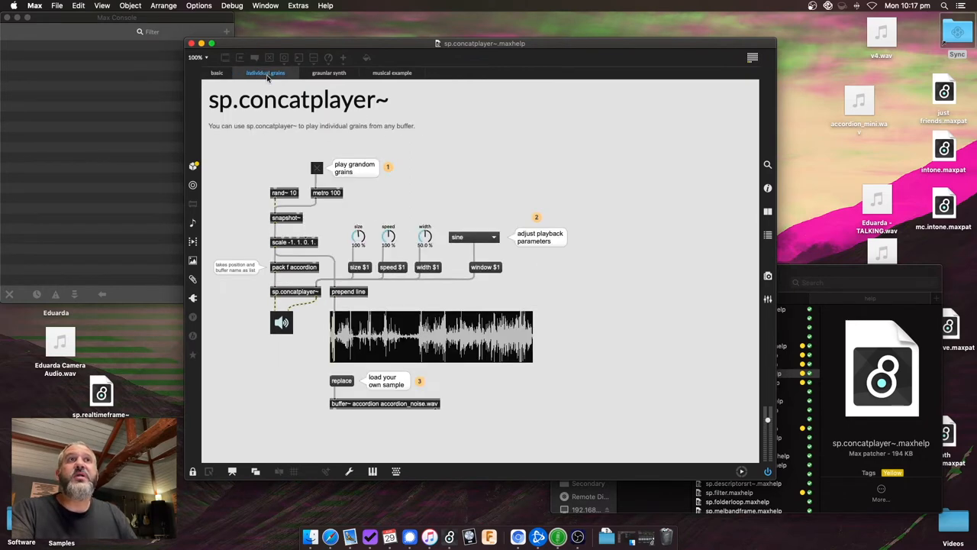
pyautogui.click(317, 168)
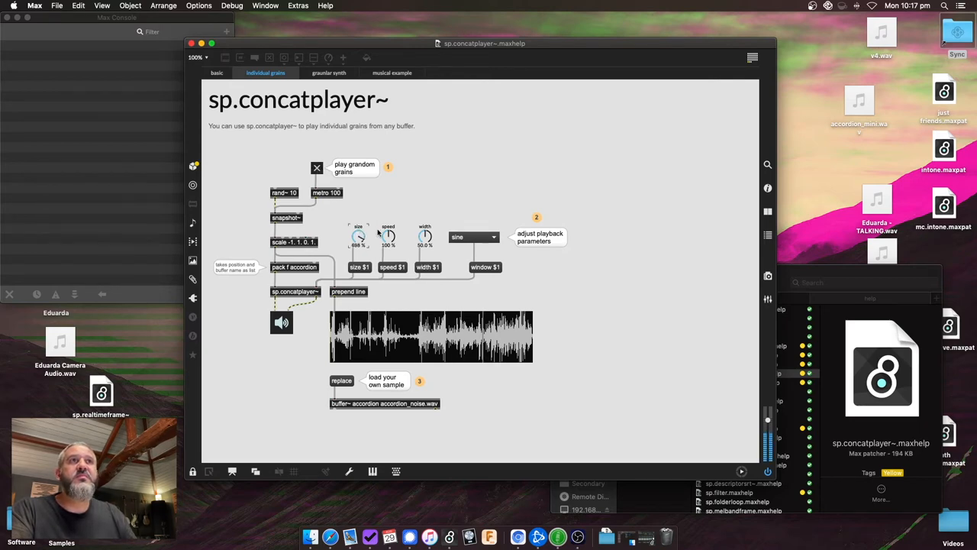
pyautogui.click(329, 72)
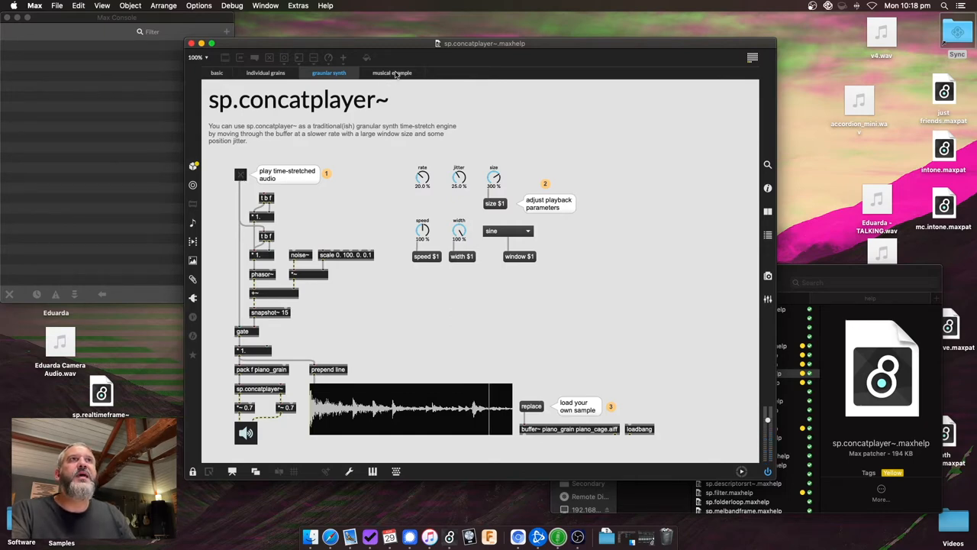
# Step: Play the musical example's prepared-snare sample with controls toggled, then stop playback
pyautogui.click(391, 72)
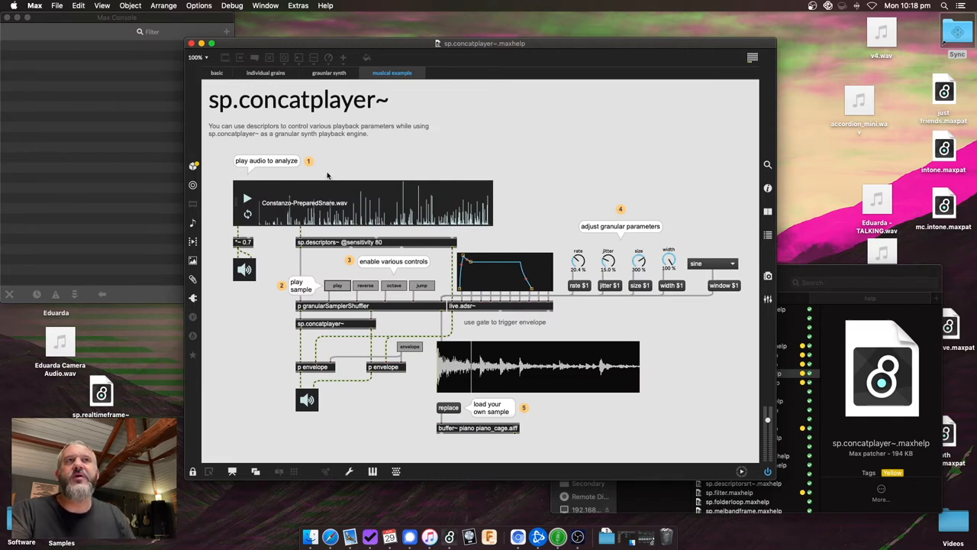
pyautogui.moveTo(275, 208)
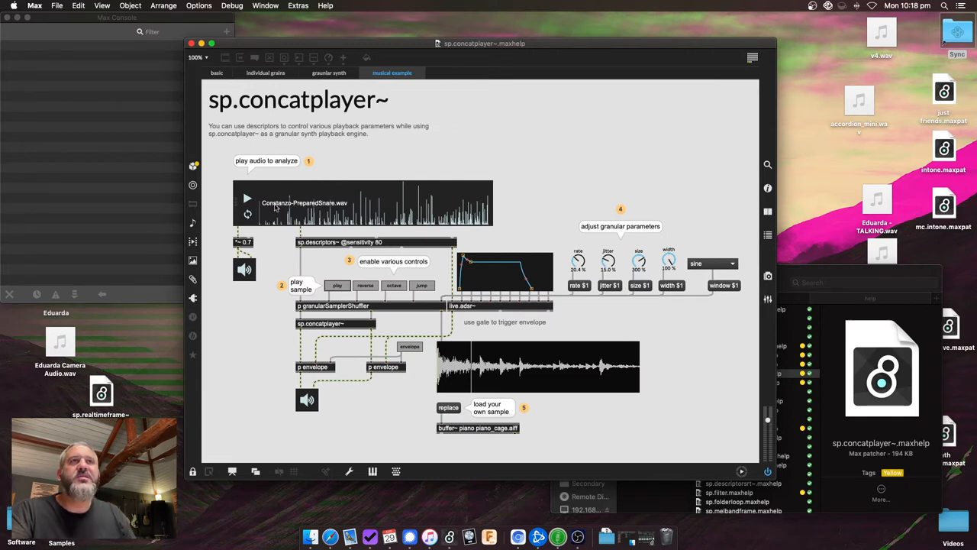
pyautogui.moveTo(247, 198)
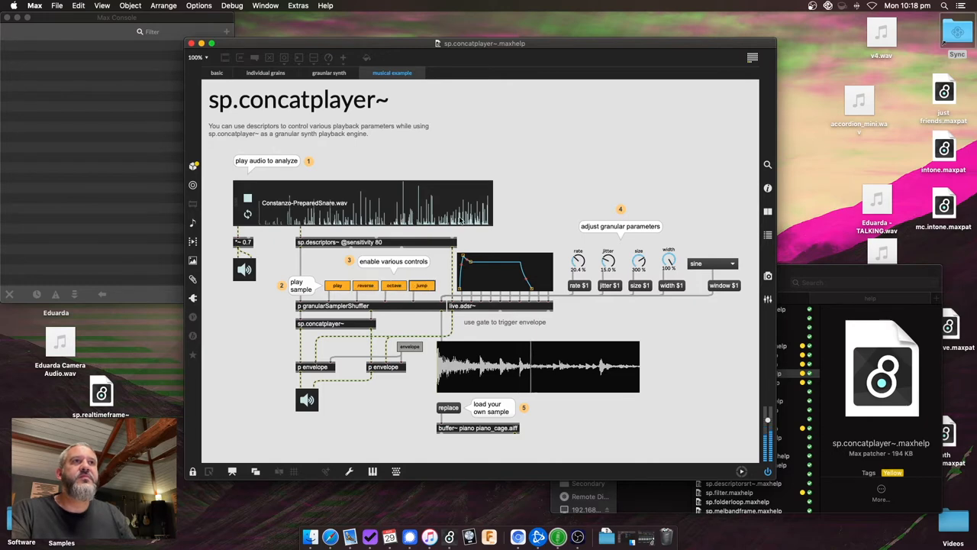
pyautogui.moveTo(557, 176)
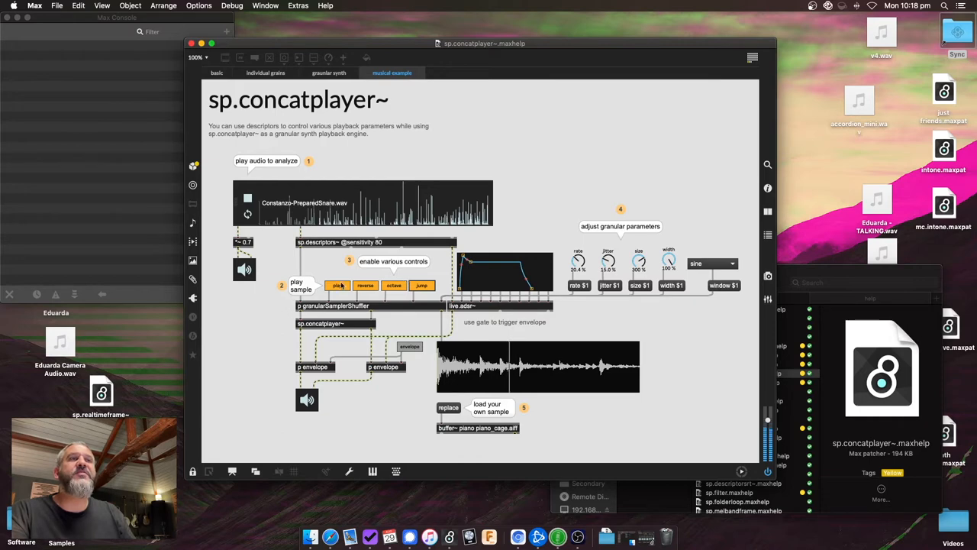
pyautogui.click(337, 285)
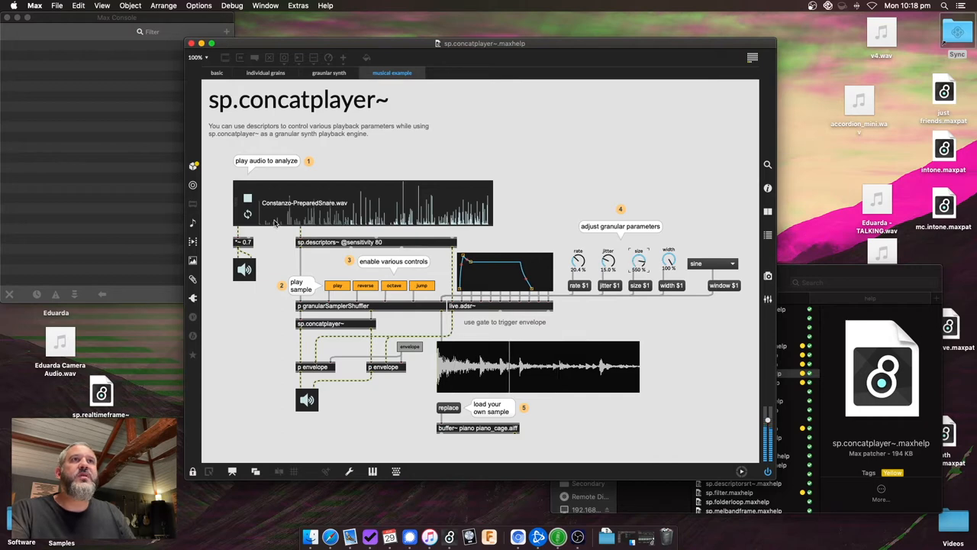
pyautogui.click(247, 198)
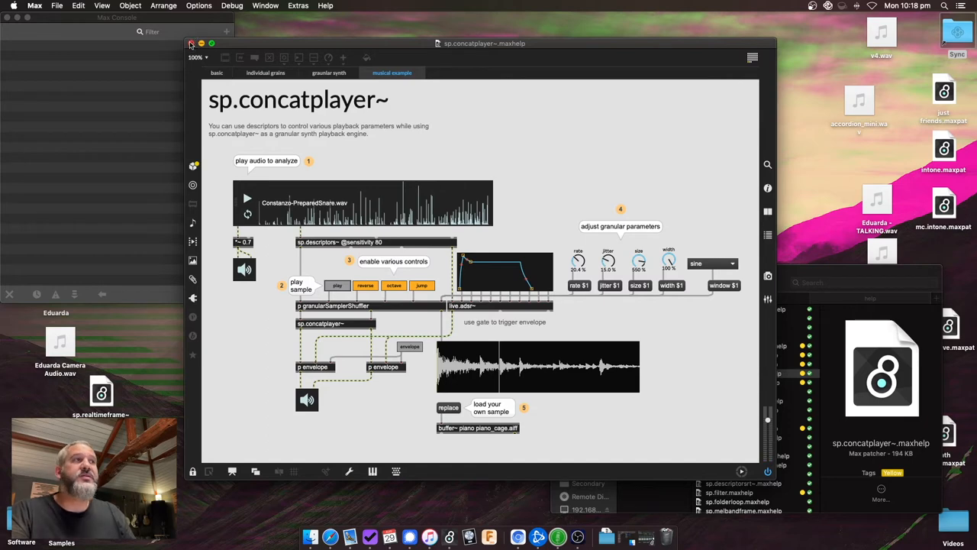
# Step: Close the sp.concatplayer~ help and open sp.concatsynth~.maxhelp from Finder
pyautogui.click(192, 44)
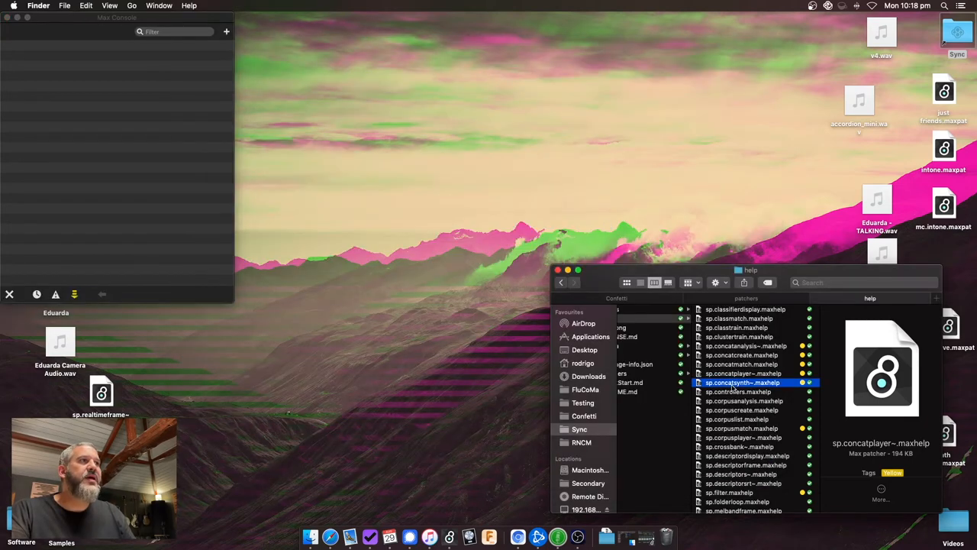
pyautogui.click(741, 383)
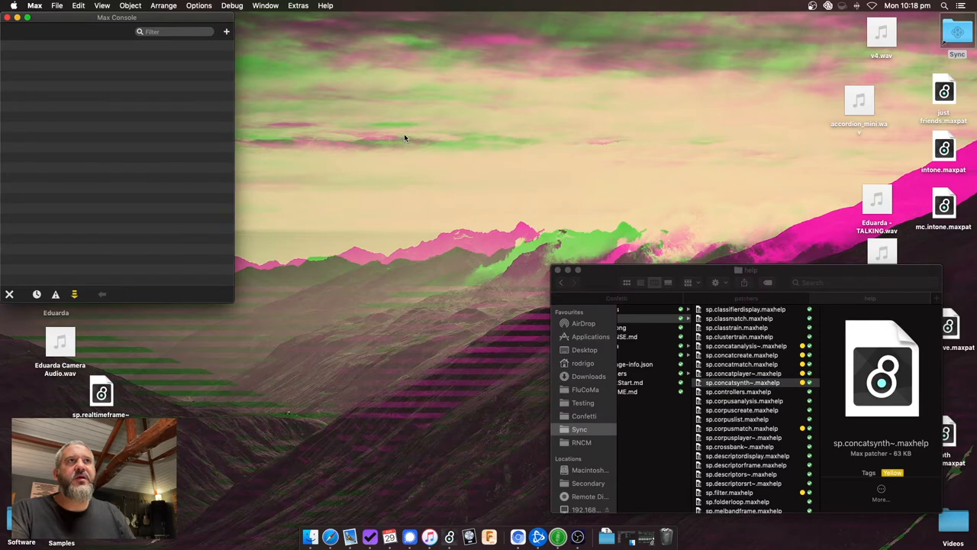
pyautogui.doubleClick(742, 382)
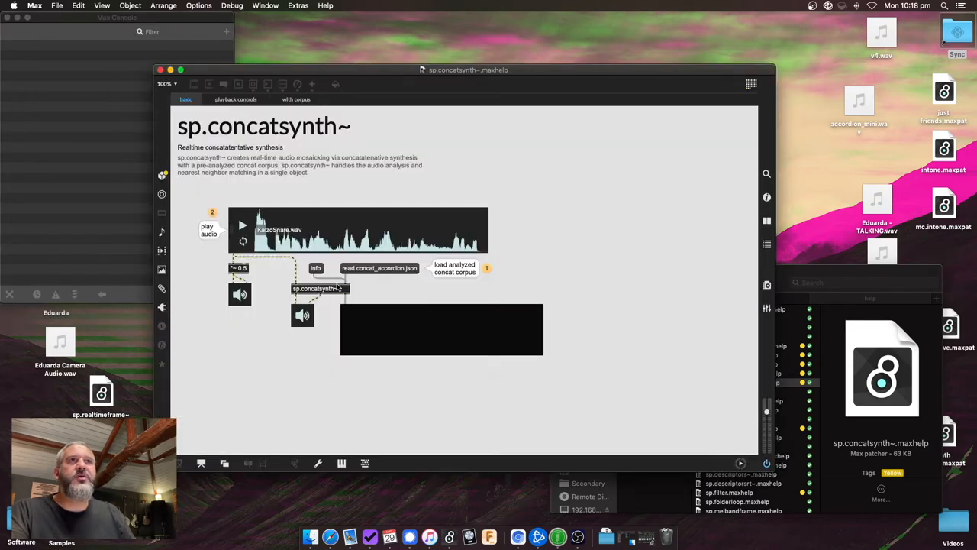
pyautogui.moveTo(322, 296)
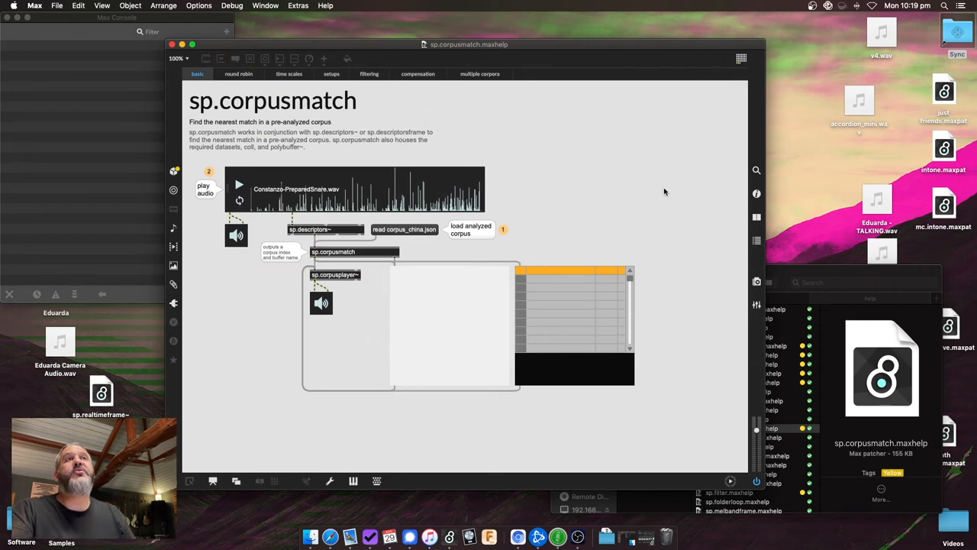
pyautogui.click(369, 74)
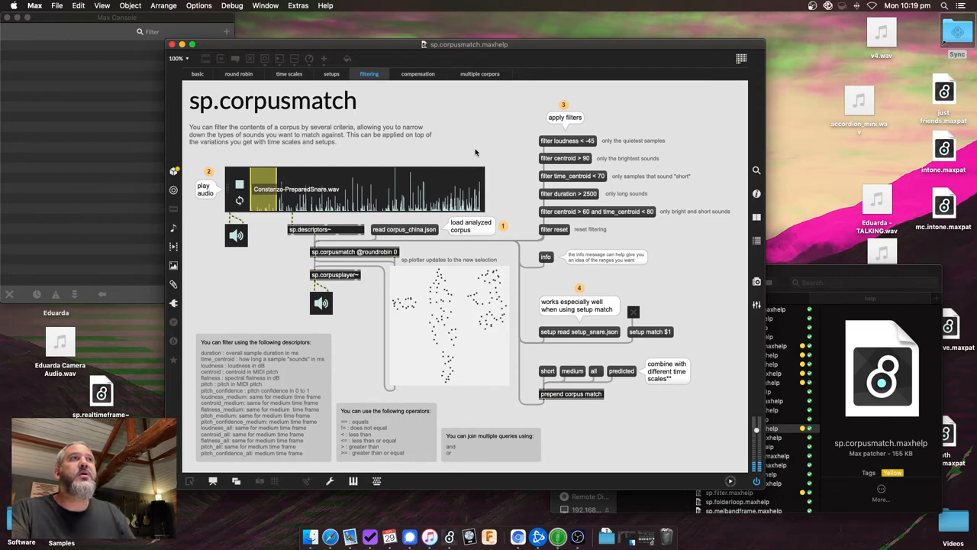
pyautogui.moveTo(578, 147)
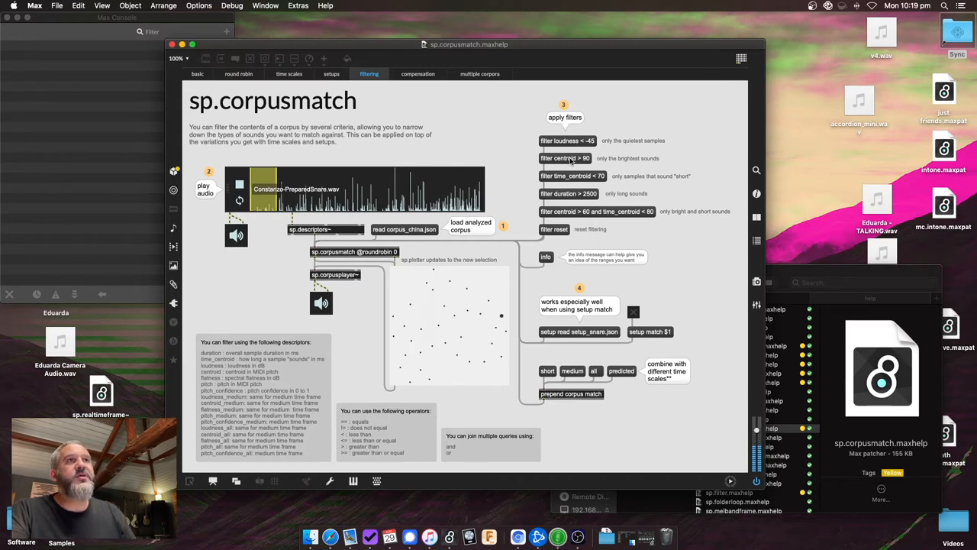
pyautogui.click(572, 176)
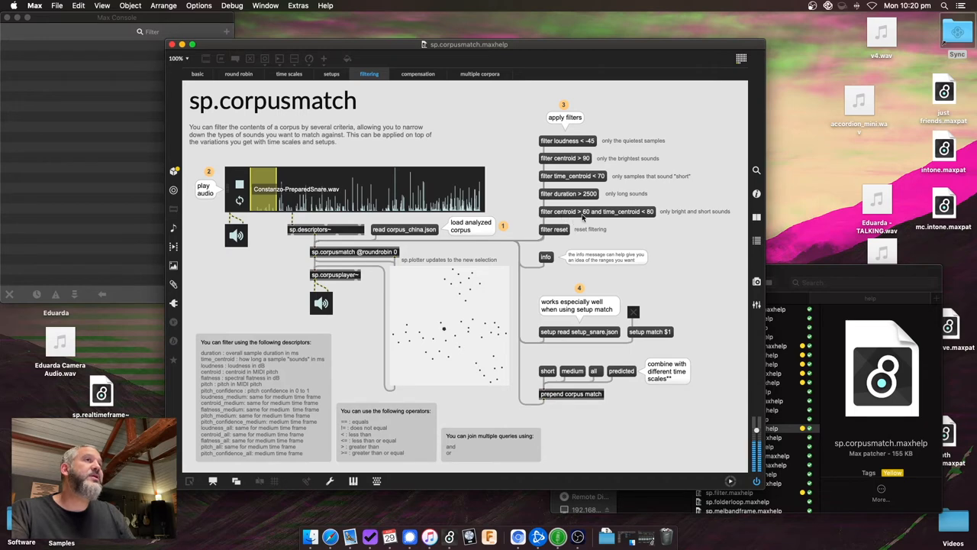
pyautogui.moveTo(655, 219)
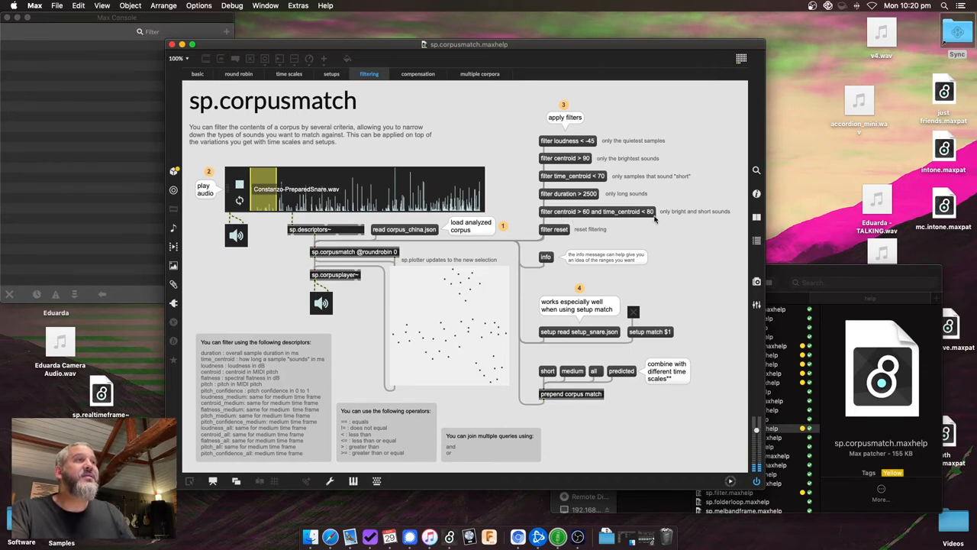
pyautogui.click(597, 211)
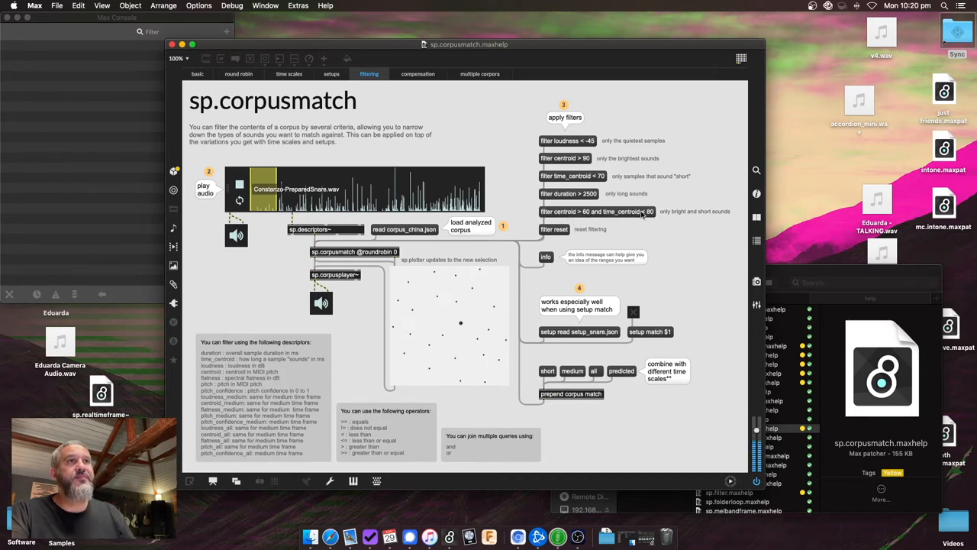
pyautogui.moveTo(655, 237)
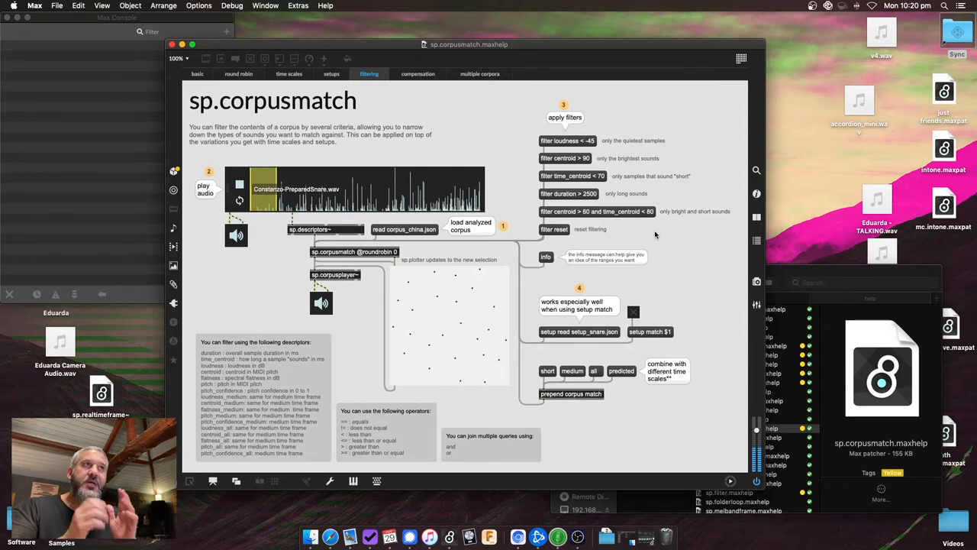
pyautogui.moveTo(595, 223)
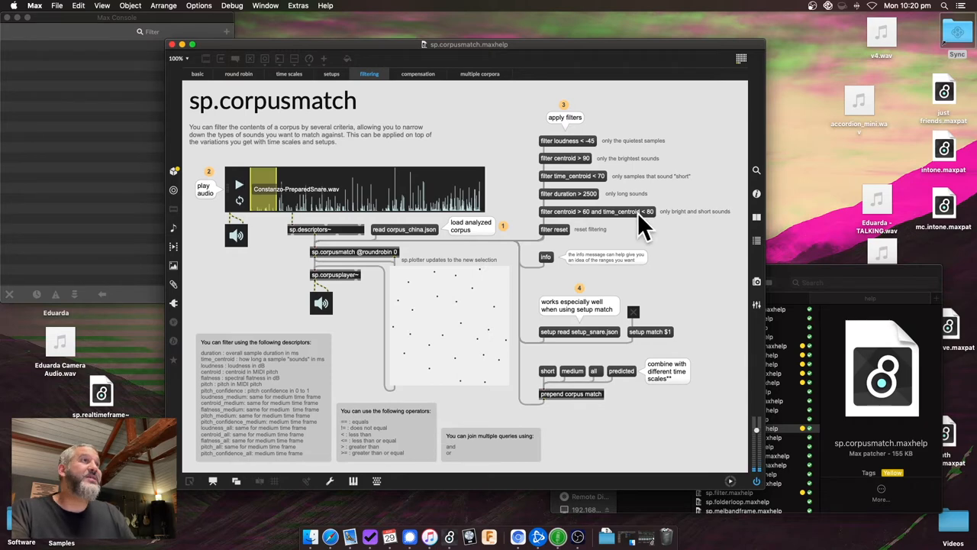
pyautogui.moveTo(613, 217)
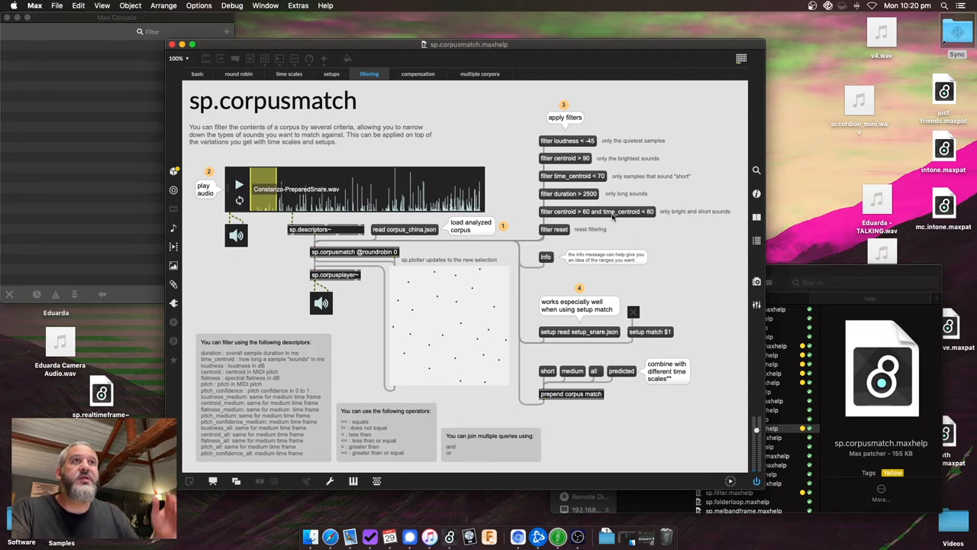
pyautogui.moveTo(434, 334)
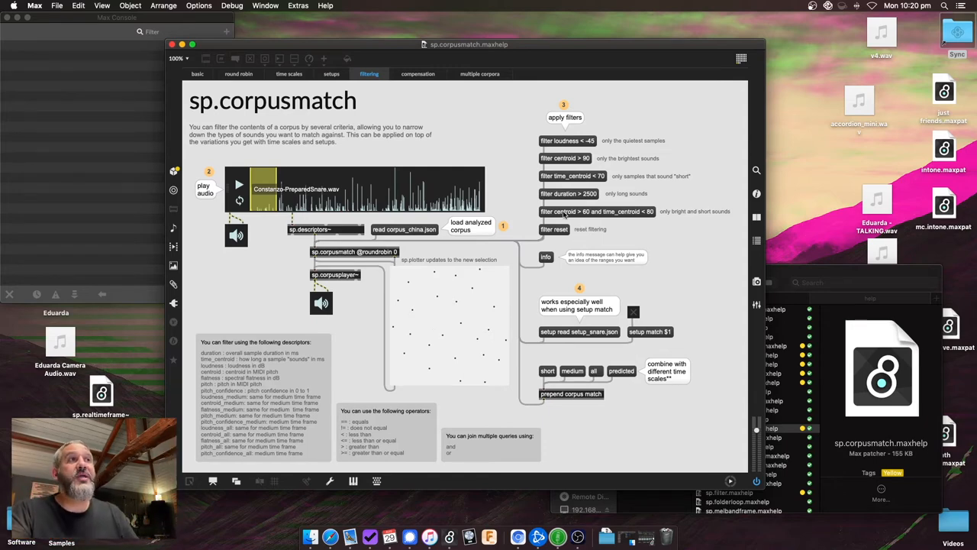
pyautogui.moveTo(607, 217)
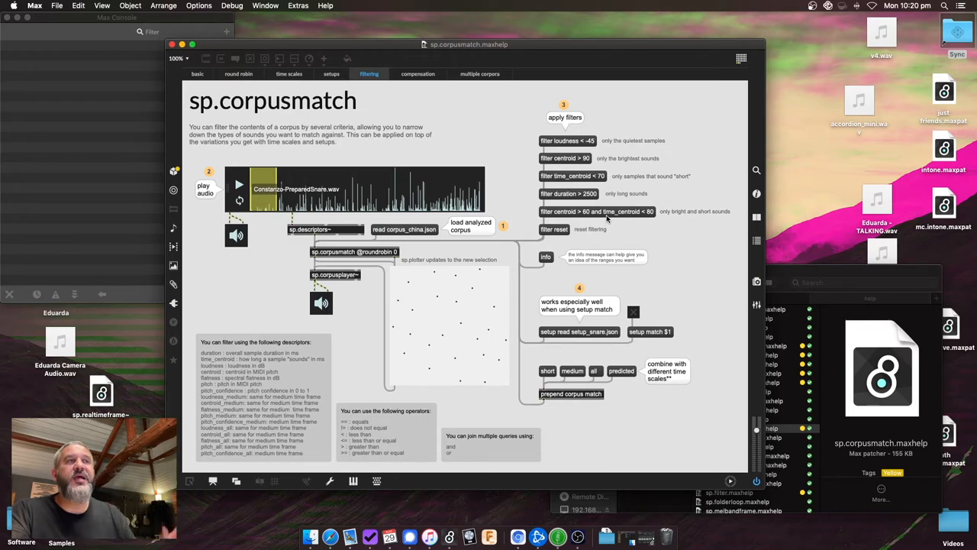
pyautogui.moveTo(573, 225)
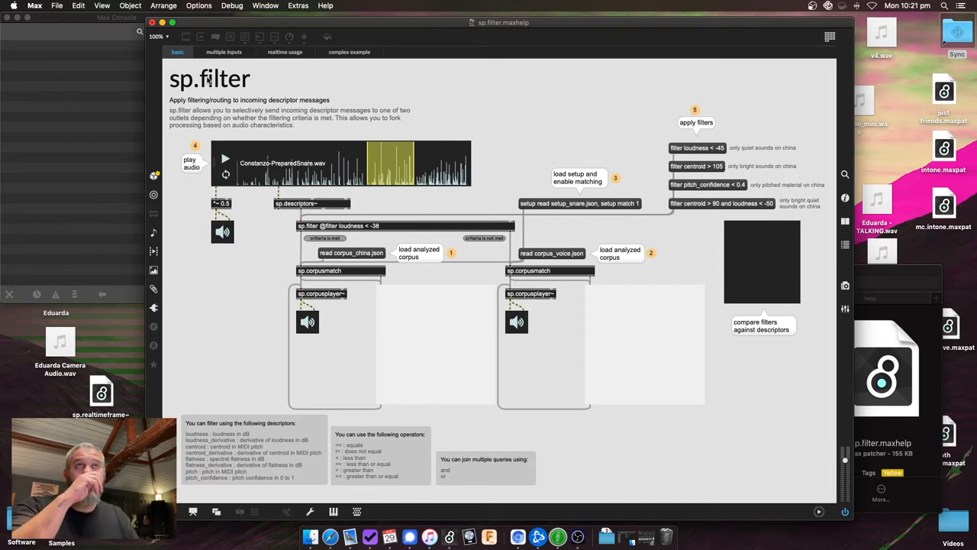
pyautogui.moveTo(406, 256)
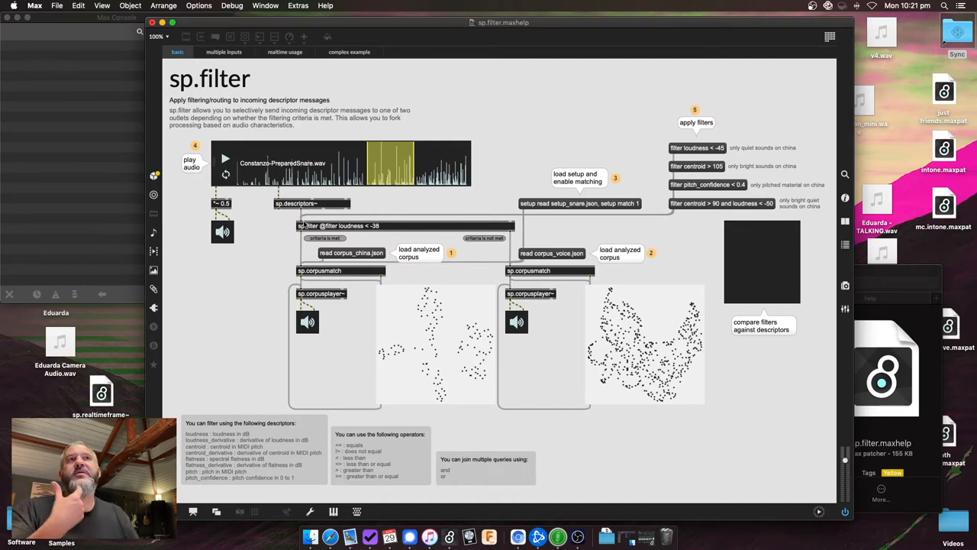
pyautogui.moveTo(309, 220)
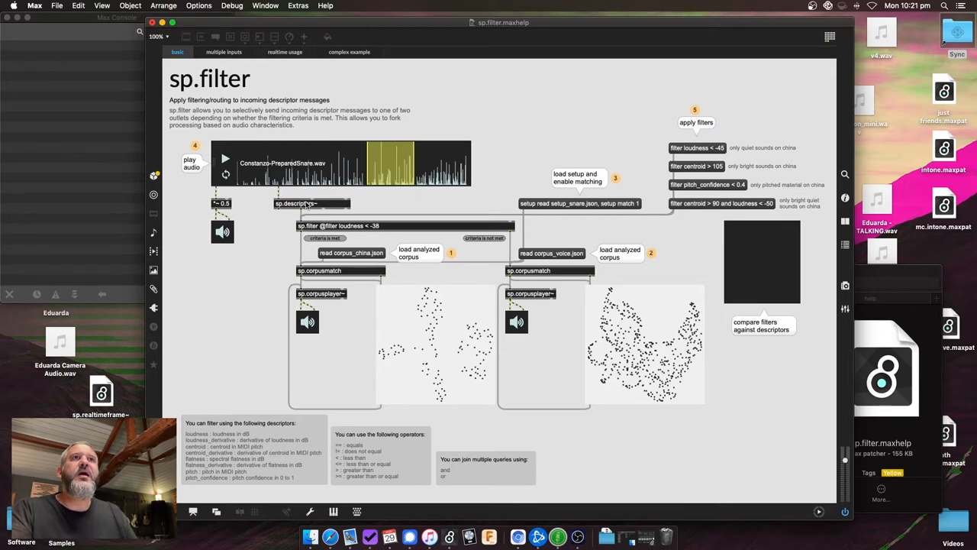
pyautogui.moveTo(297, 235)
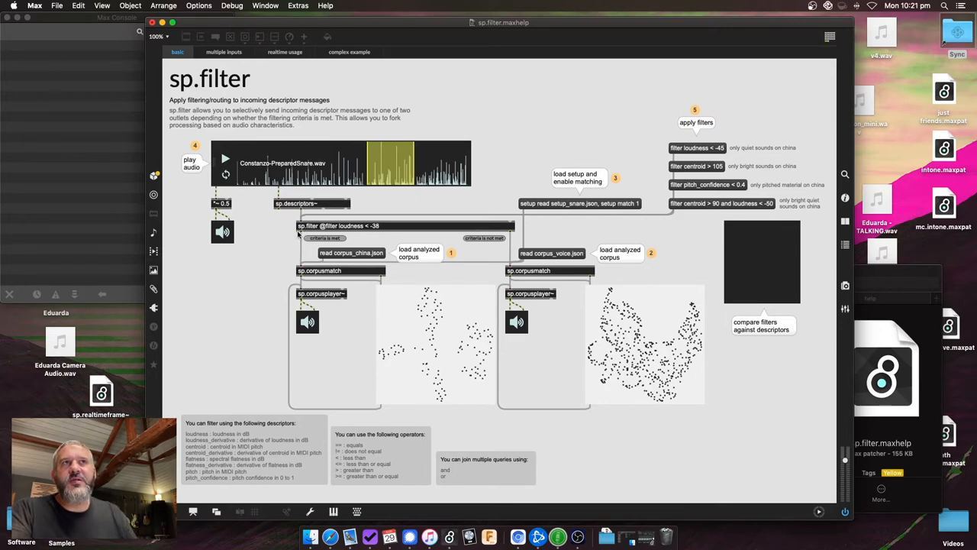
pyautogui.moveTo(509, 229)
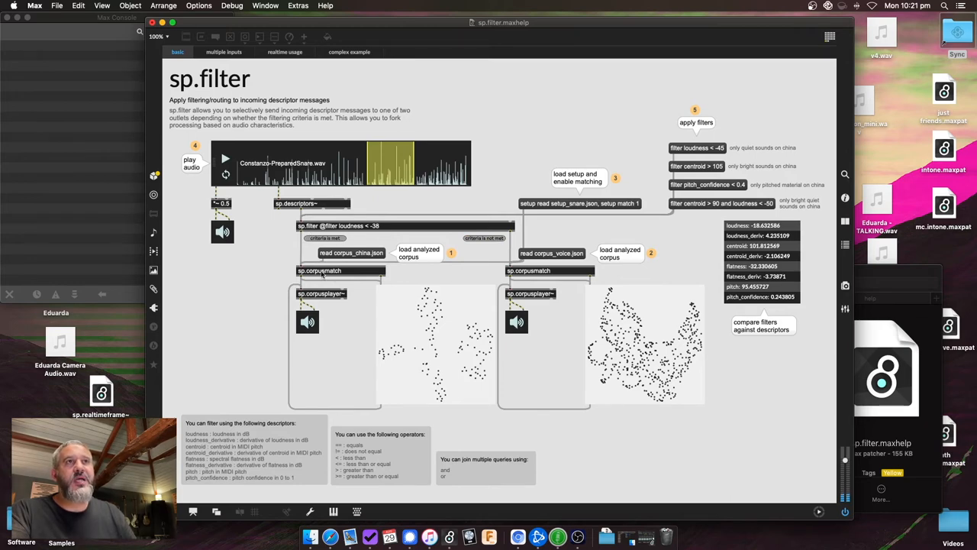
pyautogui.moveTo(354, 286)
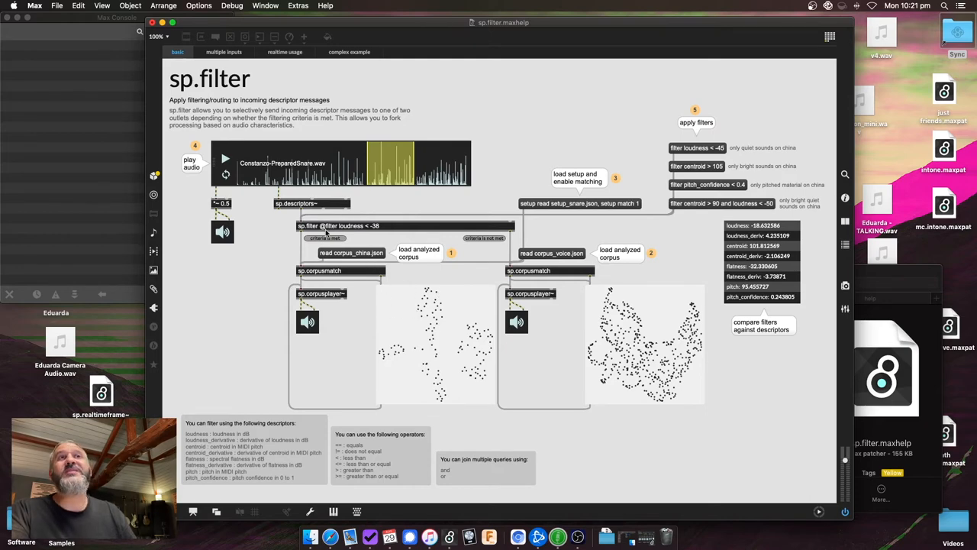
pyautogui.moveTo(502, 246)
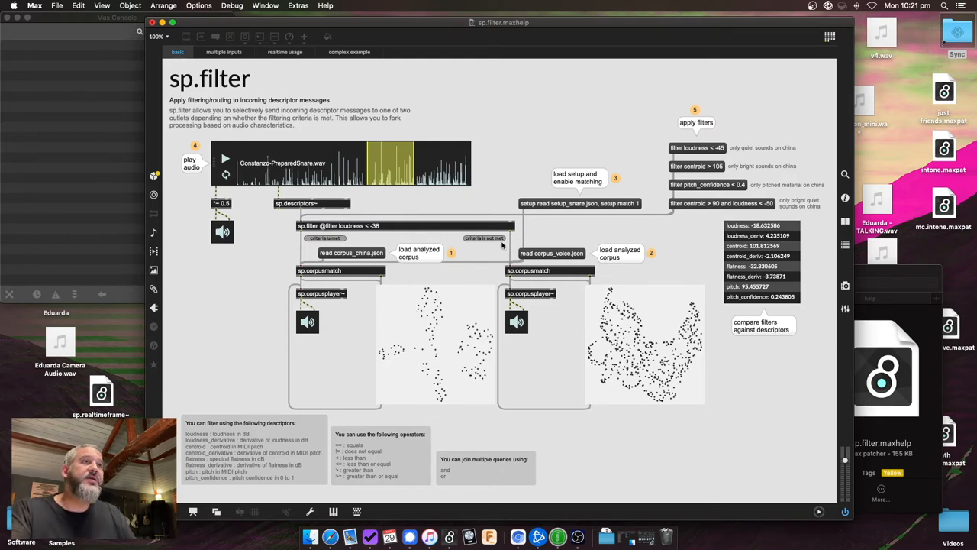
pyautogui.moveTo(567, 255)
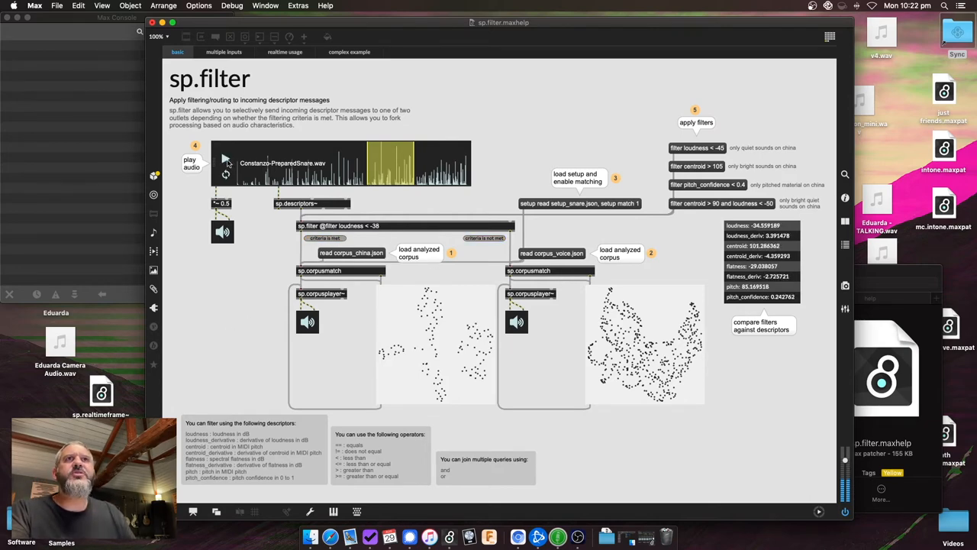
pyautogui.moveTo(399, 327)
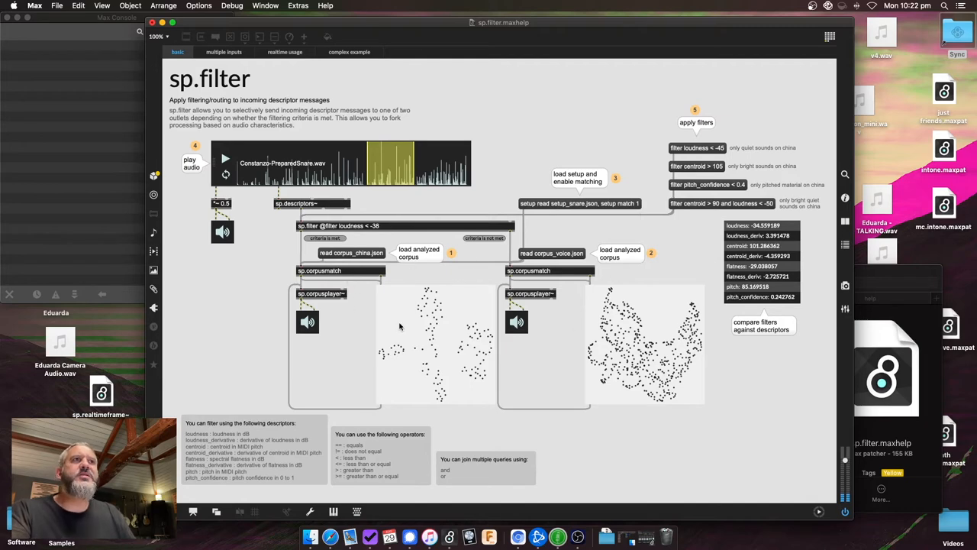
pyautogui.moveTo(298, 238)
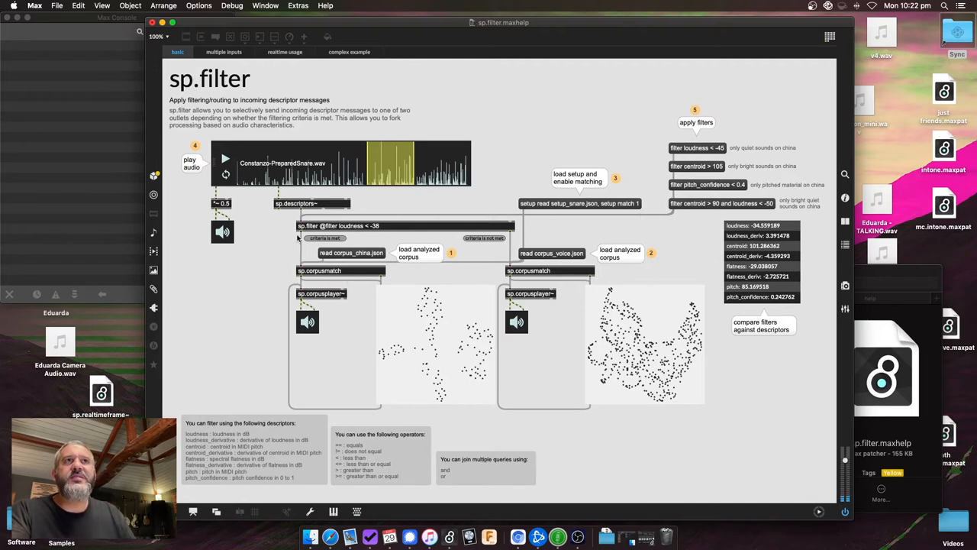
pyautogui.moveTo(320, 317)
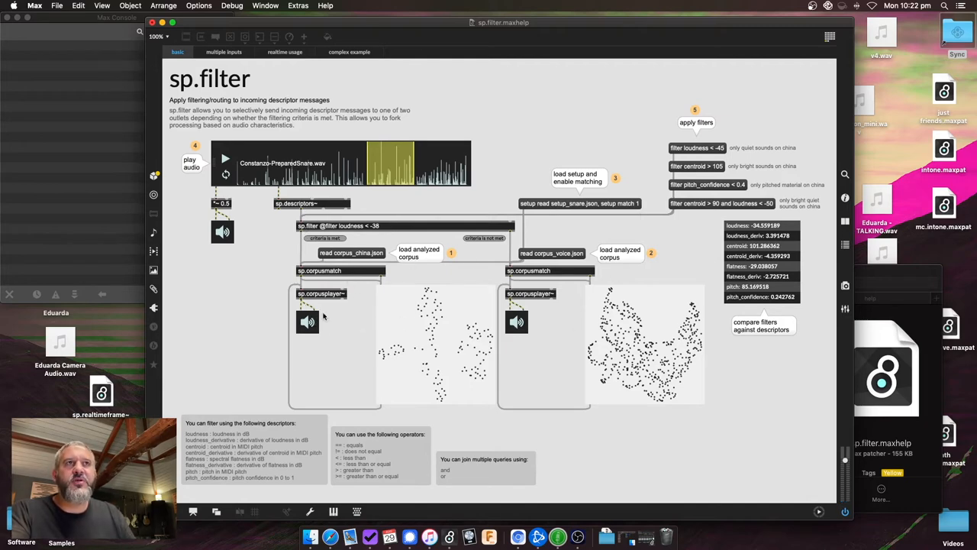
pyautogui.moveTo(465, 355)
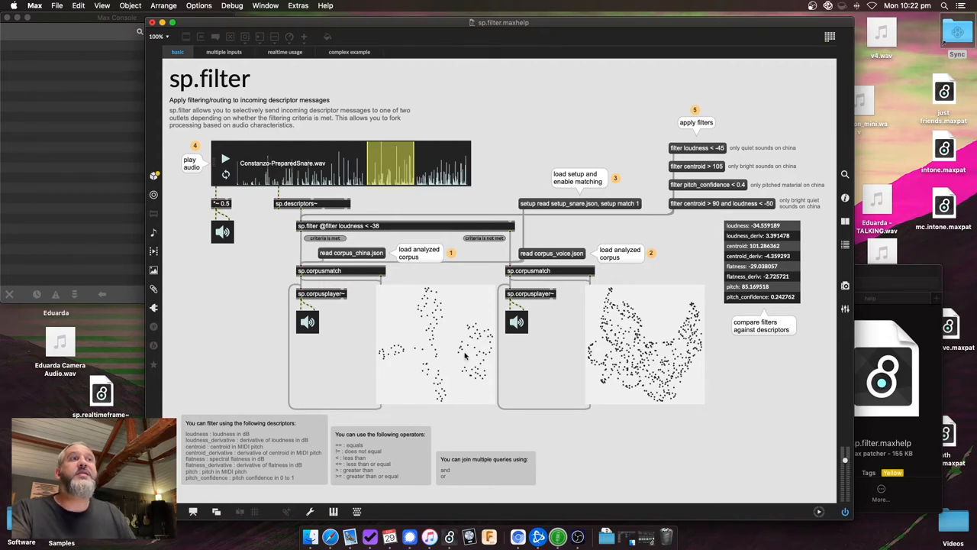
pyautogui.moveTo(365, 321)
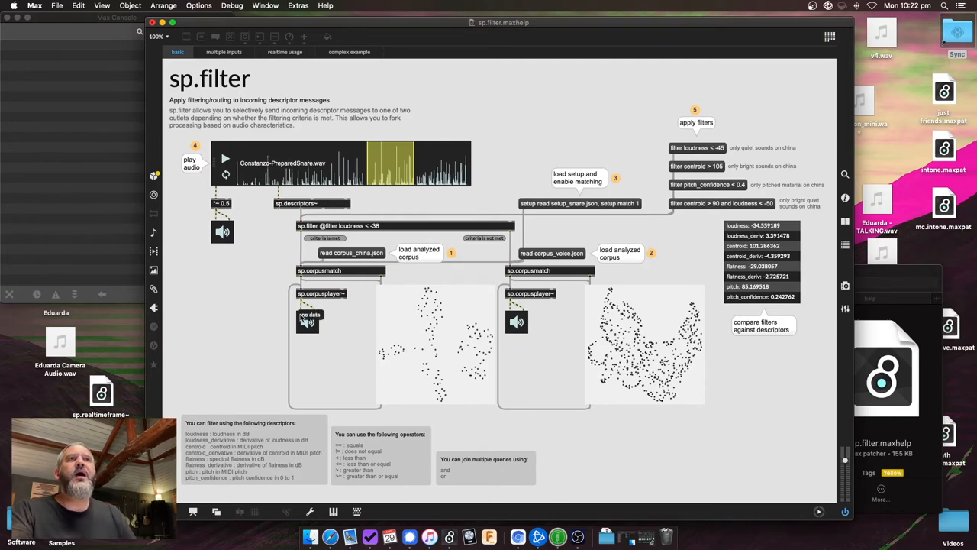
# Step: Switch the sp.filter help to its multiple inputs example
pyautogui.click(223, 52)
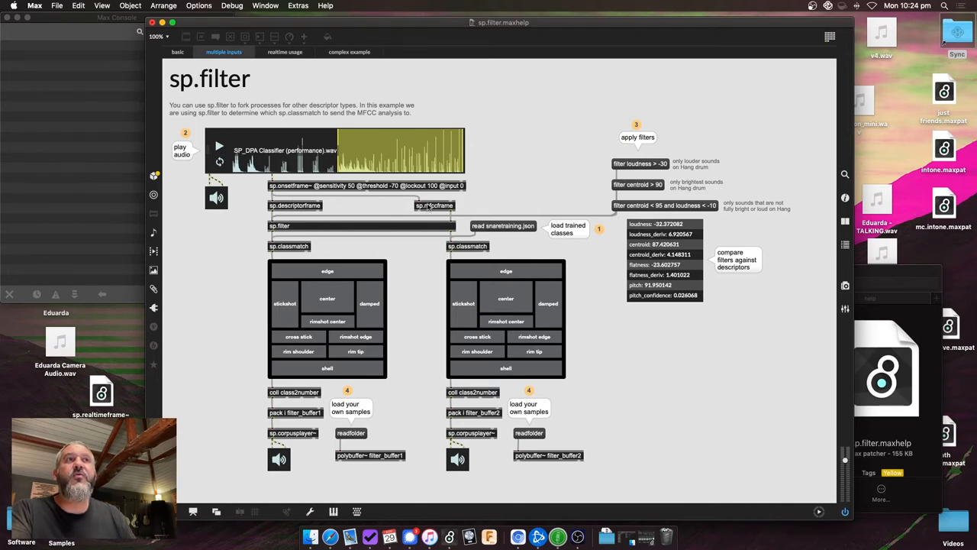
# Step: Run the multiple-inputs classifier example, then return to the basic sp.filter example
pyautogui.click(177, 51)
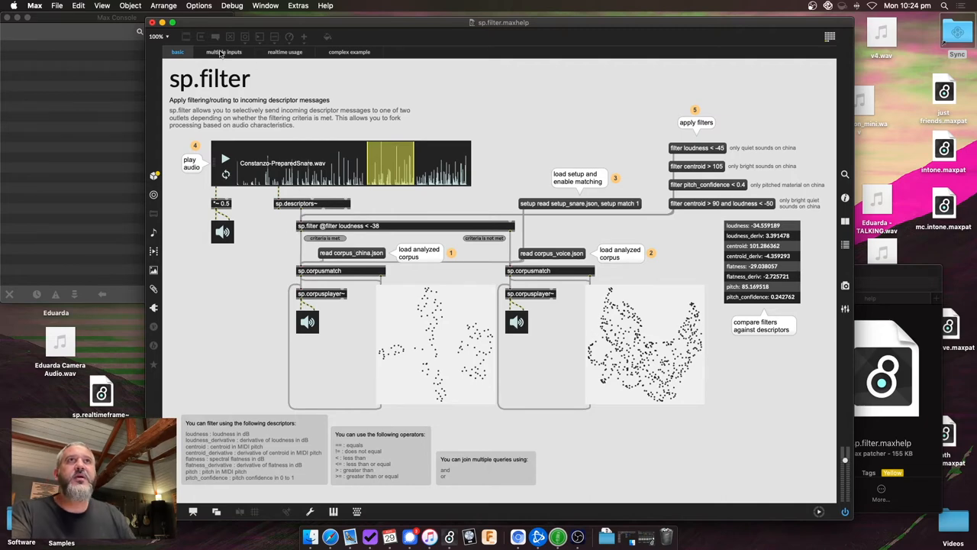
pyautogui.click(223, 52)
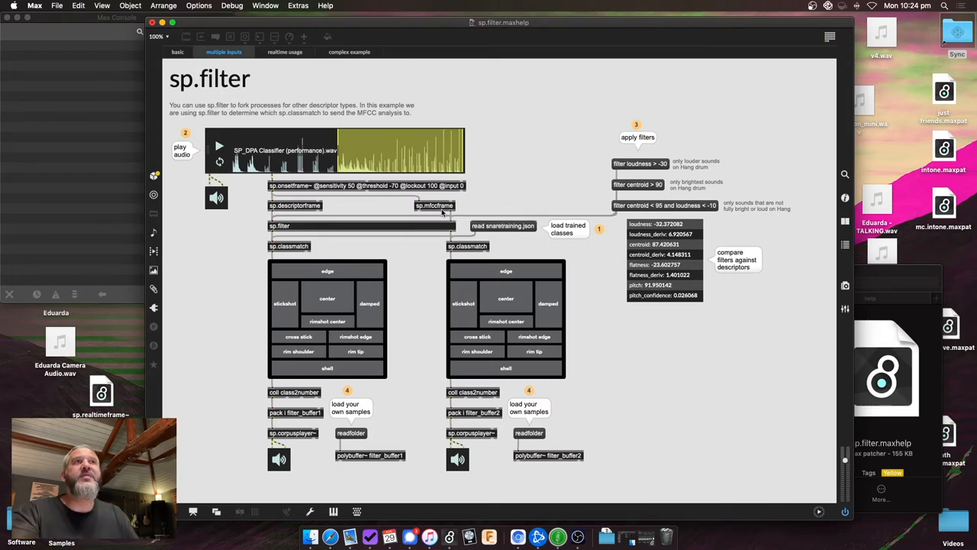
pyautogui.moveTo(398, 216)
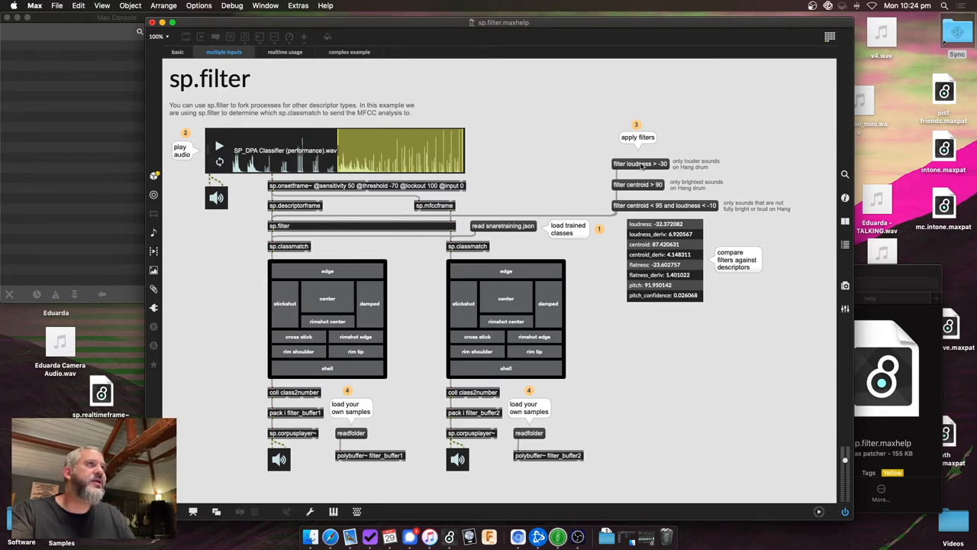
pyautogui.moveTo(290, 229)
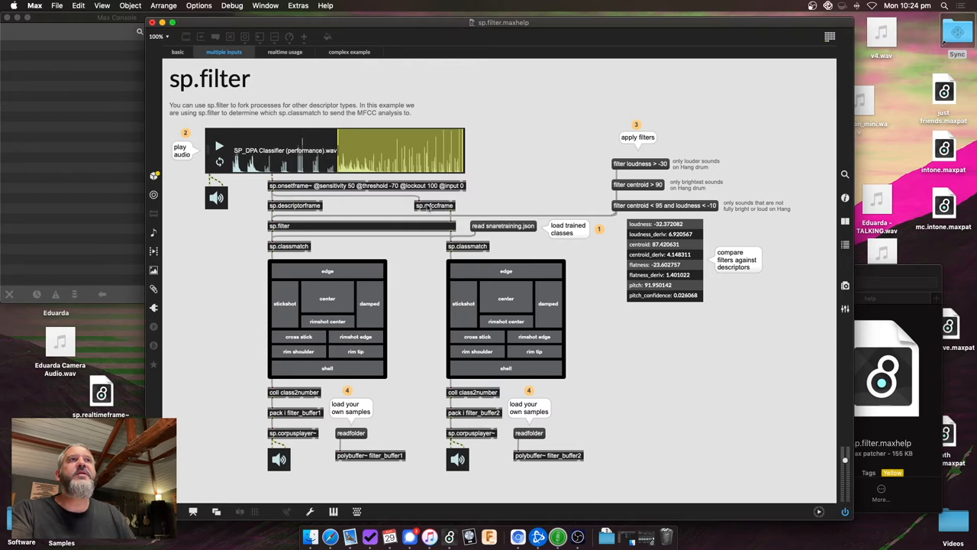
pyautogui.moveTo(435, 210)
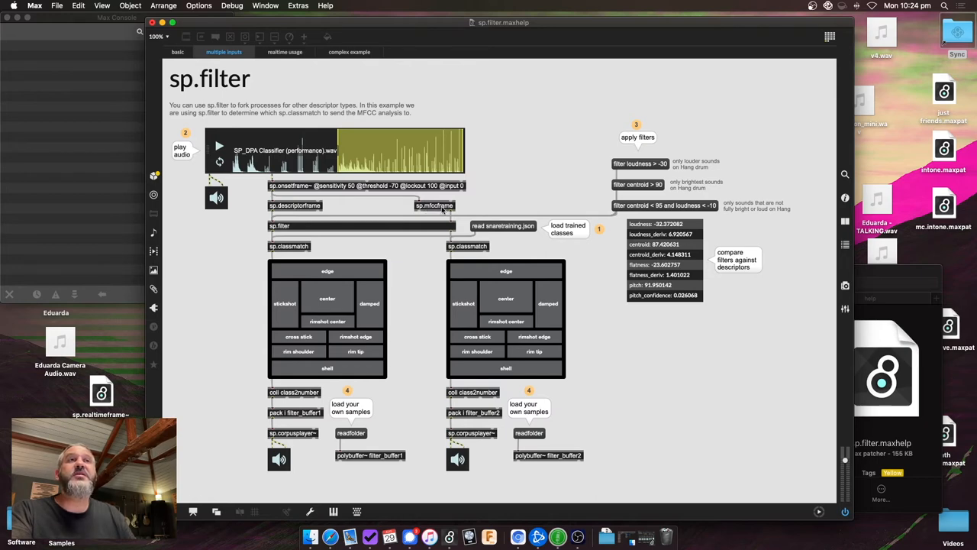
pyautogui.moveTo(344, 295)
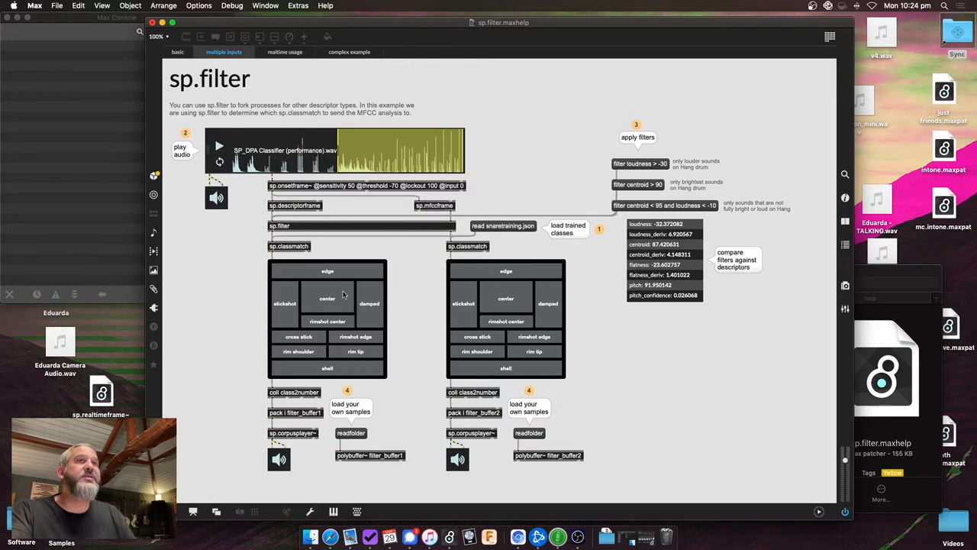
pyautogui.moveTo(290, 288)
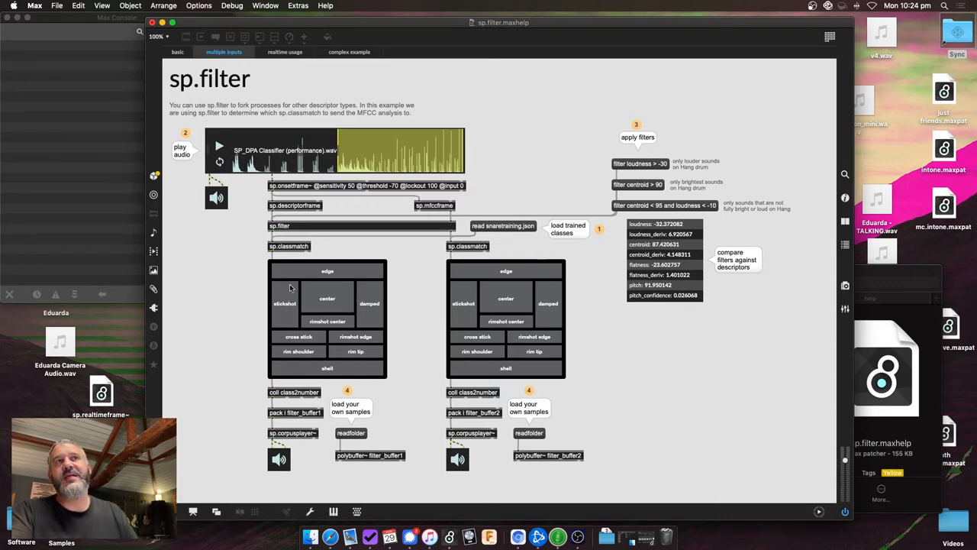
pyautogui.moveTo(640, 167)
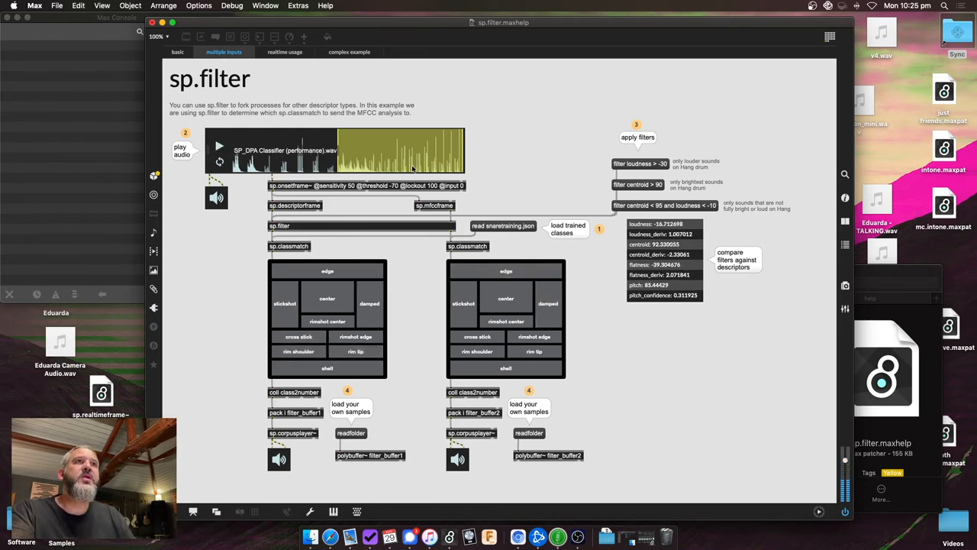
pyautogui.moveTo(374, 168)
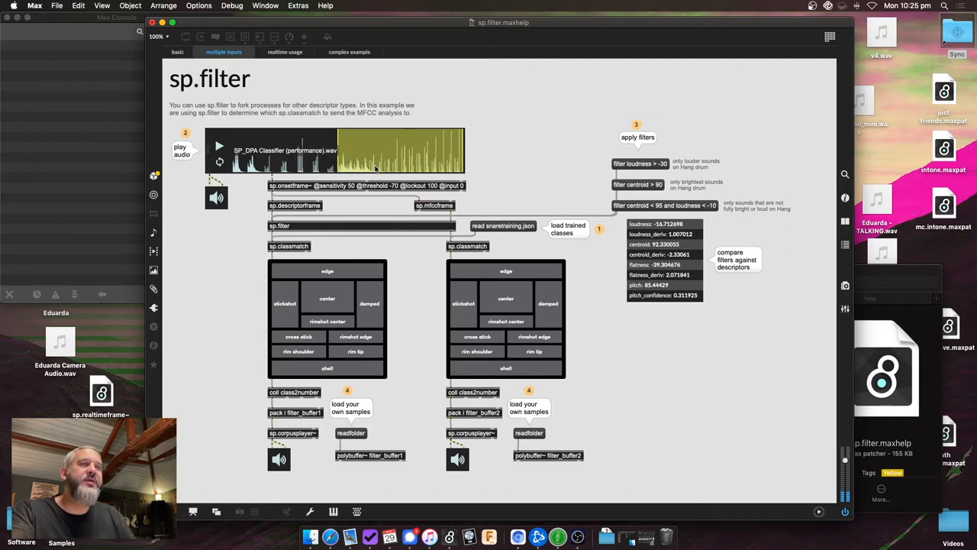
pyautogui.moveTo(275, 334)
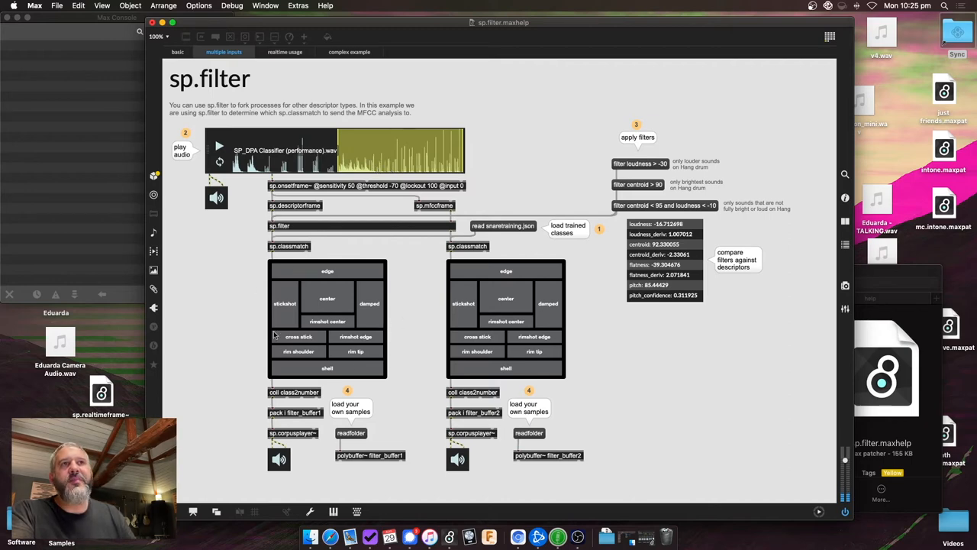
pyautogui.moveTo(500, 335)
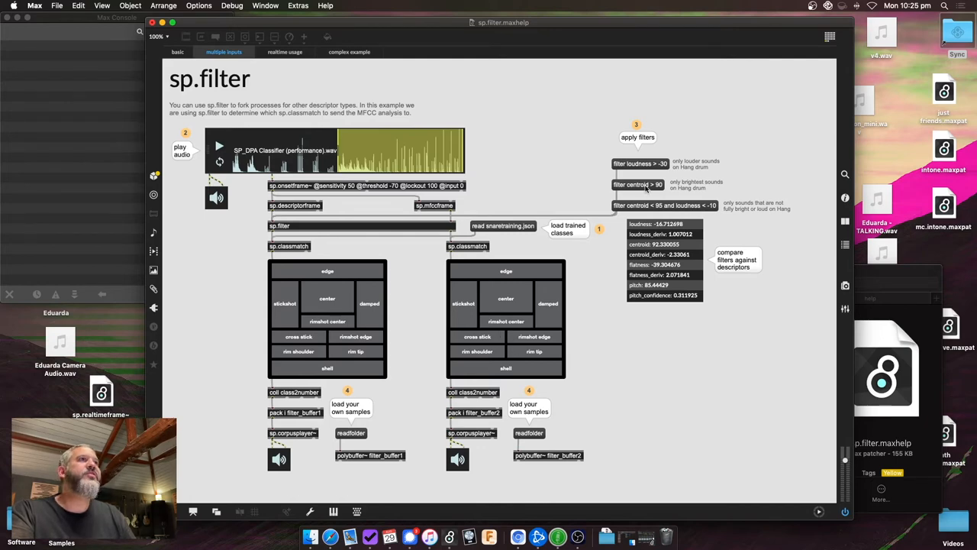
pyautogui.moveTo(632, 181)
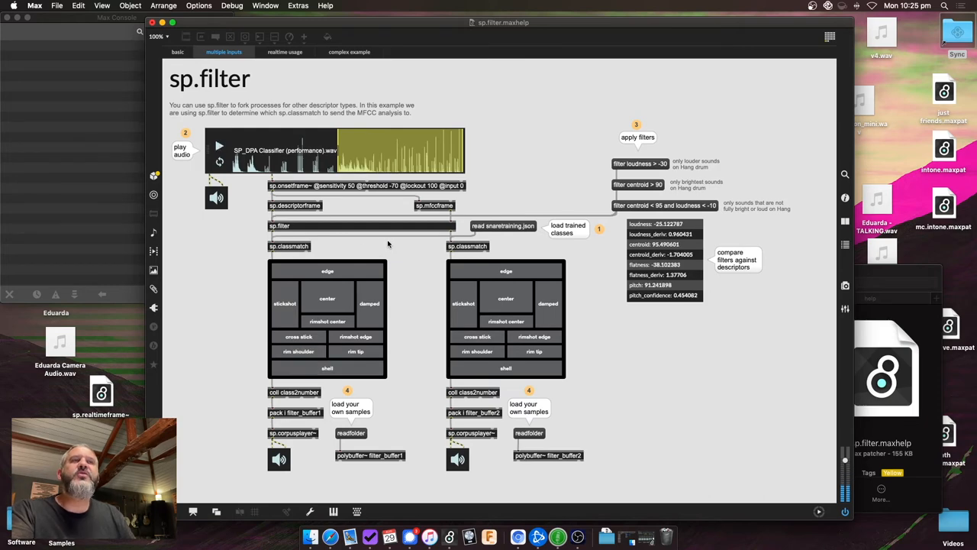
pyautogui.click(178, 52)
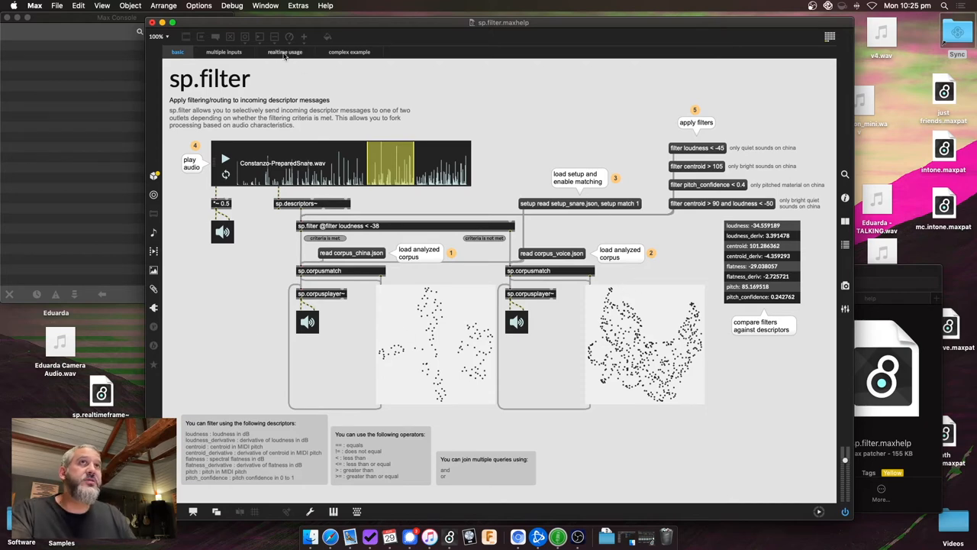
# Step: Revisit the multiple-inputs and basic examples, then bring up the realtime usage example
pyautogui.click(224, 52)
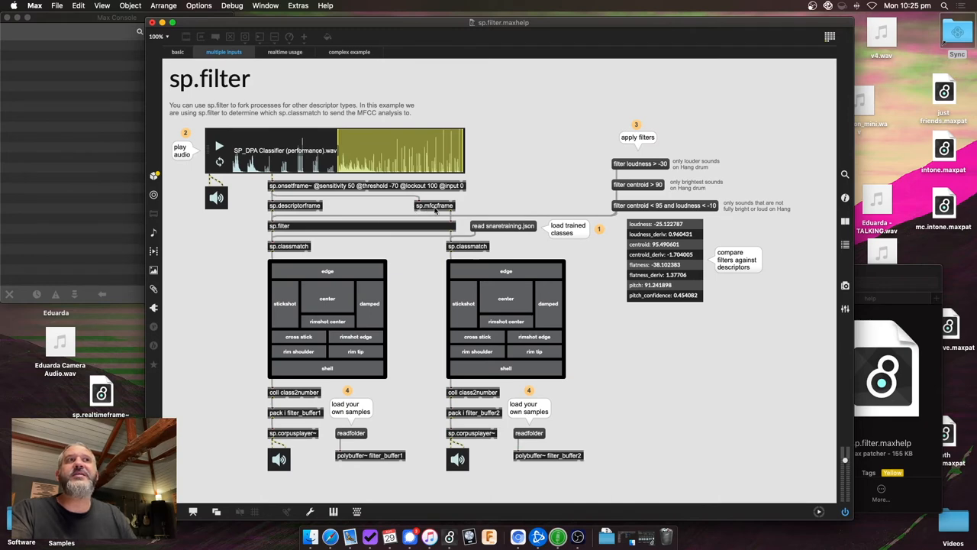
pyautogui.moveTo(435, 243)
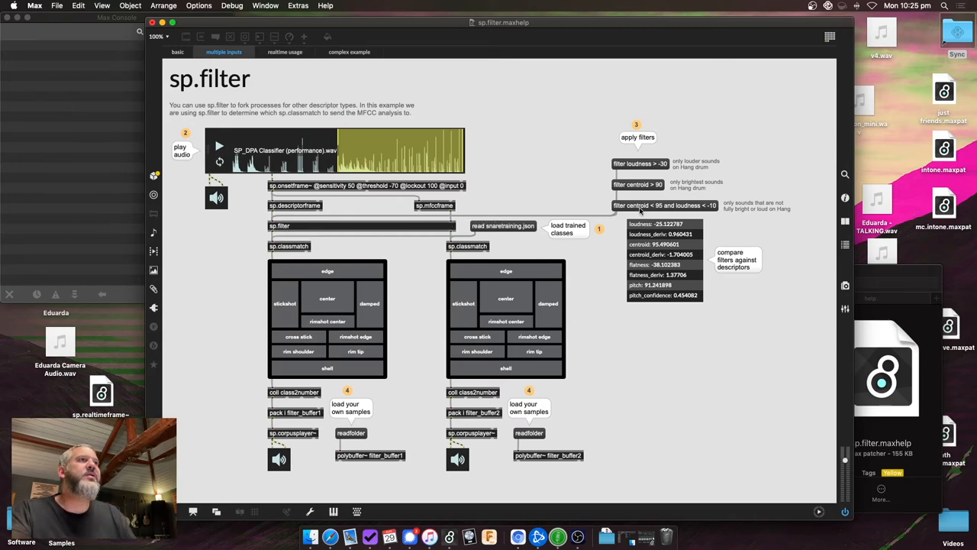
pyautogui.moveTo(664, 205)
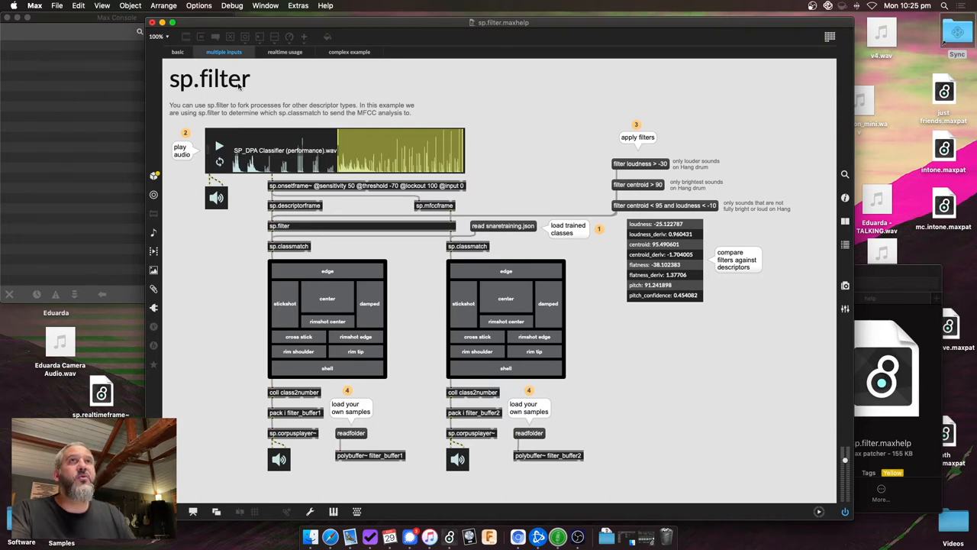
pyautogui.click(177, 51)
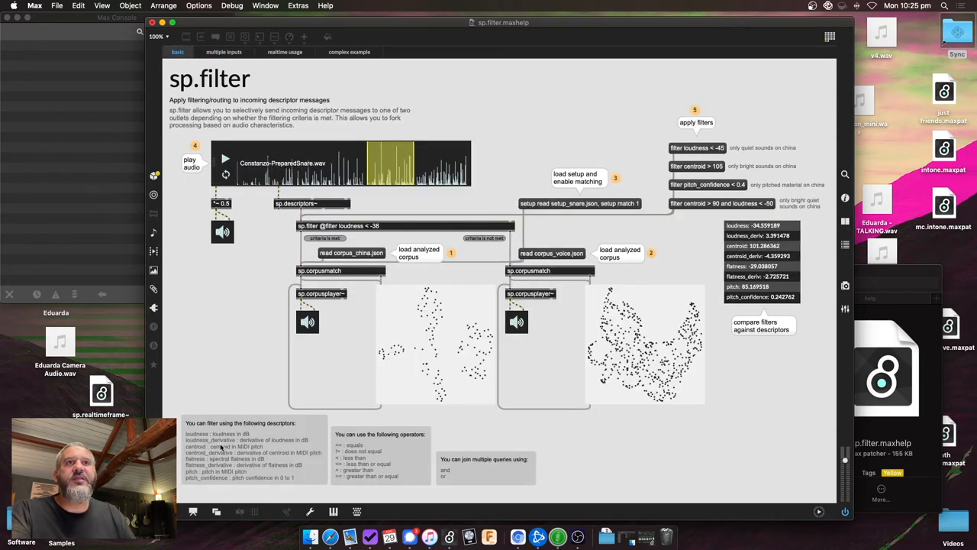
pyautogui.click(285, 52)
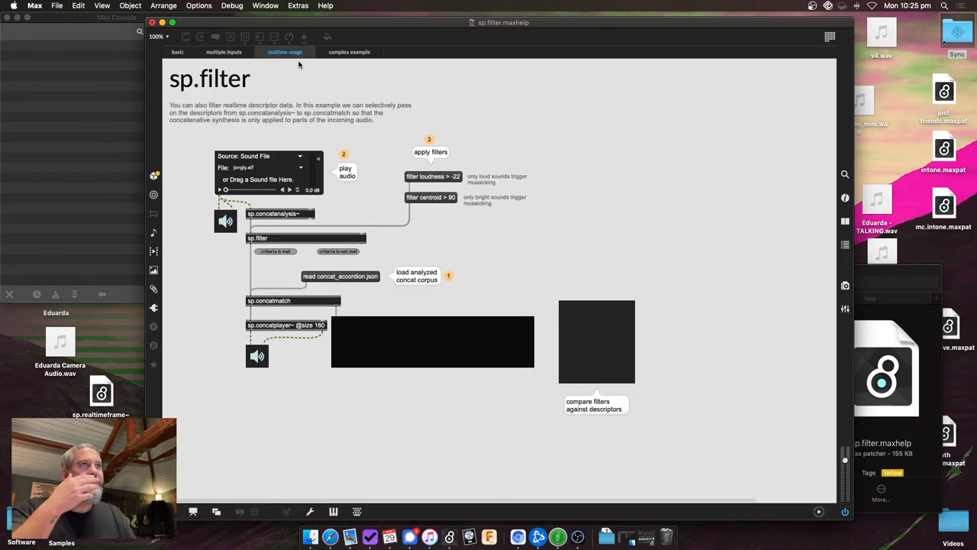
pyautogui.moveTo(350, 279)
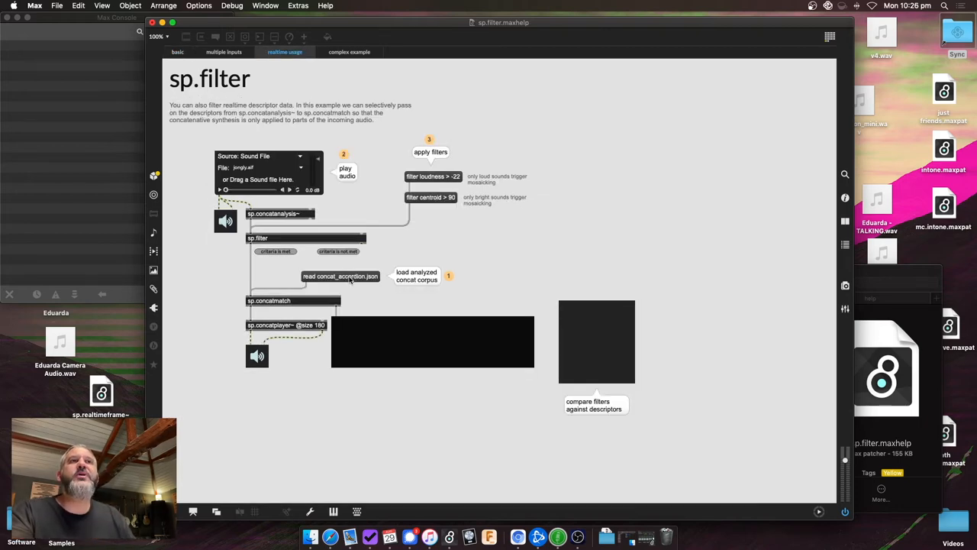
pyautogui.moveTo(342, 317)
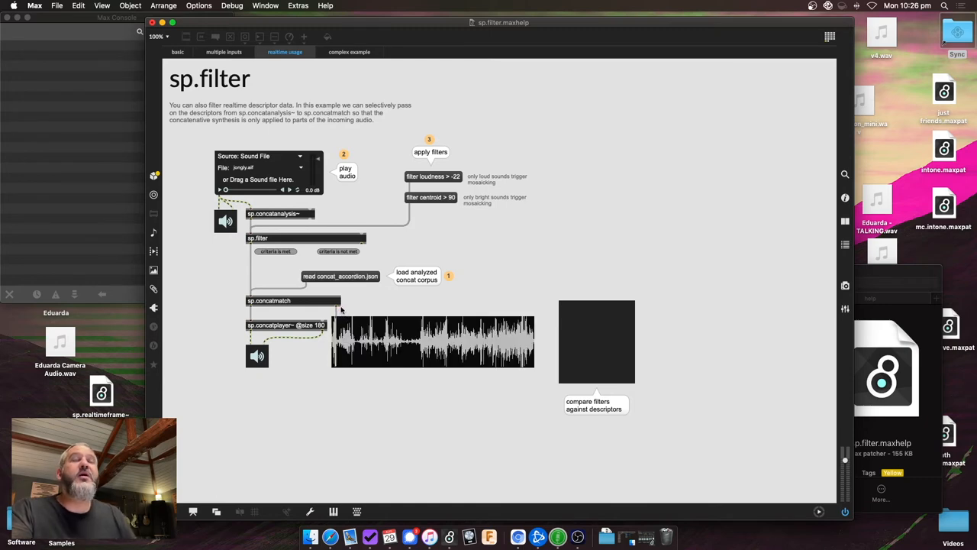
pyautogui.moveTo(258, 233)
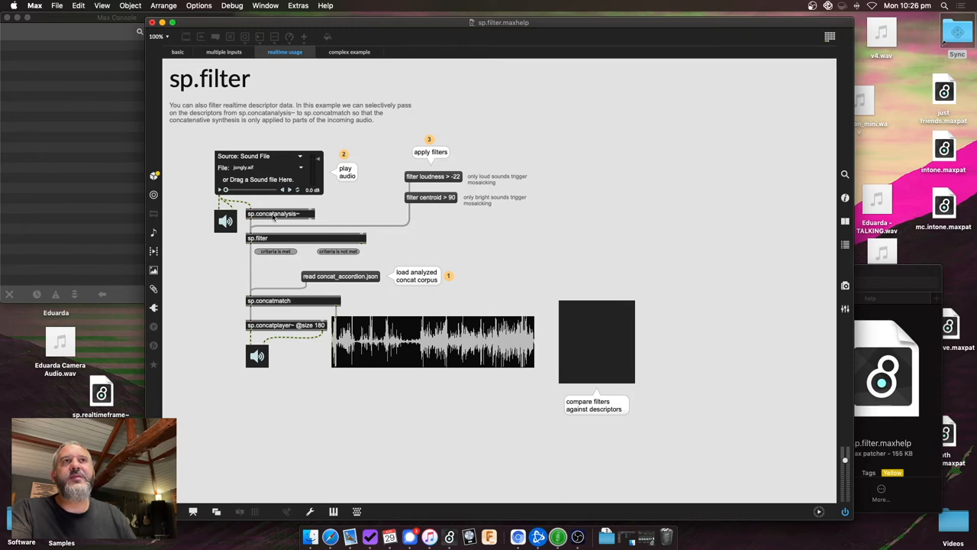
pyautogui.moveTo(267, 309)
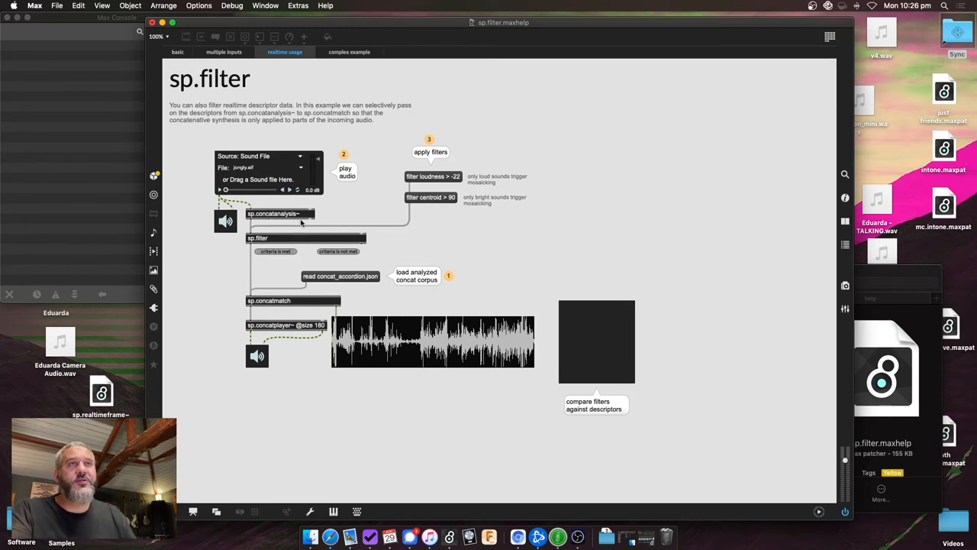
pyautogui.moveTo(305, 249)
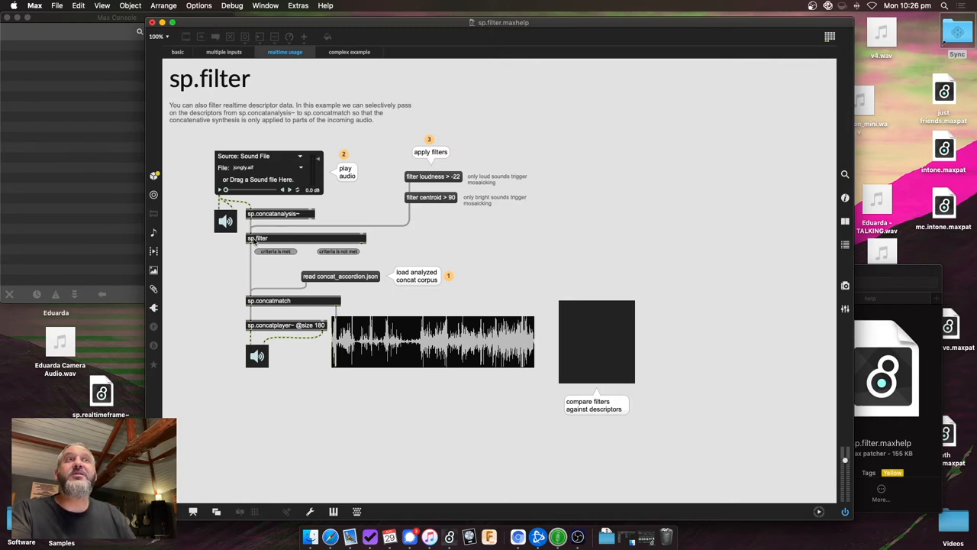
pyautogui.moveTo(328, 290)
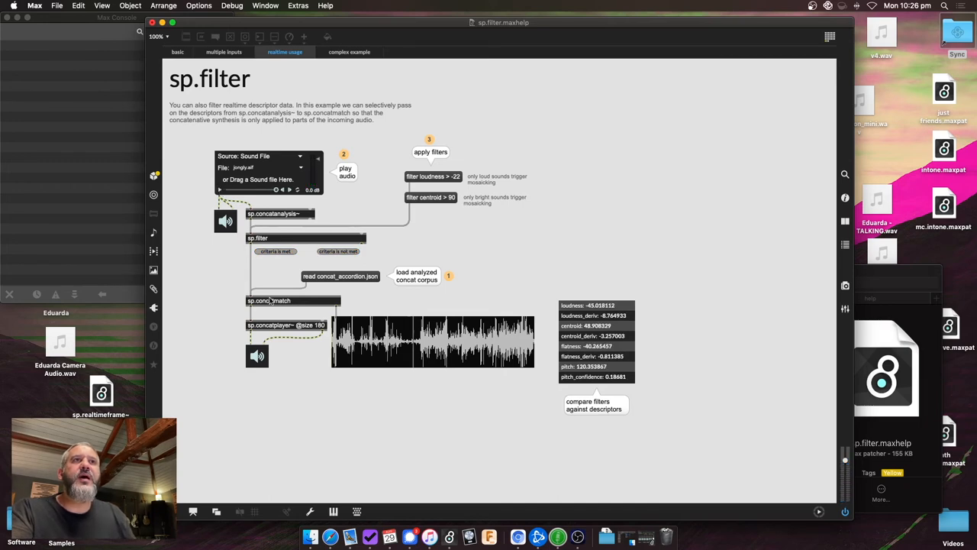
pyautogui.moveTo(372, 222)
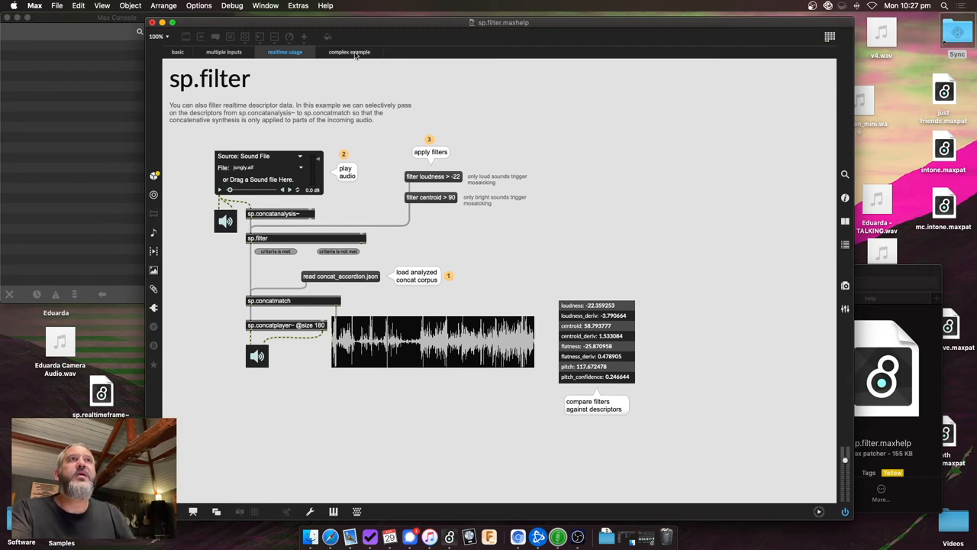
# Step: Bring up the complex four-branch sp.filter example
pyautogui.click(349, 52)
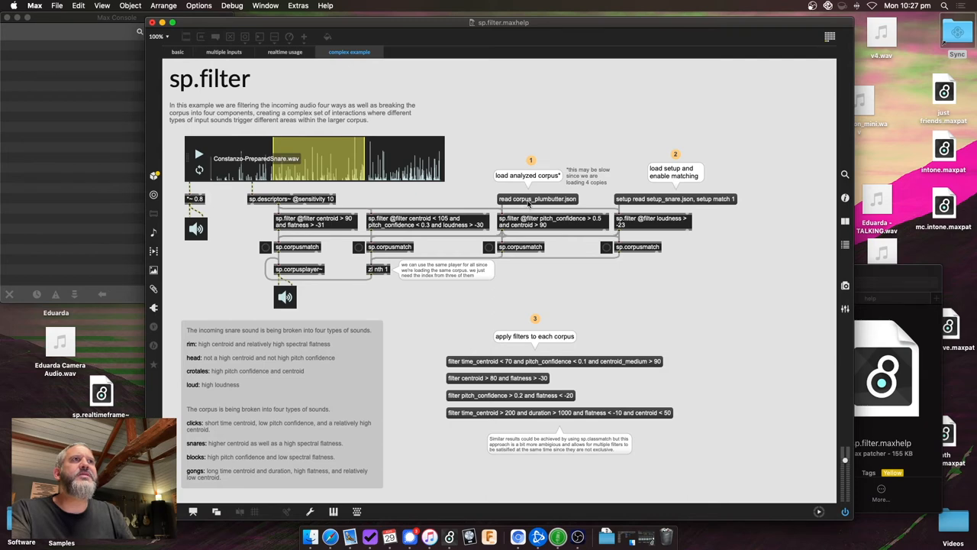
pyautogui.moveTo(565, 280)
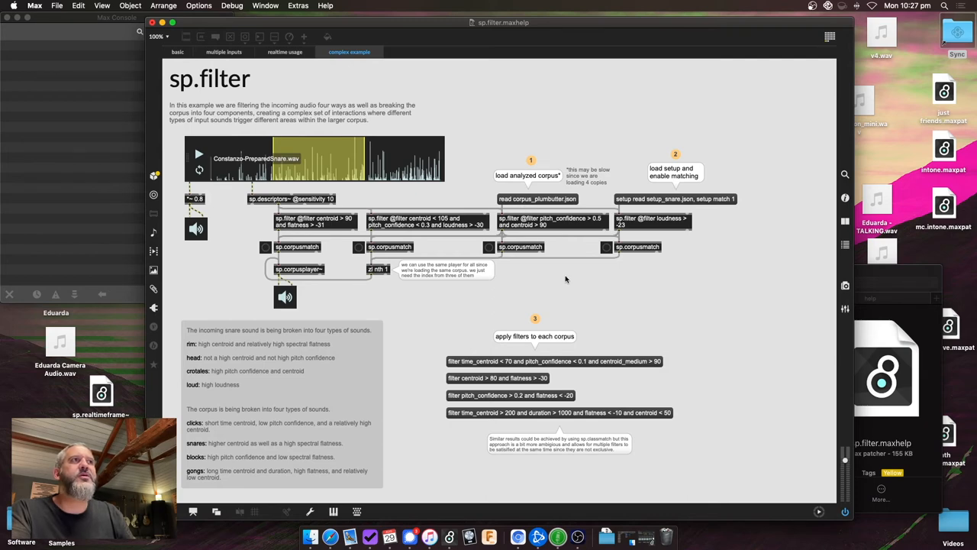
pyautogui.moveTo(567, 271)
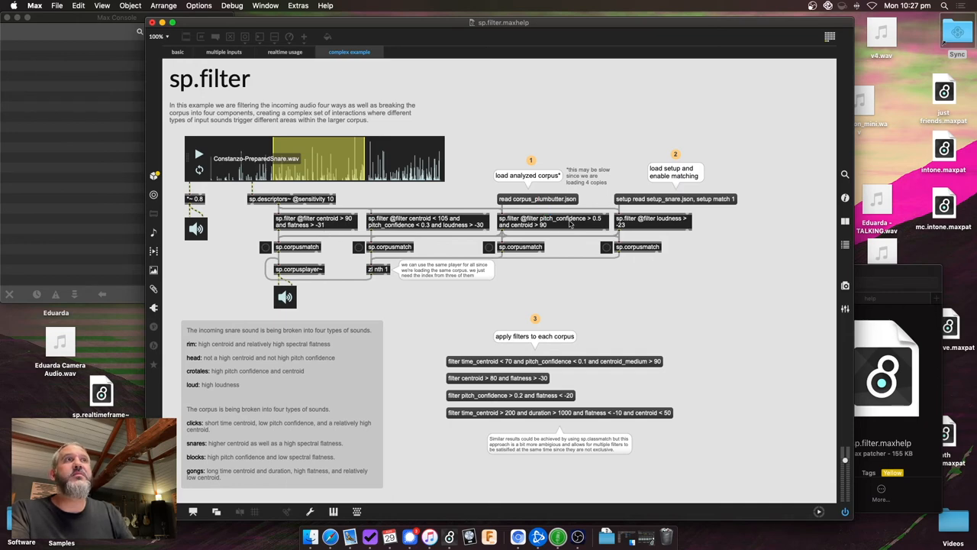
pyautogui.moveTo(654, 265)
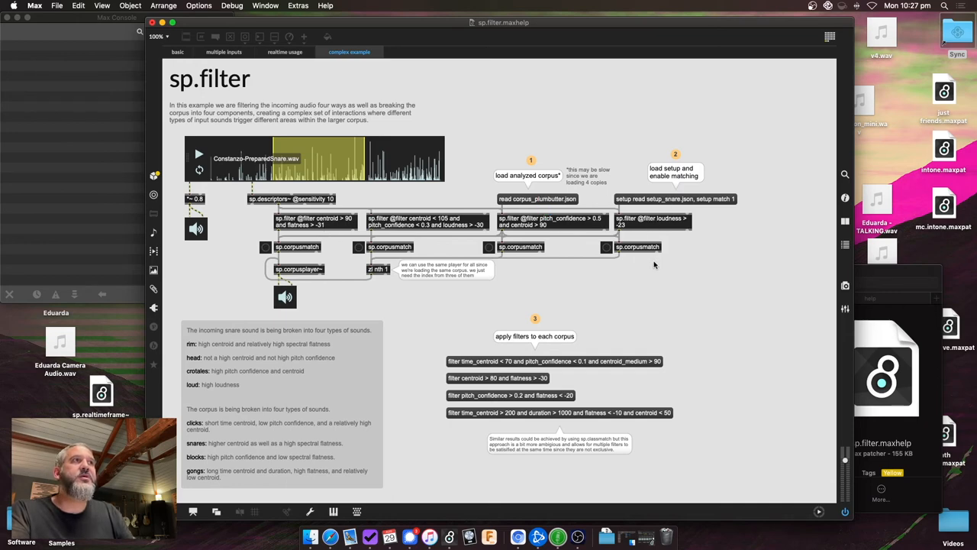
pyautogui.moveTo(542, 417)
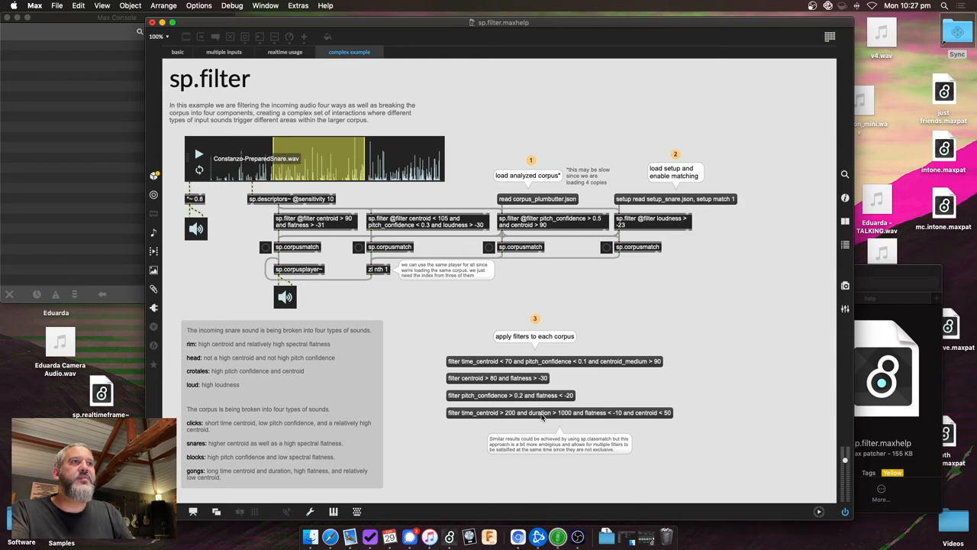
pyautogui.moveTo(458, 141)
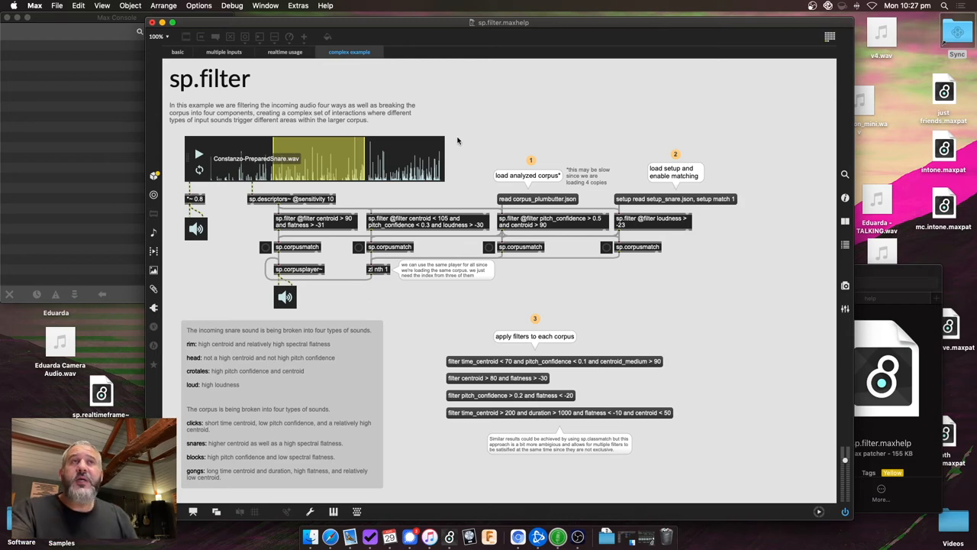
pyautogui.moveTo(281, 164)
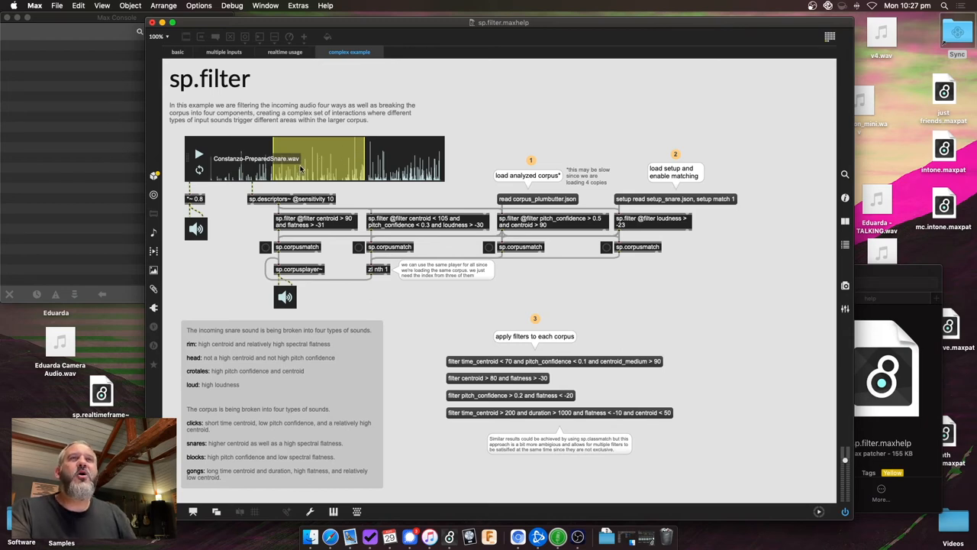
pyautogui.moveTo(390, 219)
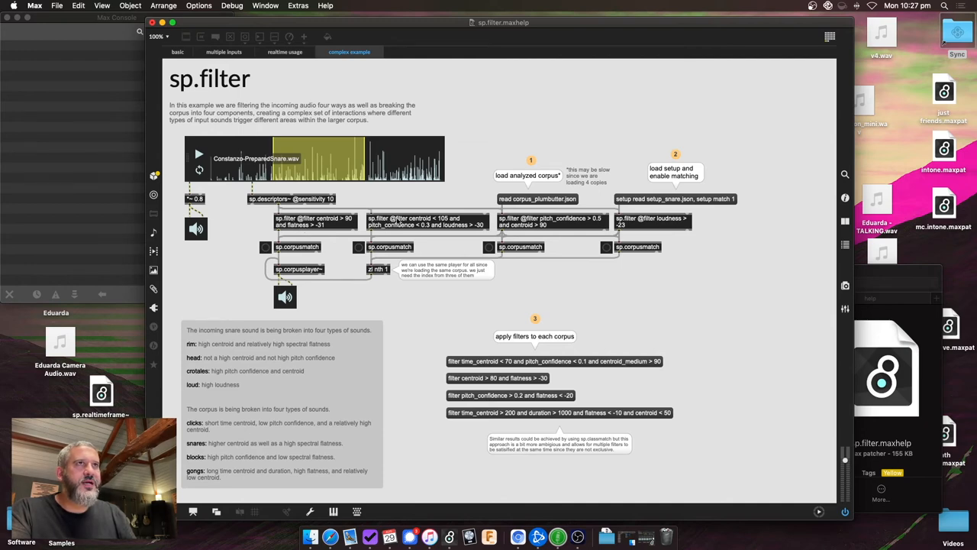
pyautogui.moveTo(472, 294)
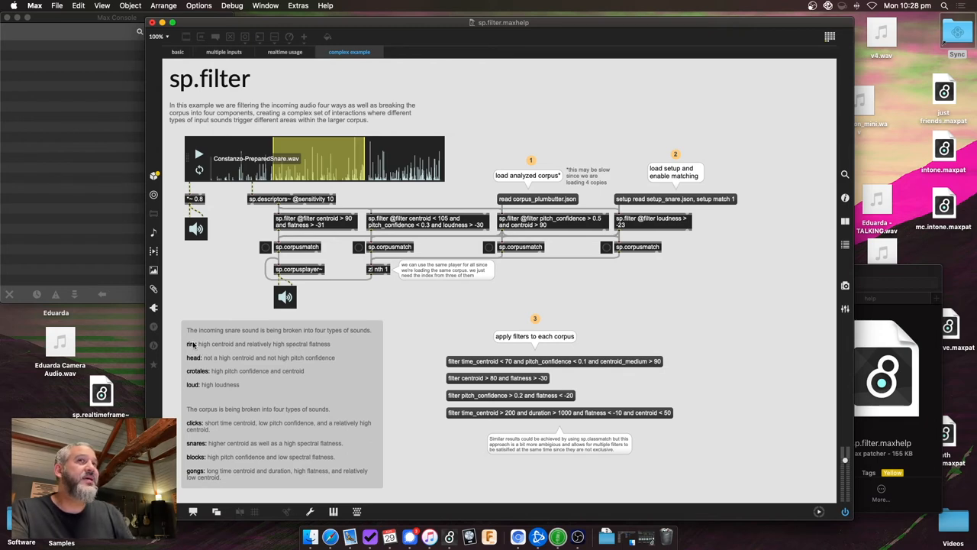
pyautogui.moveTo(245, 316)
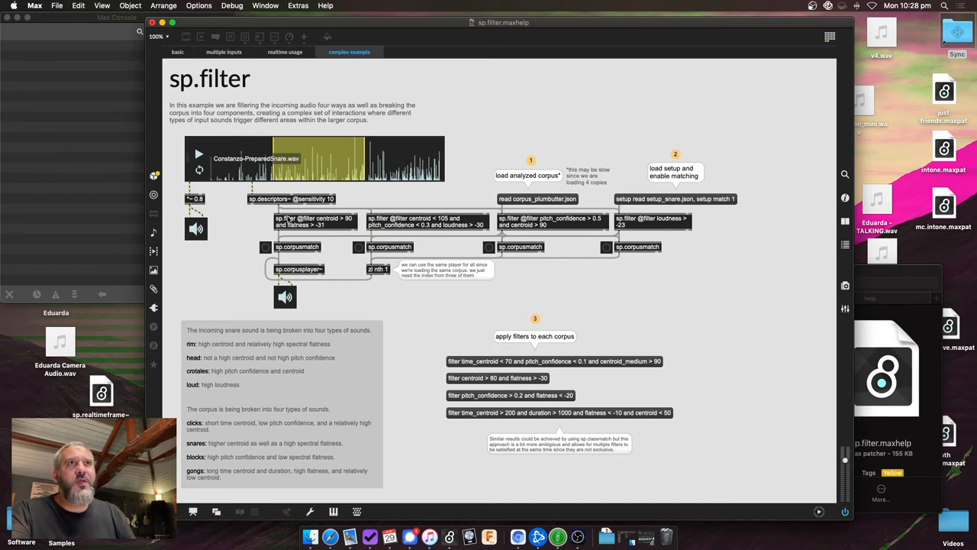
pyautogui.moveTo(222, 365)
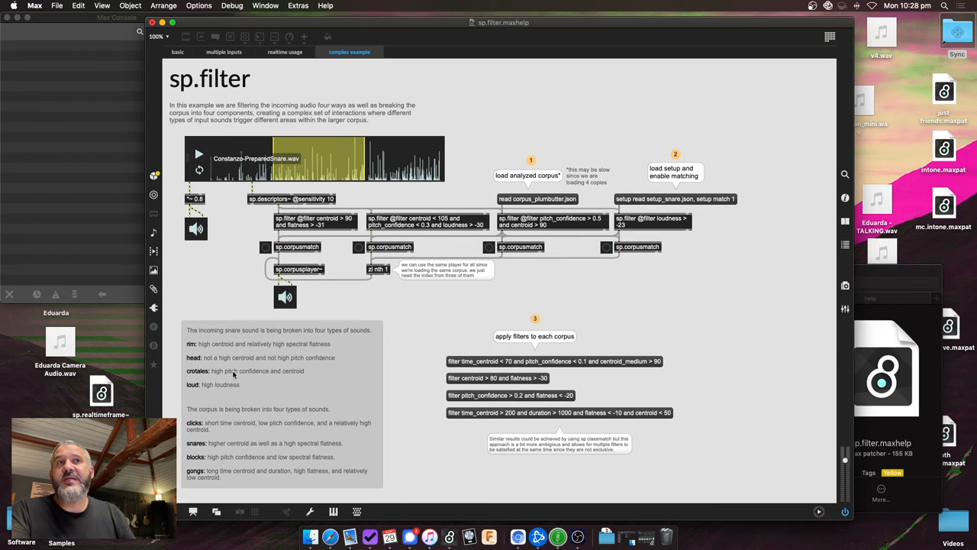
pyautogui.moveTo(198, 389)
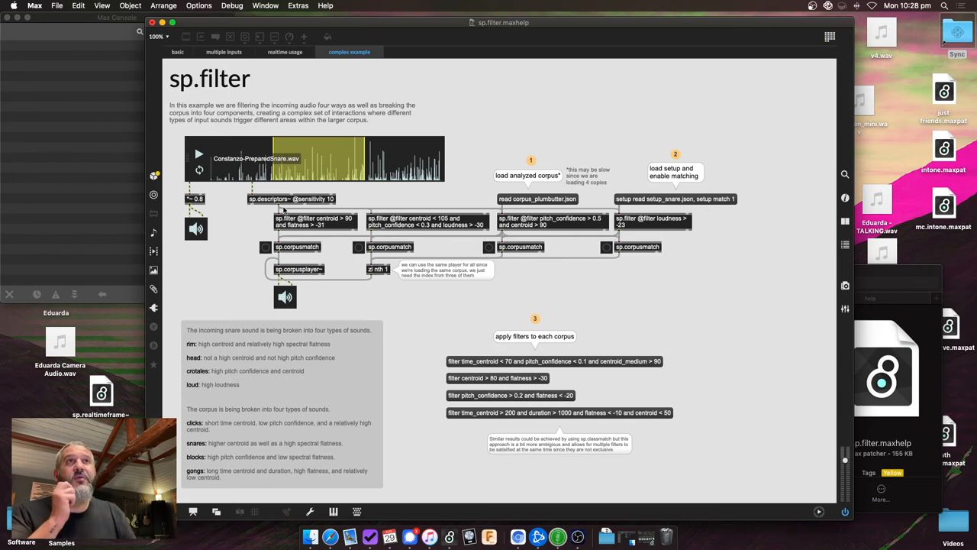
pyautogui.moveTo(633, 224)
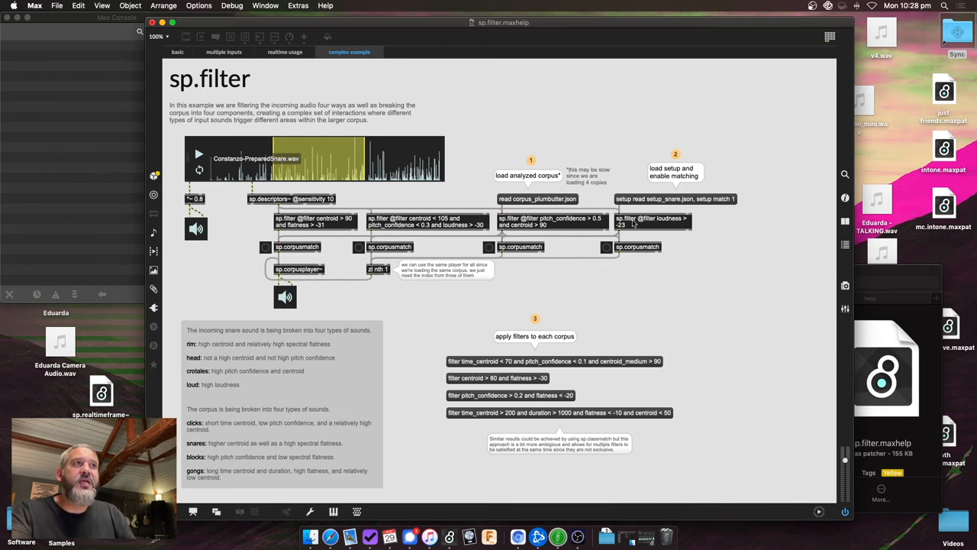
pyautogui.moveTo(292, 219)
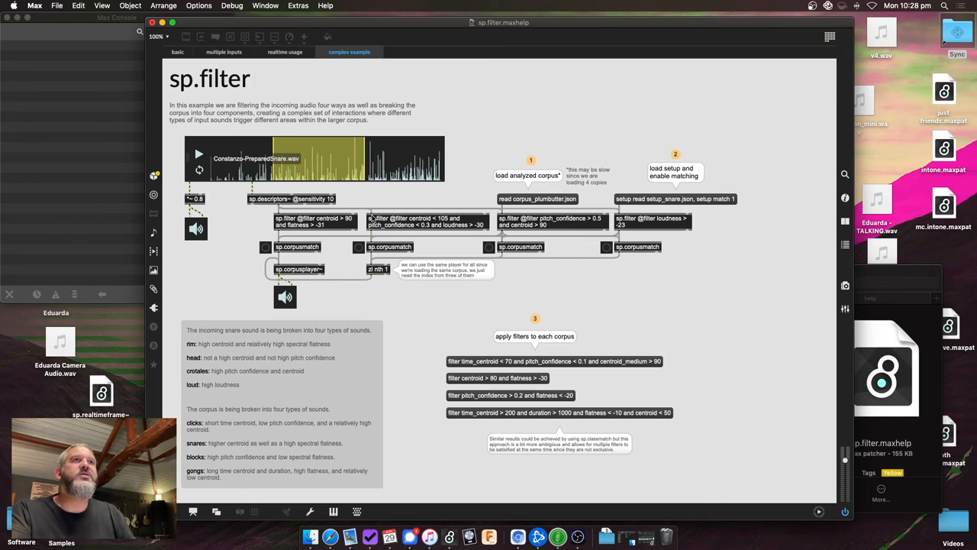
pyautogui.moveTo(505, 271)
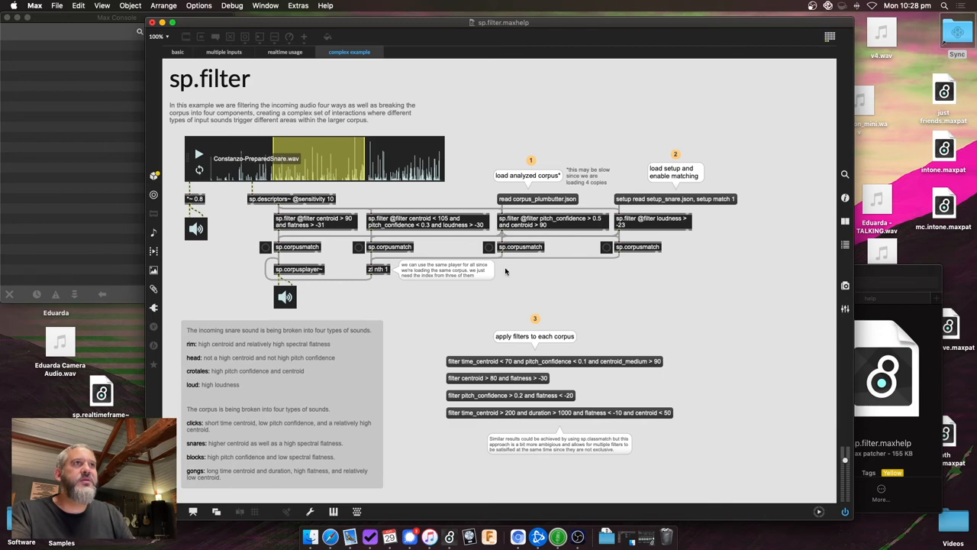
pyautogui.moveTo(304, 202)
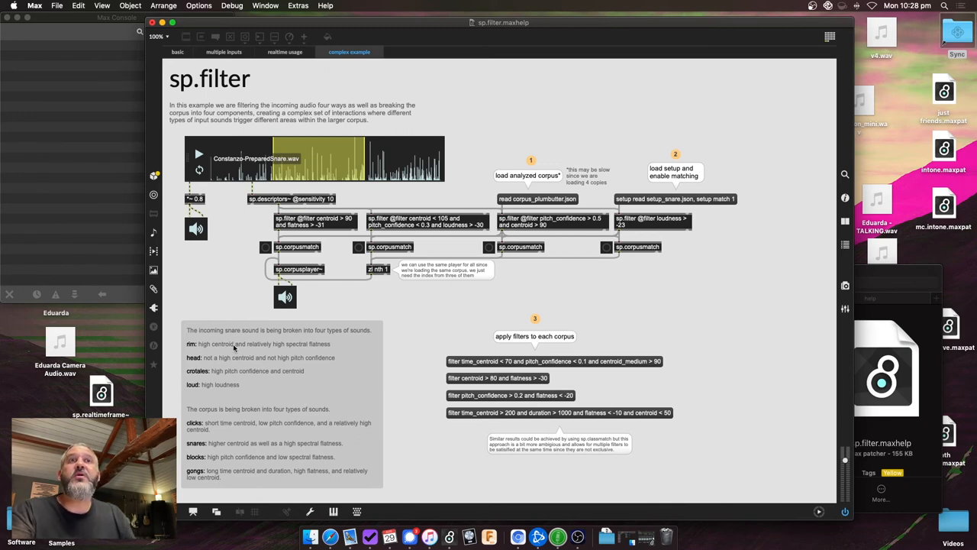
pyautogui.moveTo(247, 363)
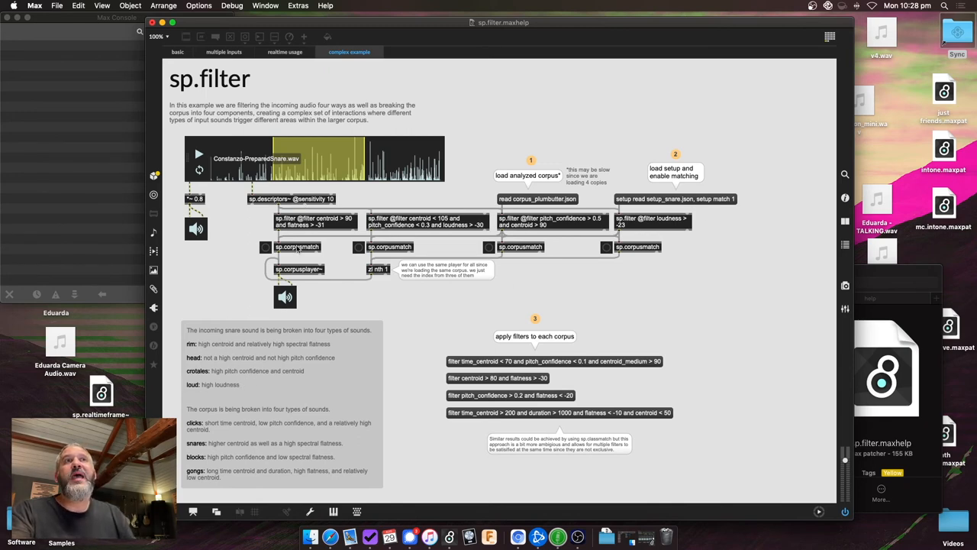
pyautogui.moveTo(462, 277)
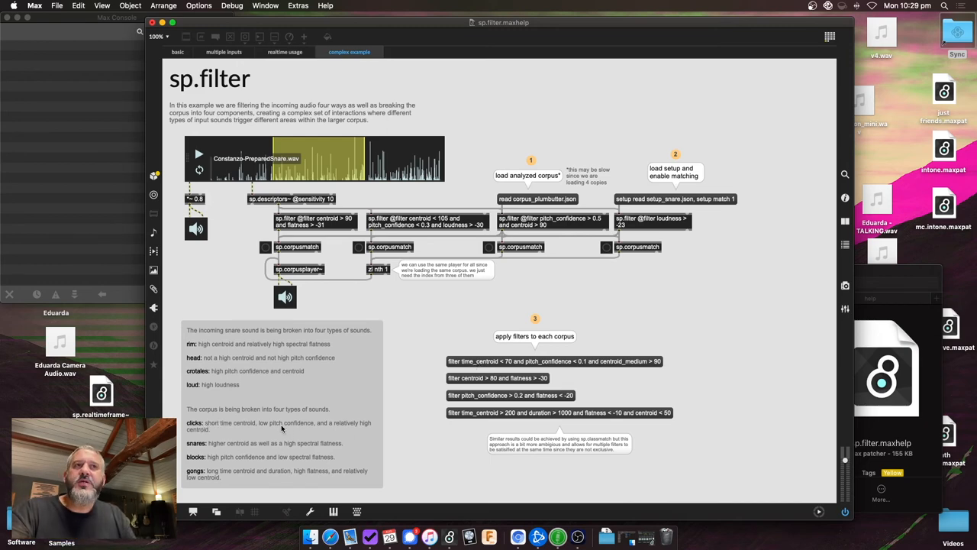
pyautogui.moveTo(360, 26)
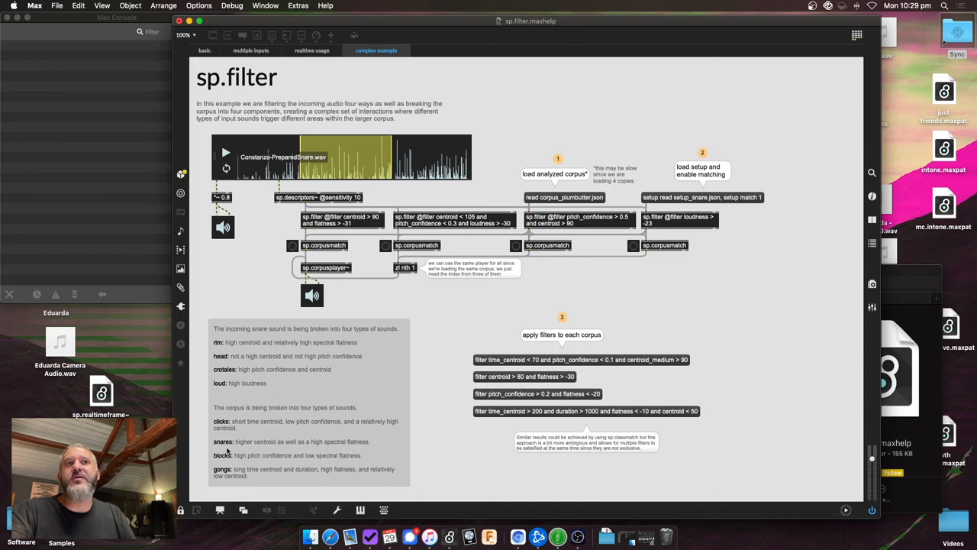
pyautogui.moveTo(241, 476)
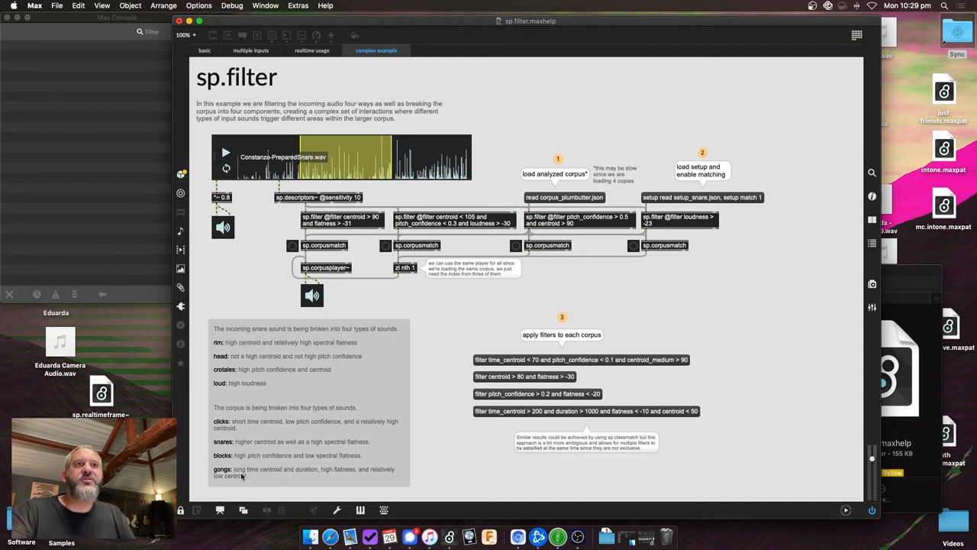
pyautogui.moveTo(311, 177)
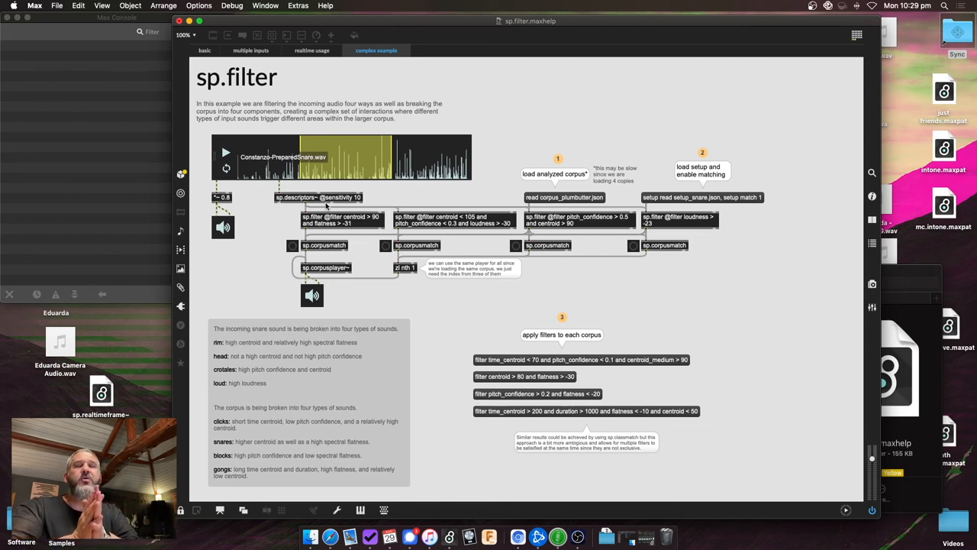
pyautogui.moveTo(286, 150)
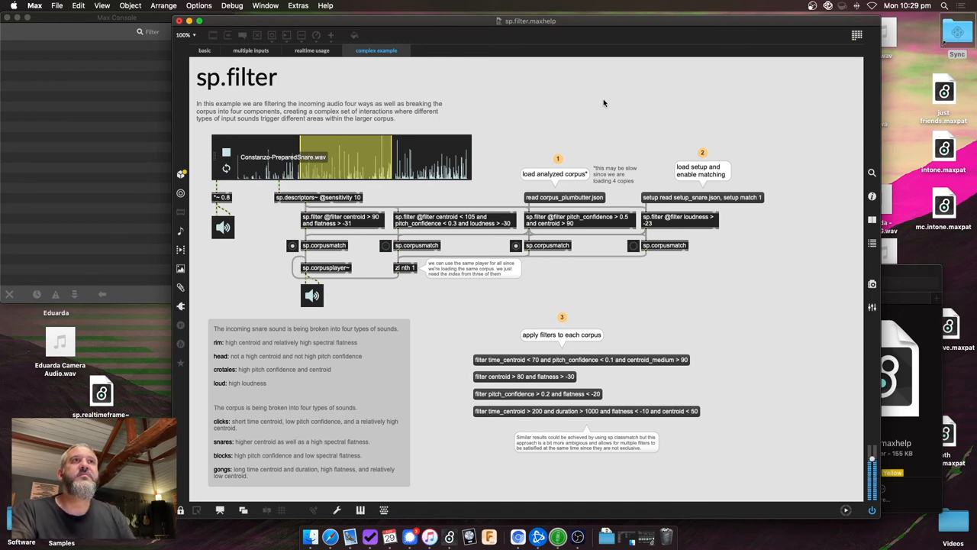
pyautogui.moveTo(317, 110)
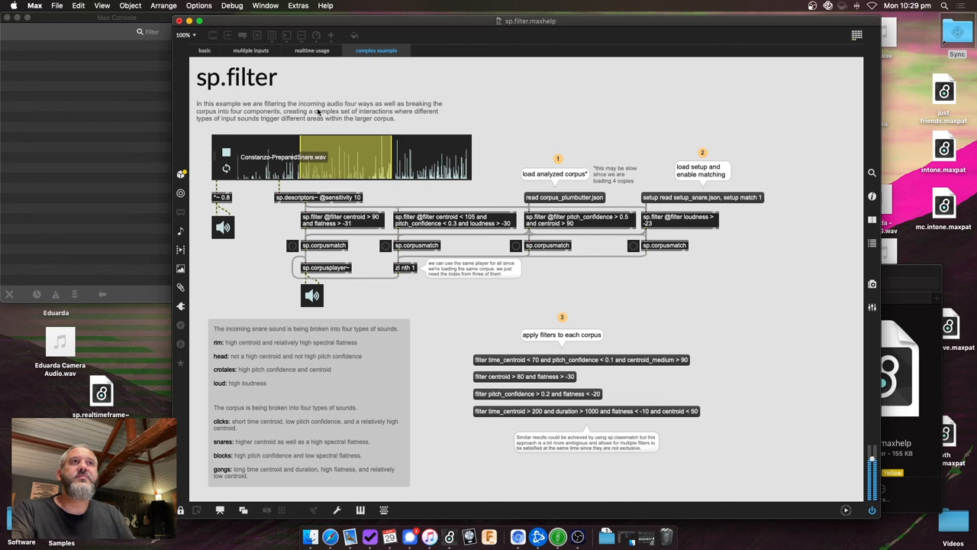
pyautogui.moveTo(207, 105)
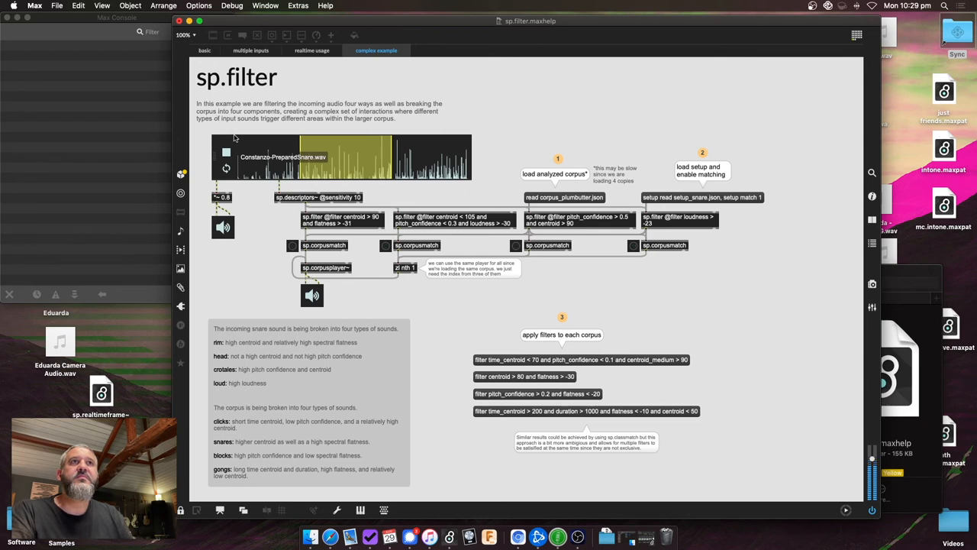
# Step: Stop playback of the Constanzo-PreparedSnare.wav recording
pyautogui.click(226, 152)
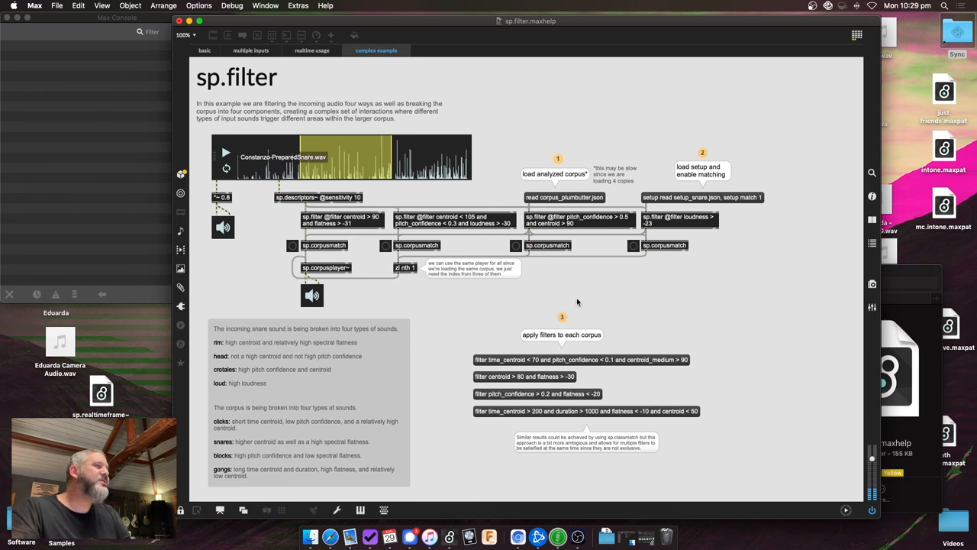
pyautogui.moveTo(584, 296)
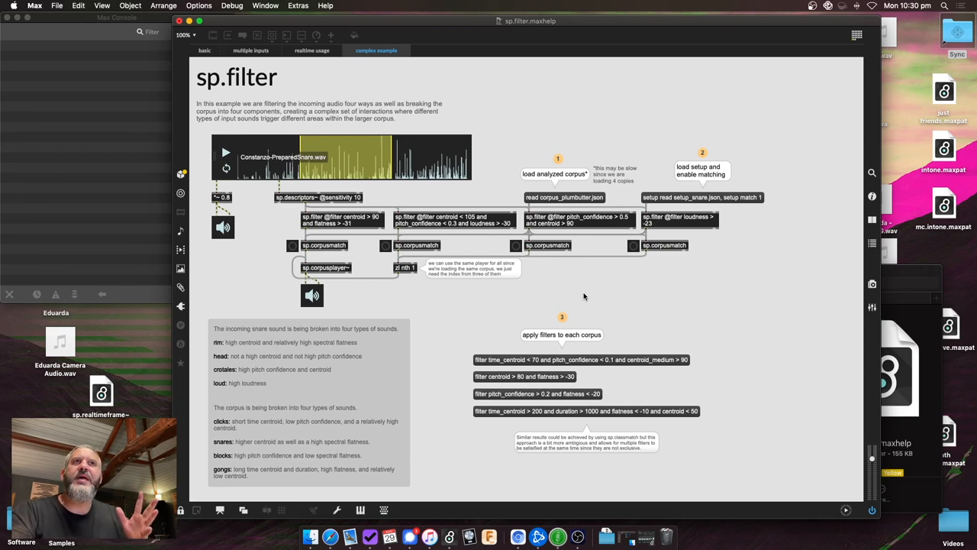
pyautogui.moveTo(267, 340)
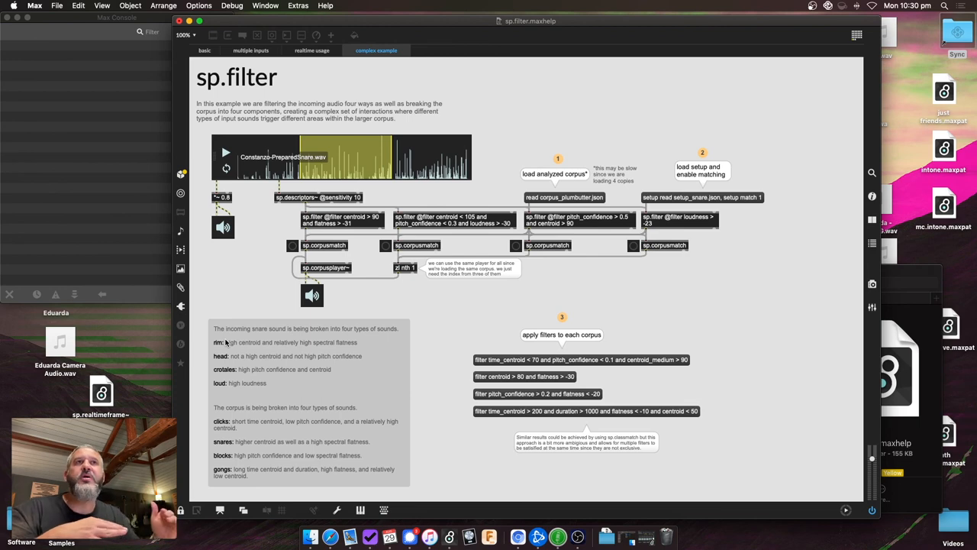
pyautogui.moveTo(502, 191)
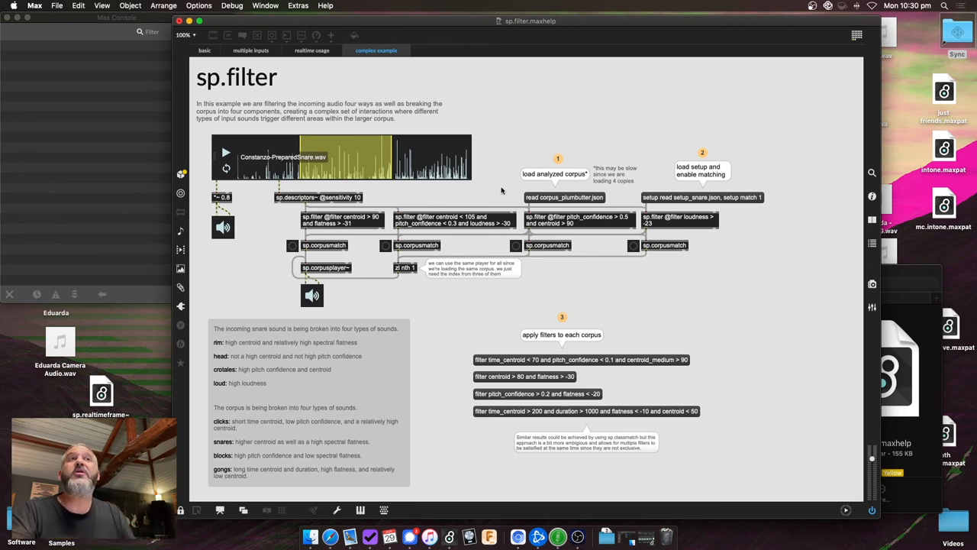
pyautogui.moveTo(672, 237)
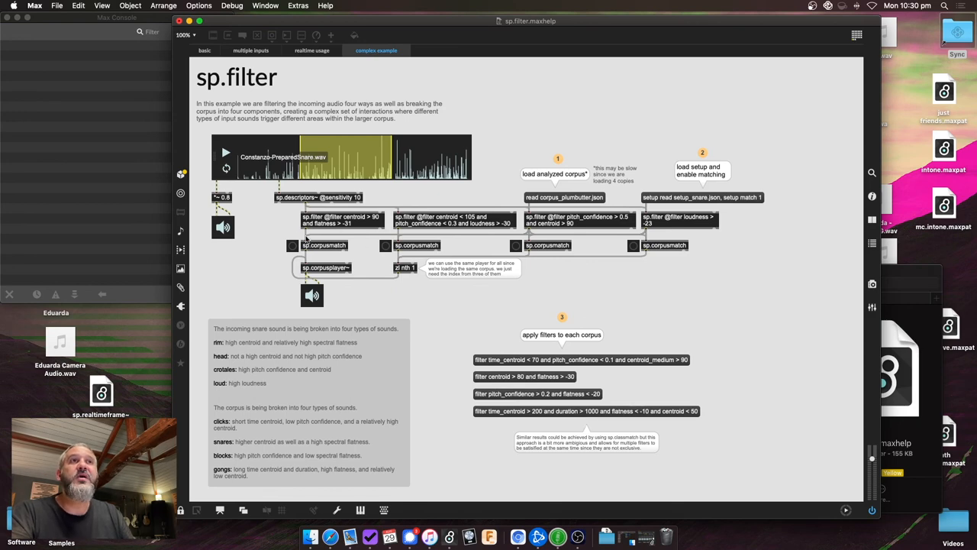
pyautogui.moveTo(119, 131)
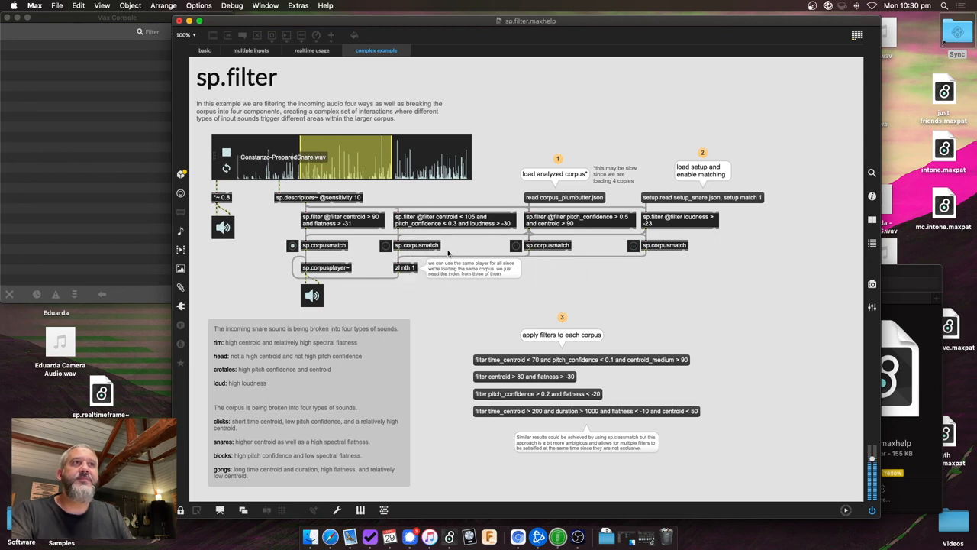
pyautogui.moveTo(447, 280)
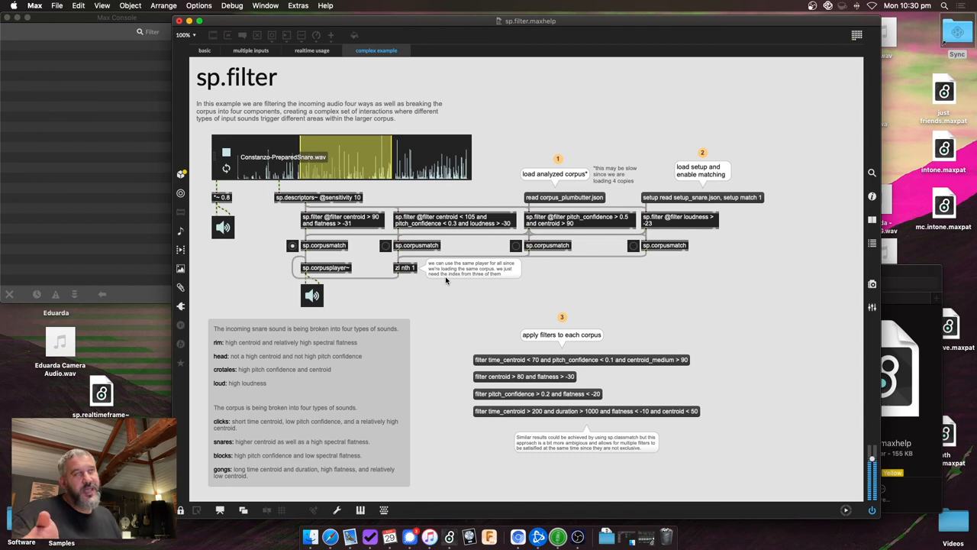
pyautogui.moveTo(404, 285)
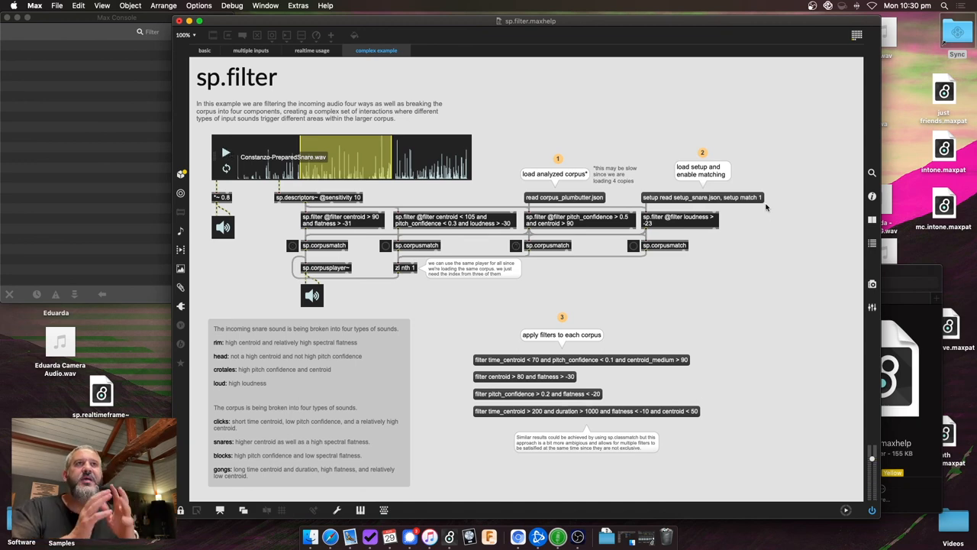
pyautogui.moveTo(783, 230)
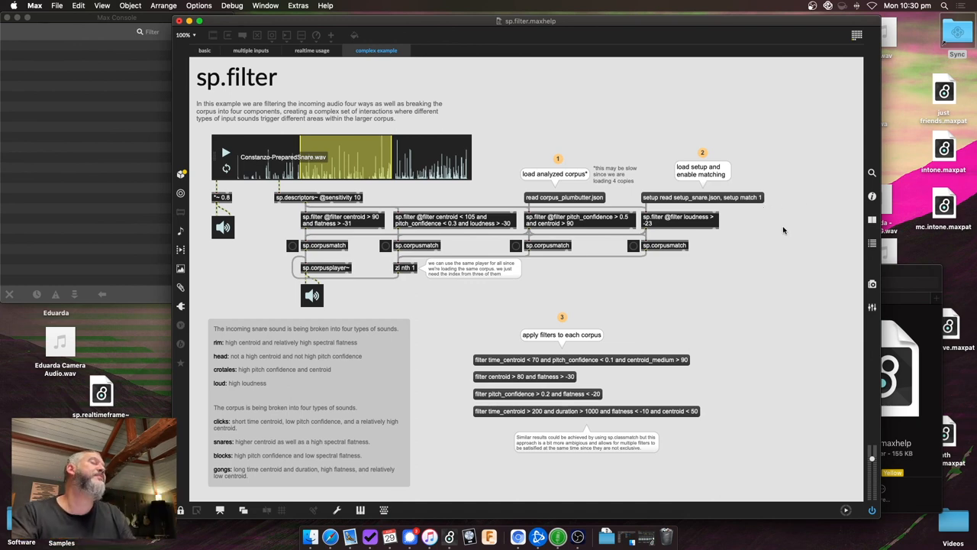
pyautogui.moveTo(615, 103)
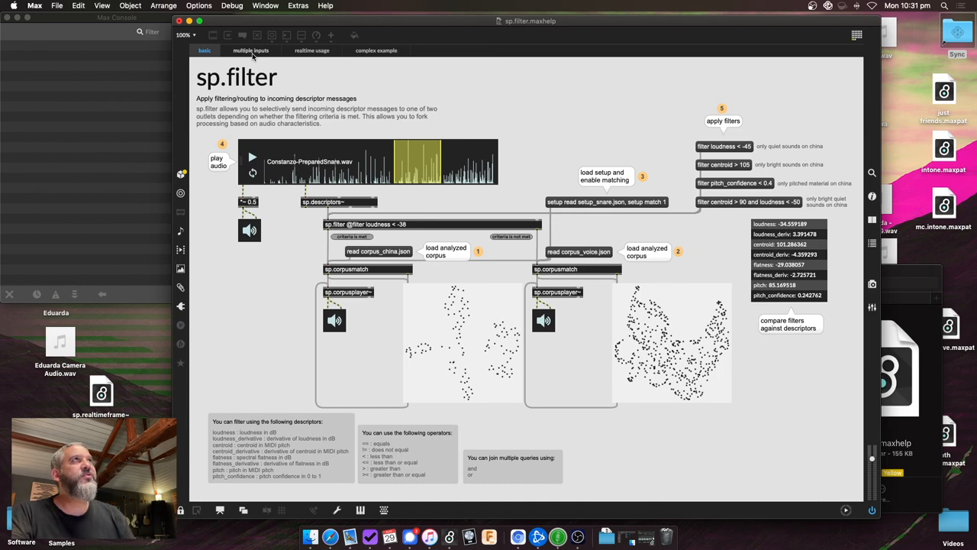
pyautogui.moveTo(488, 54)
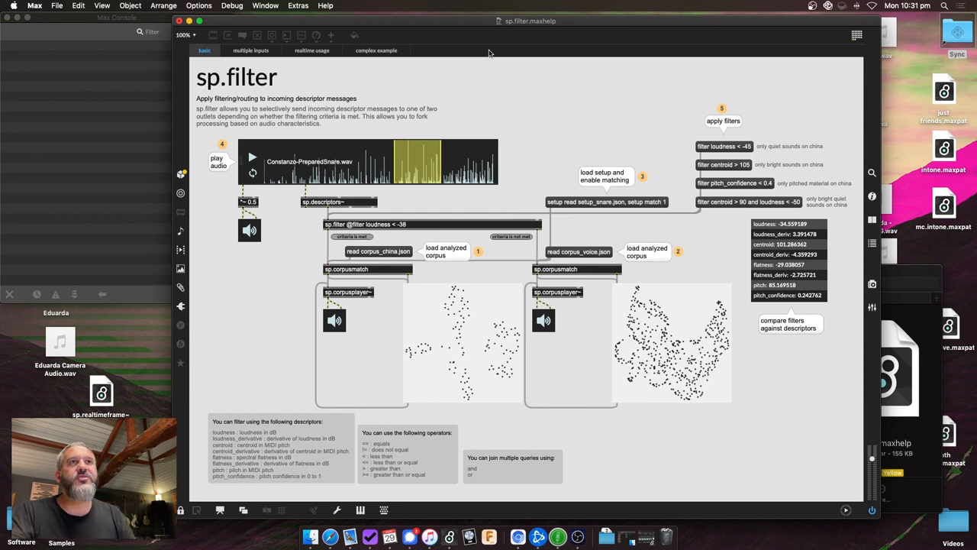
pyautogui.moveTo(408, 22)
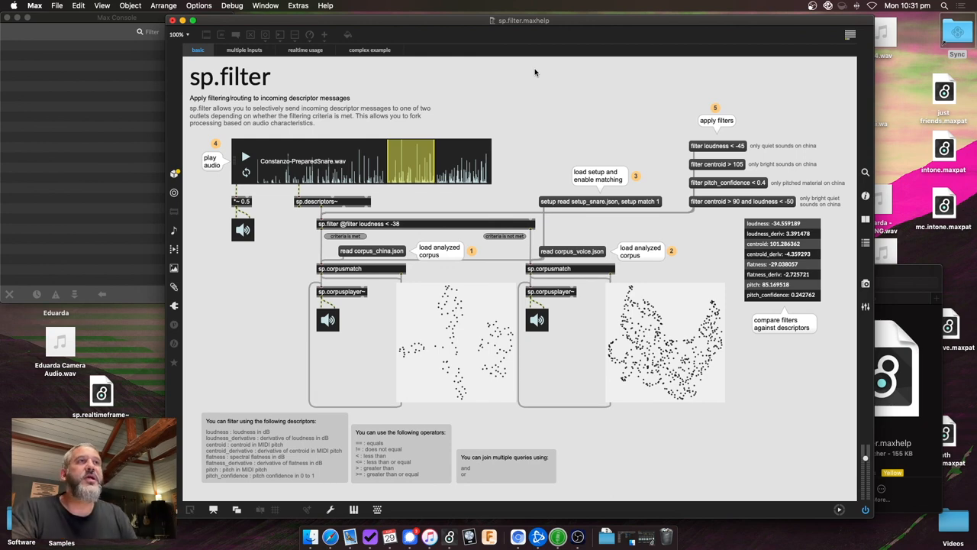
pyautogui.moveTo(533, 75)
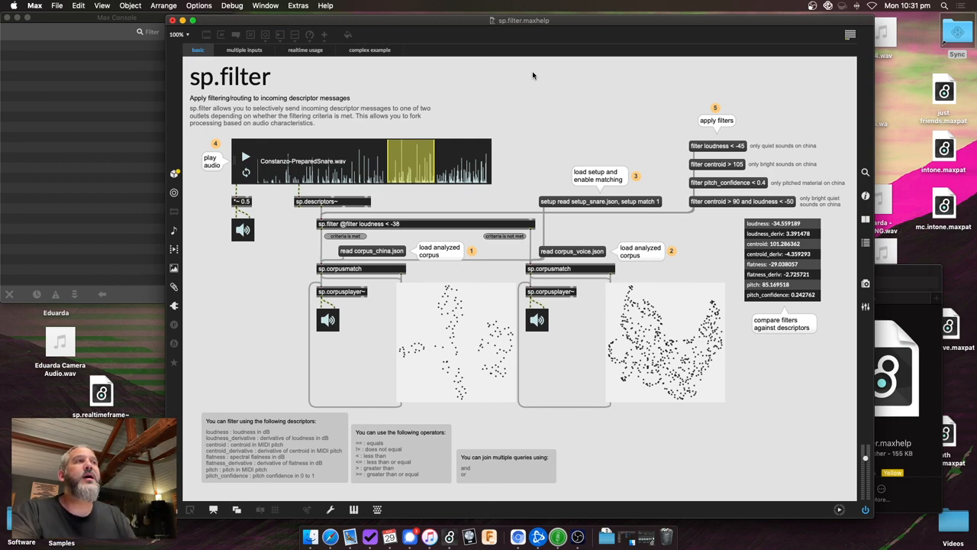
pyautogui.moveTo(368, 65)
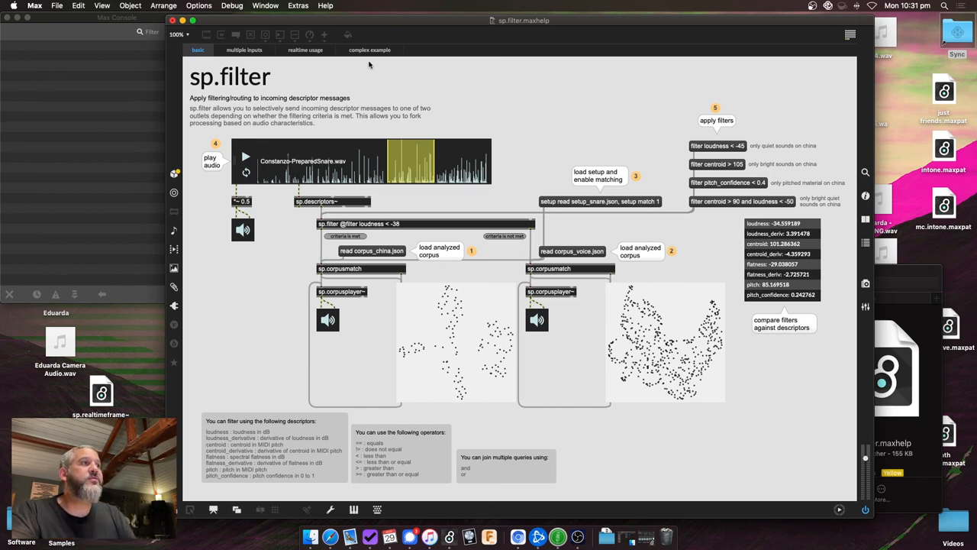